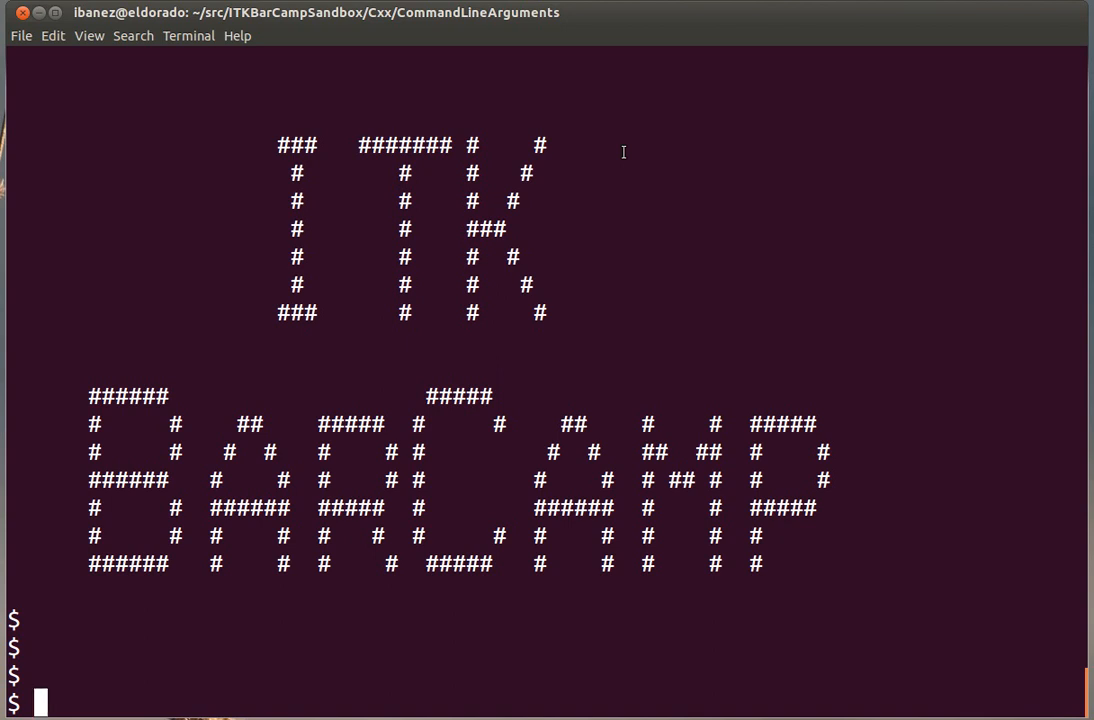
Clear the terminal and start a vim command for the CommandLineArgu… source file.
type("c")
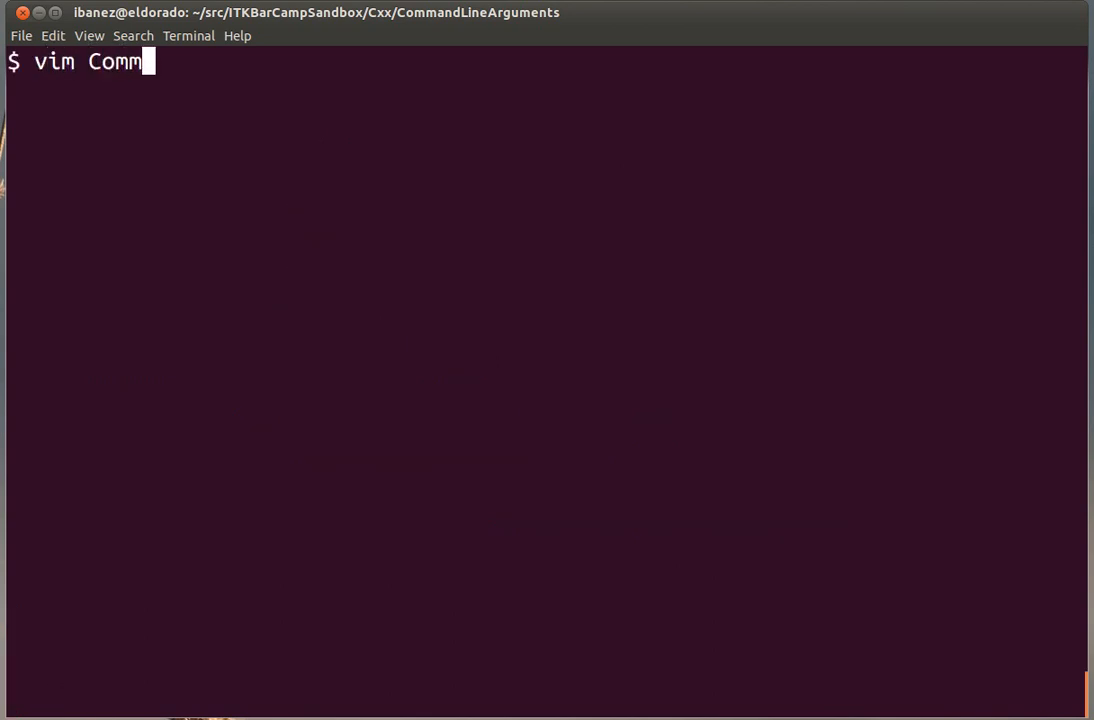
type("andLineArgu")
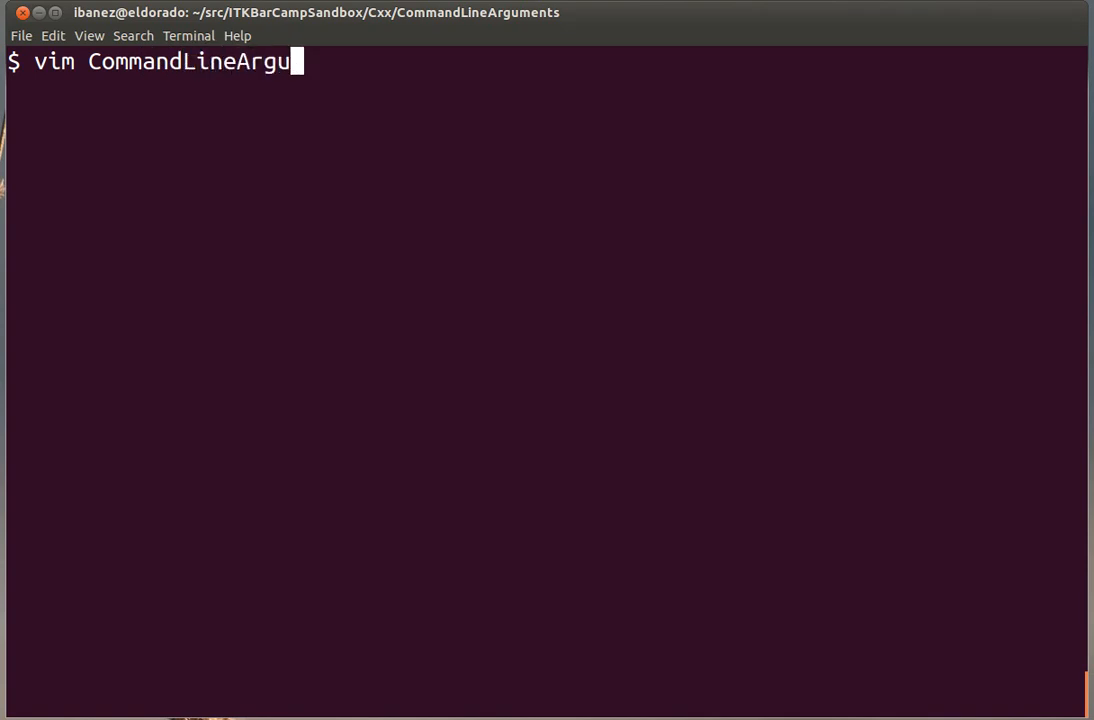
Begin CommandLineArguments2.cpp with #include <iostream> and #include <cstdlib>.
key("Return")
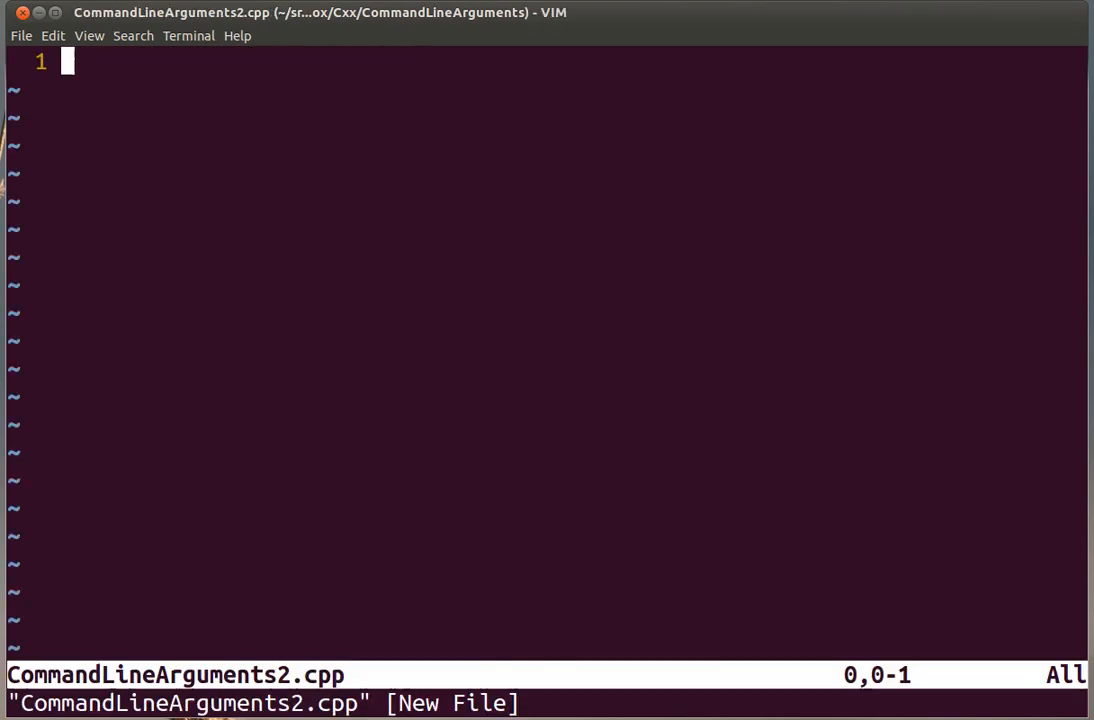
type("#inc")
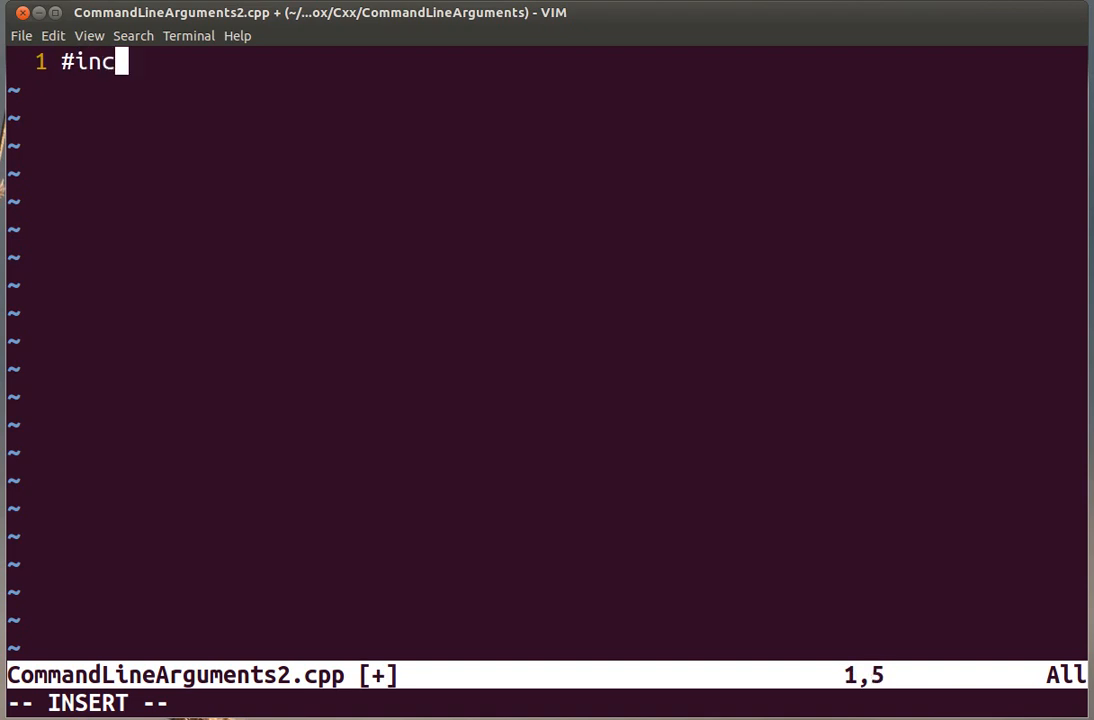
type("lude <")
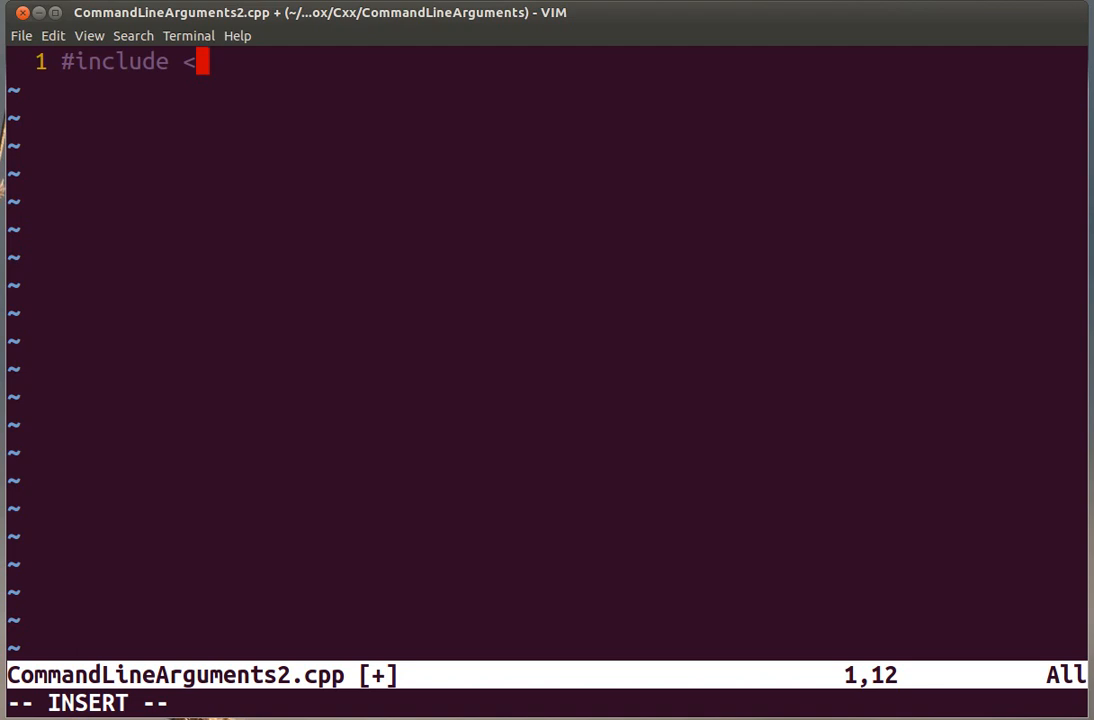
type("iostr")
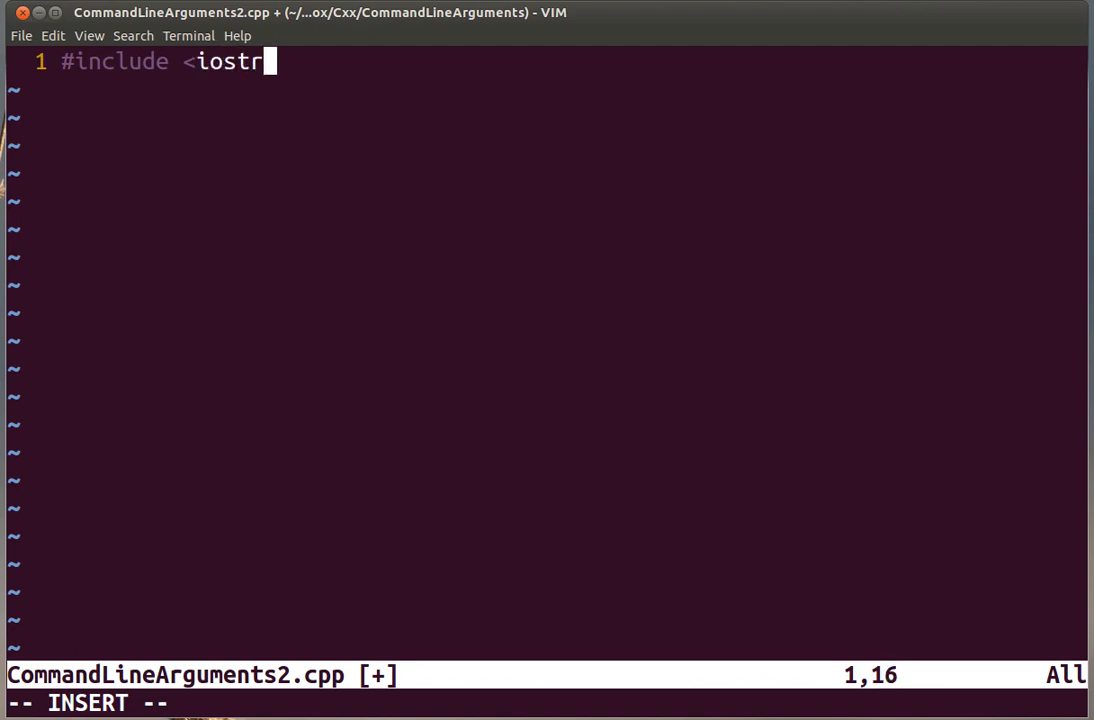
type("eam>")
type("#include <")
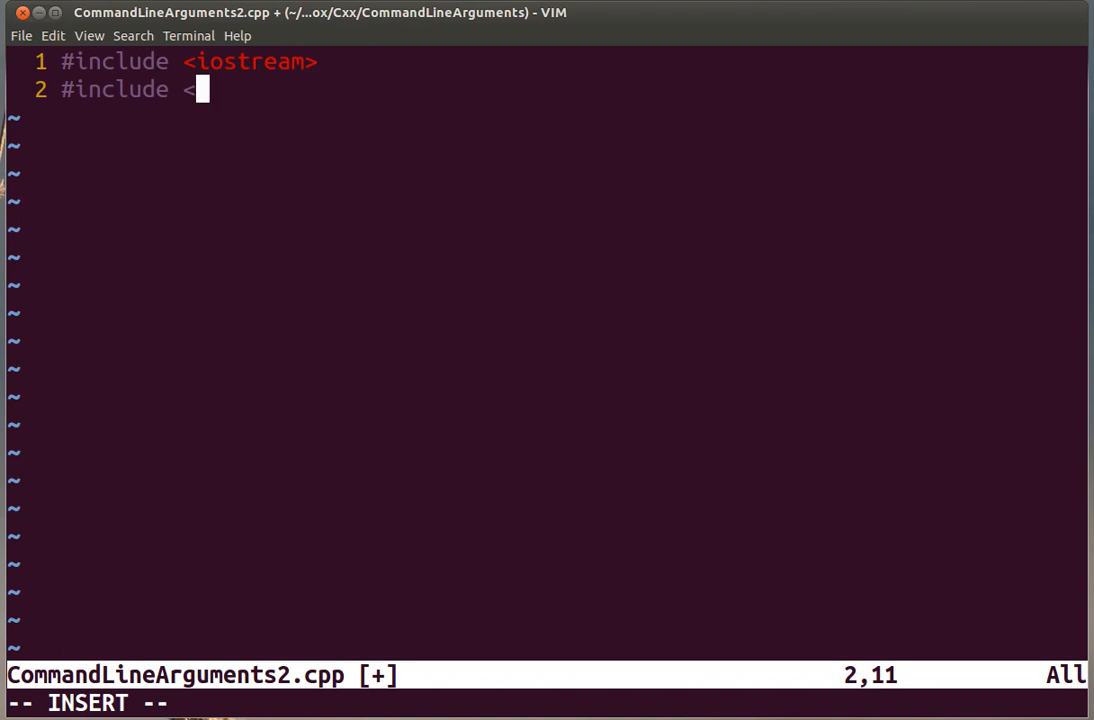
type("cstdlib>")
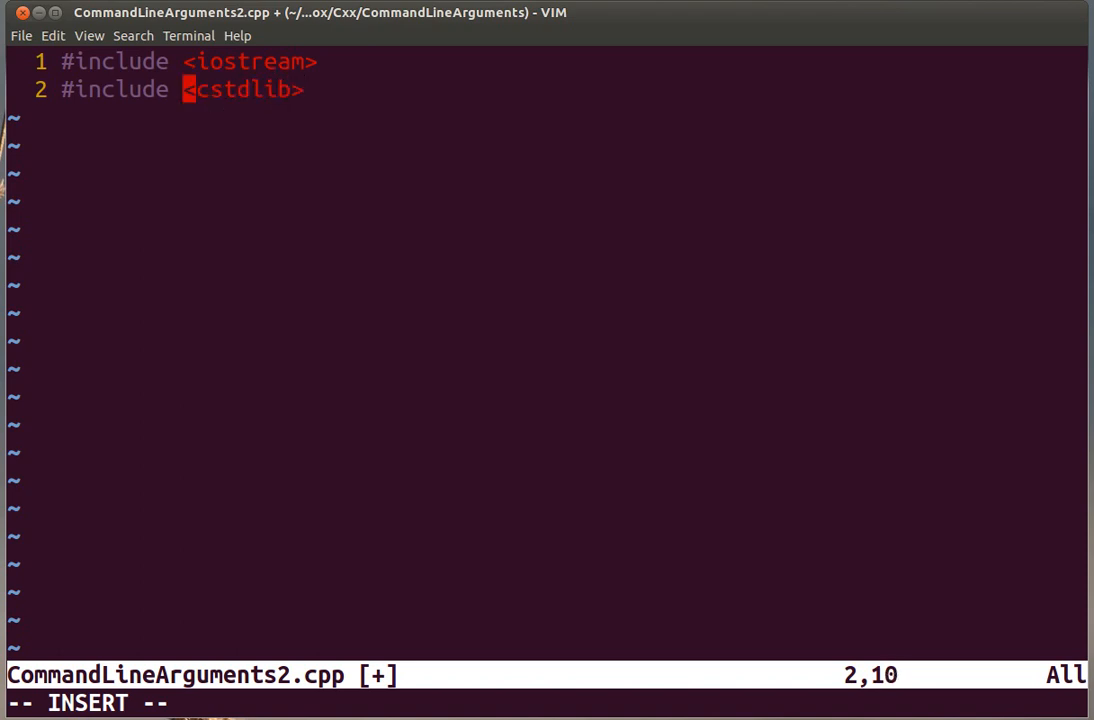
key("Return")
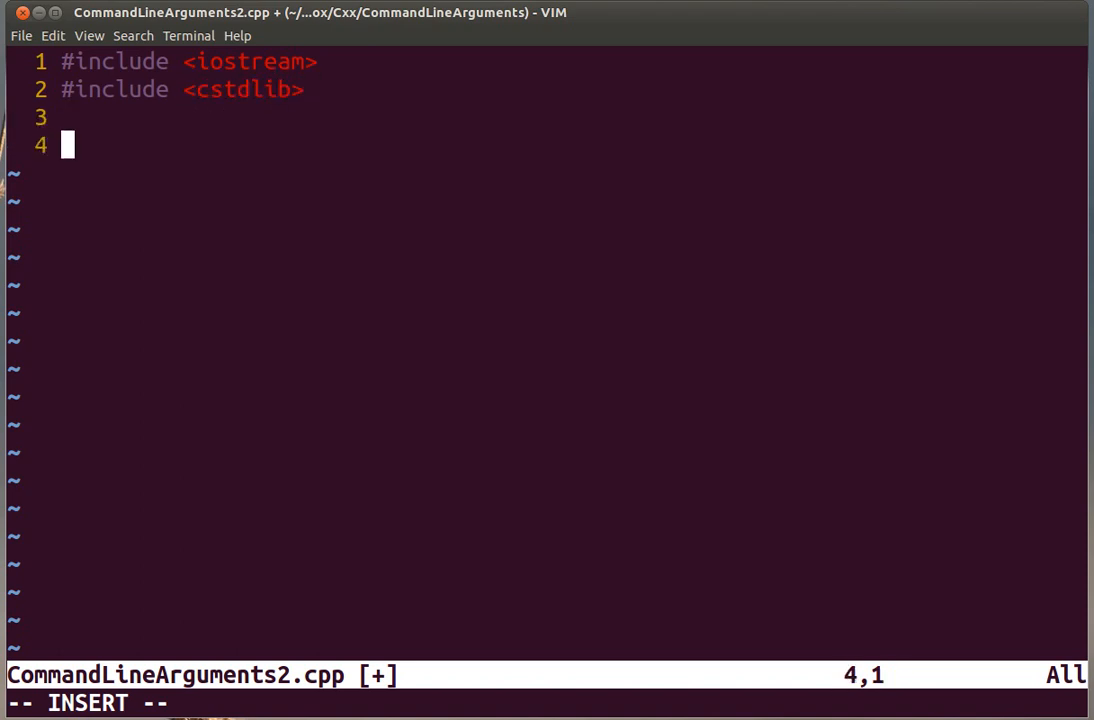
Write the signature int main( int argc, char * argv [] ).
type("main()")
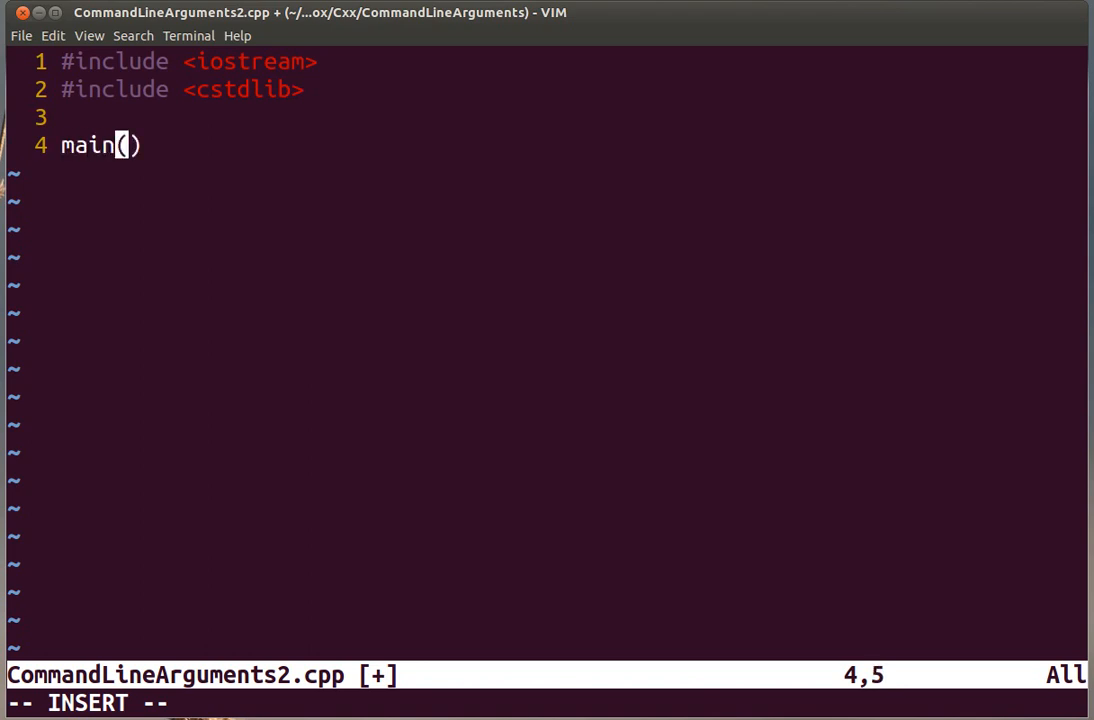
key("Home")
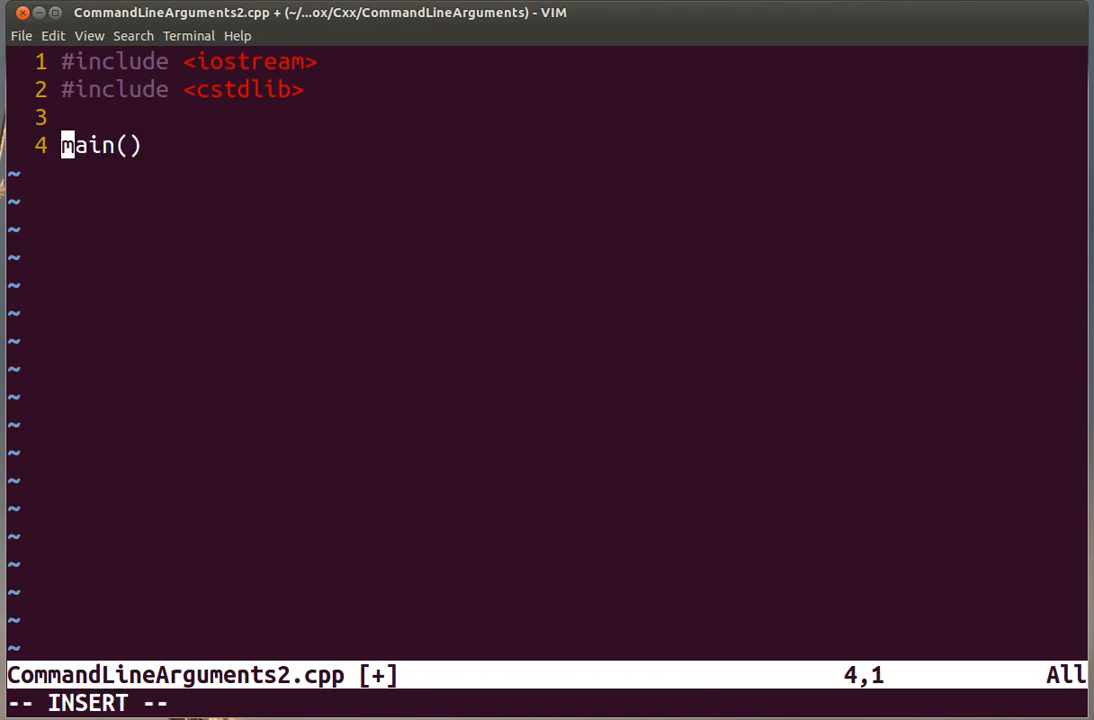
type("int")
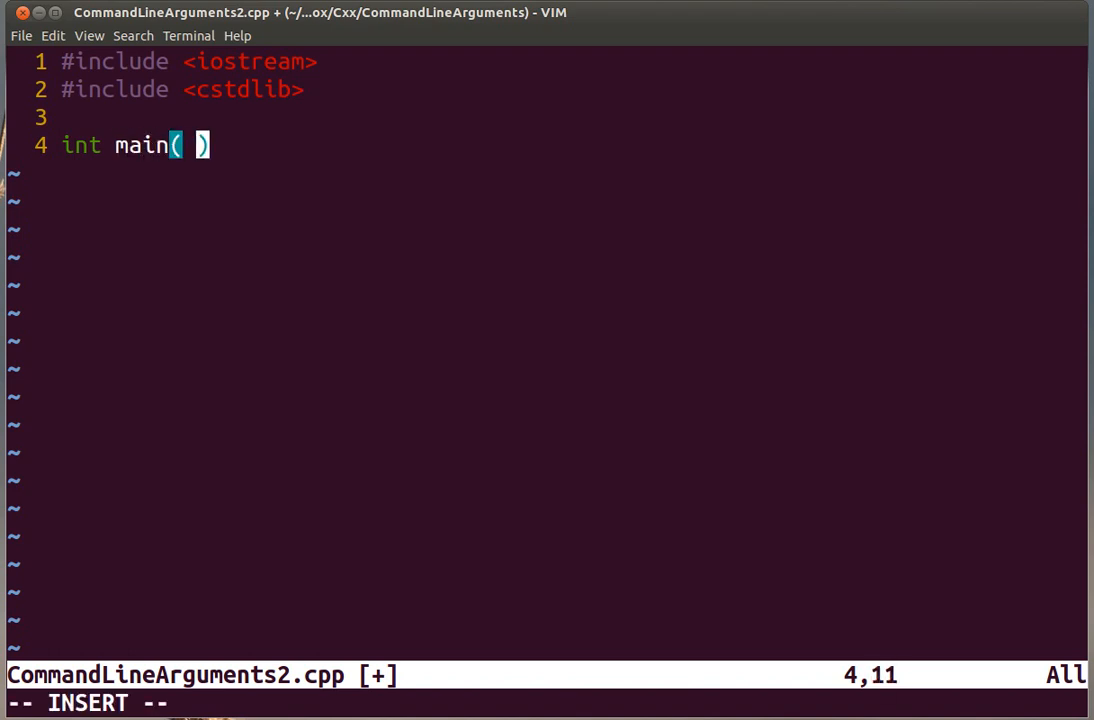
type("int")
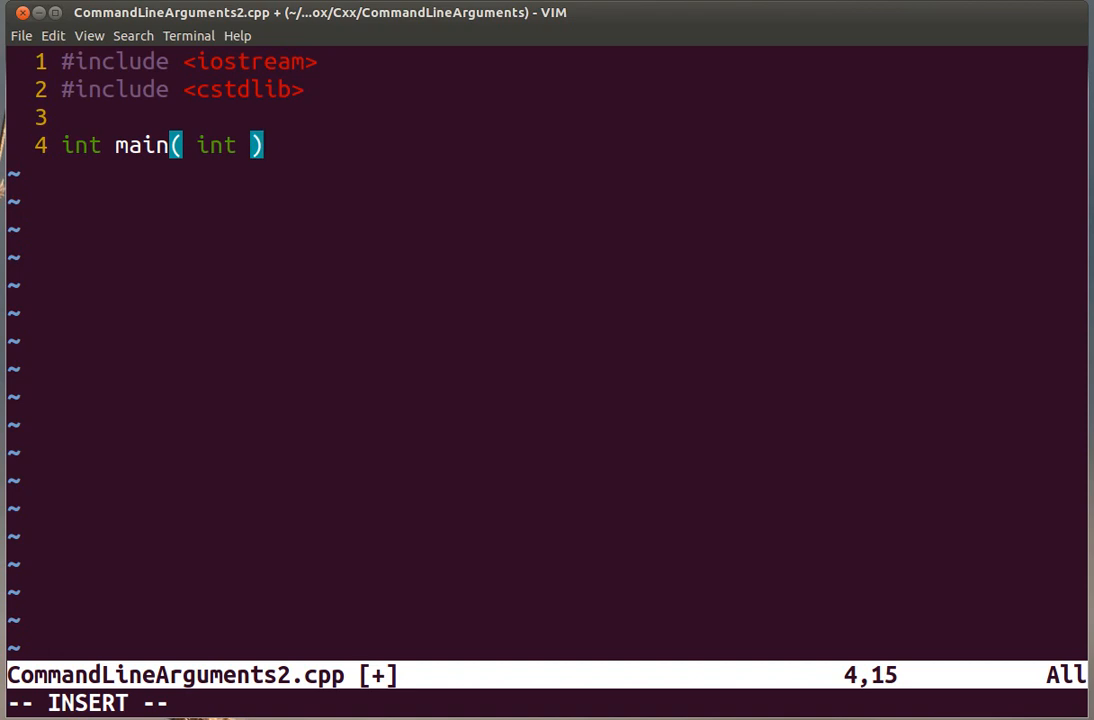
type("ar")
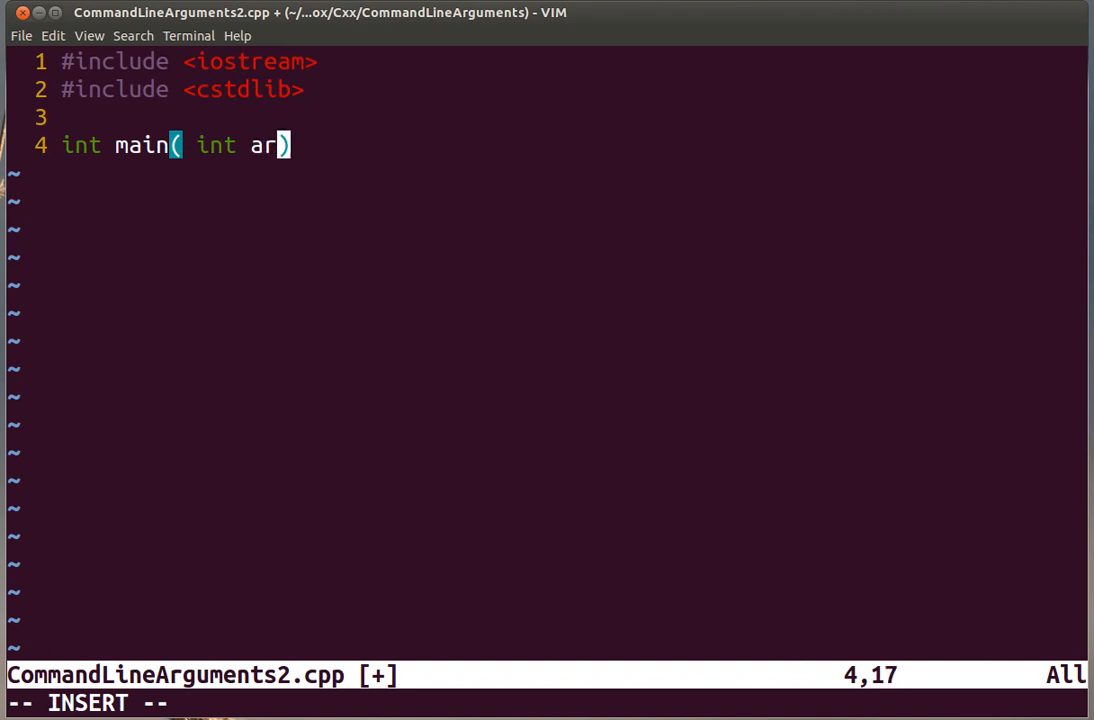
type("gc, char")
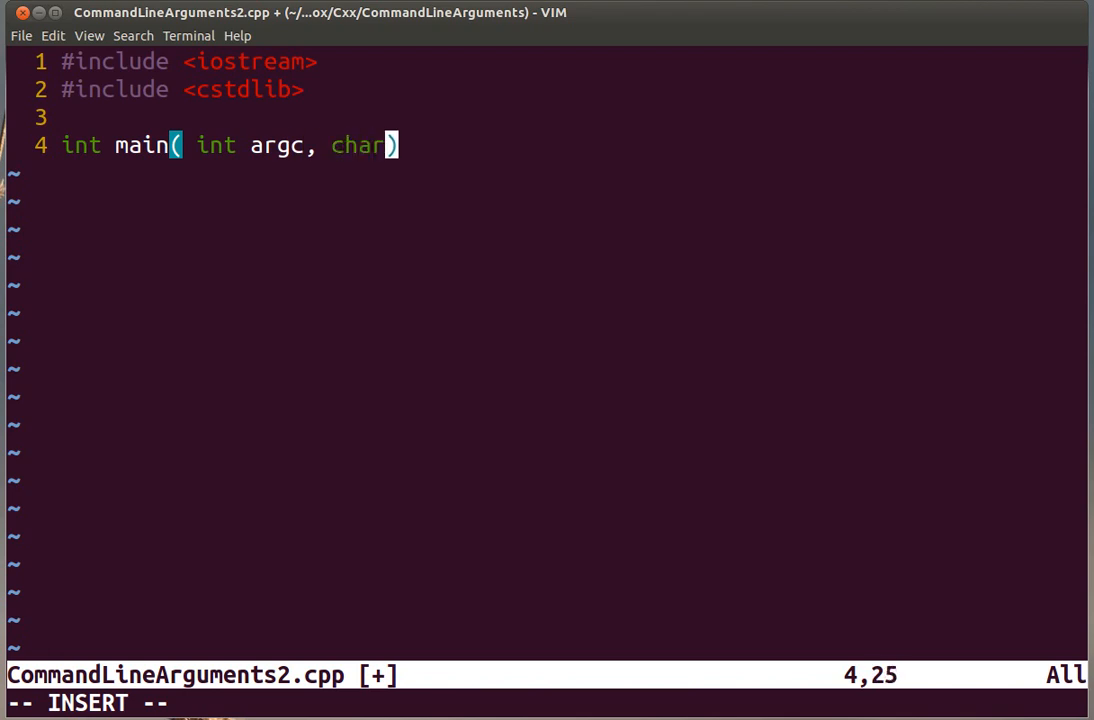
type("*")
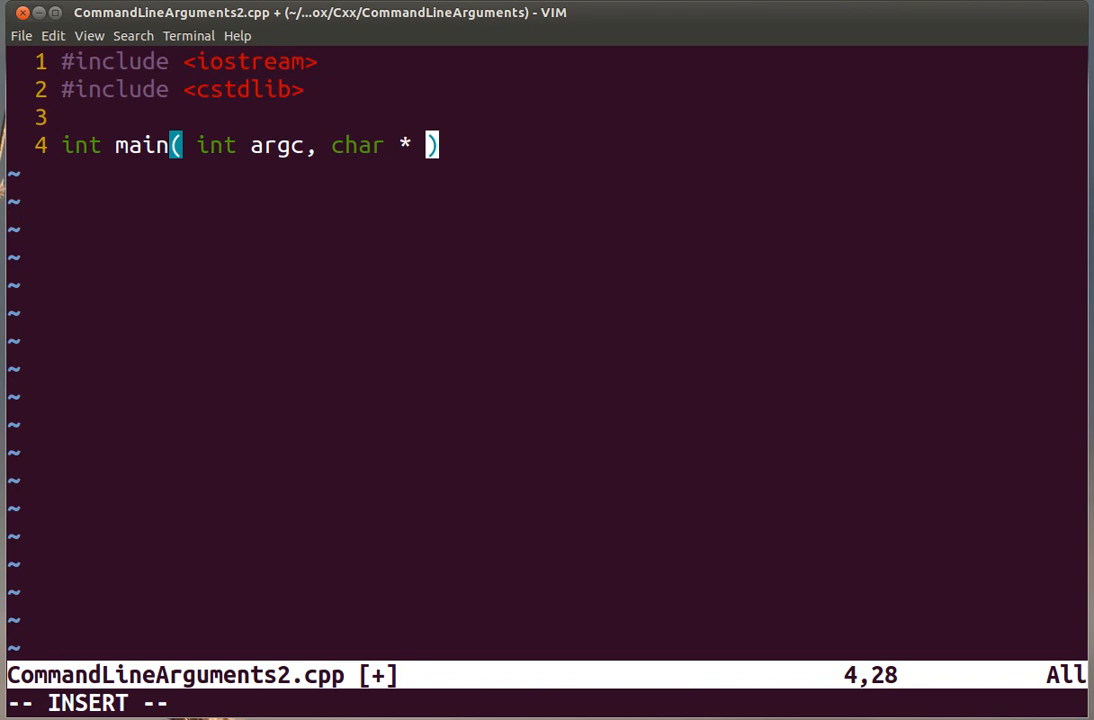
type("argv")
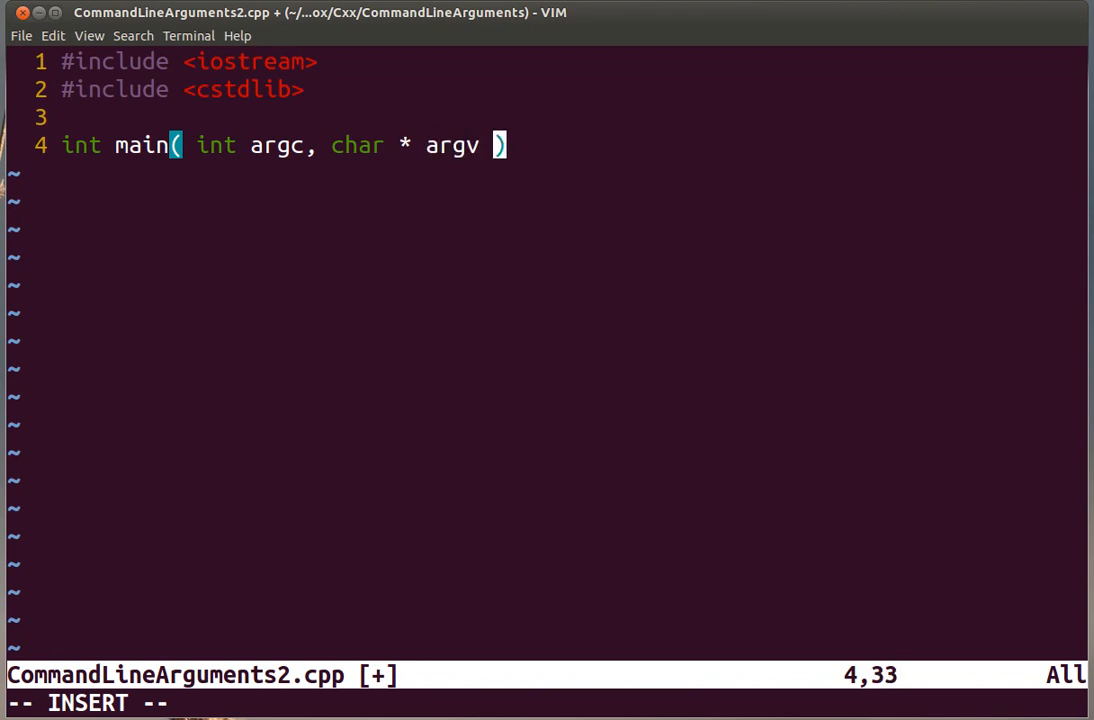
type("[]")
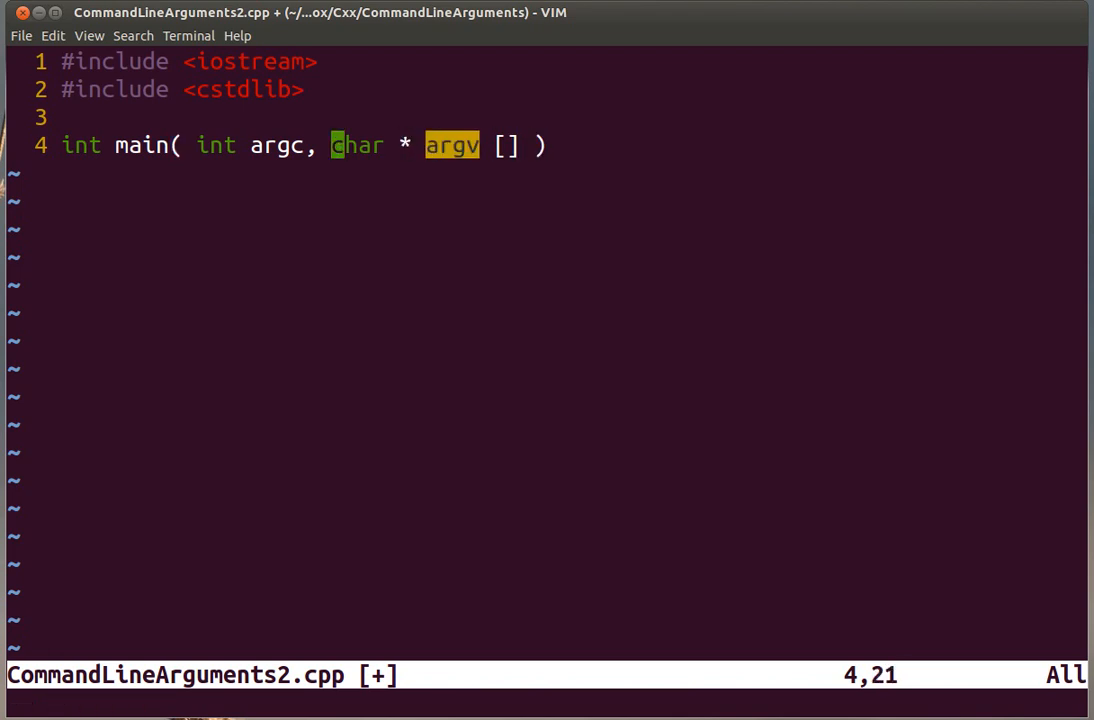
Add a braced body with return 0; to main and open a new line above the return.
key("b")
type(":")
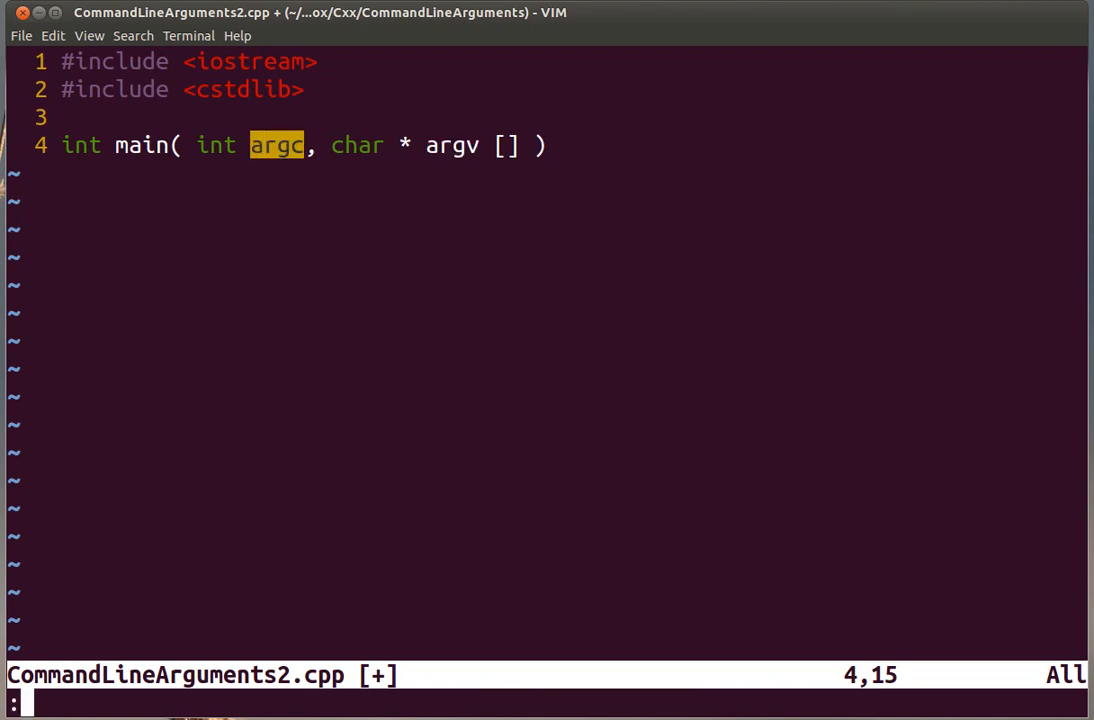
type("{")
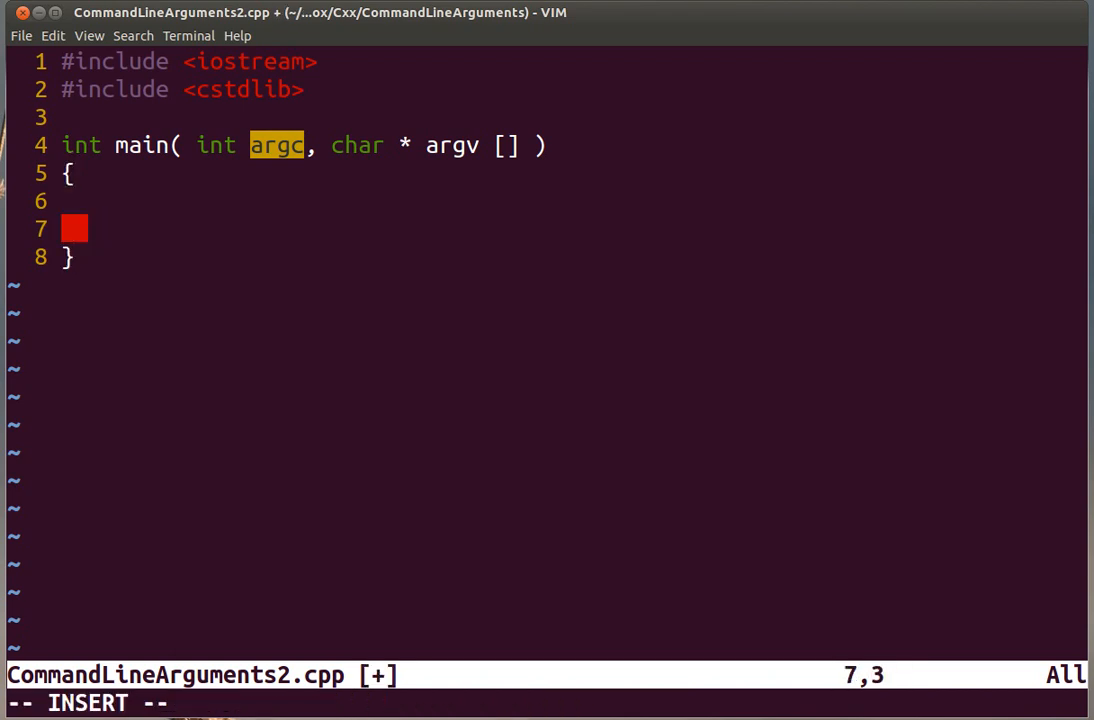
type("return")
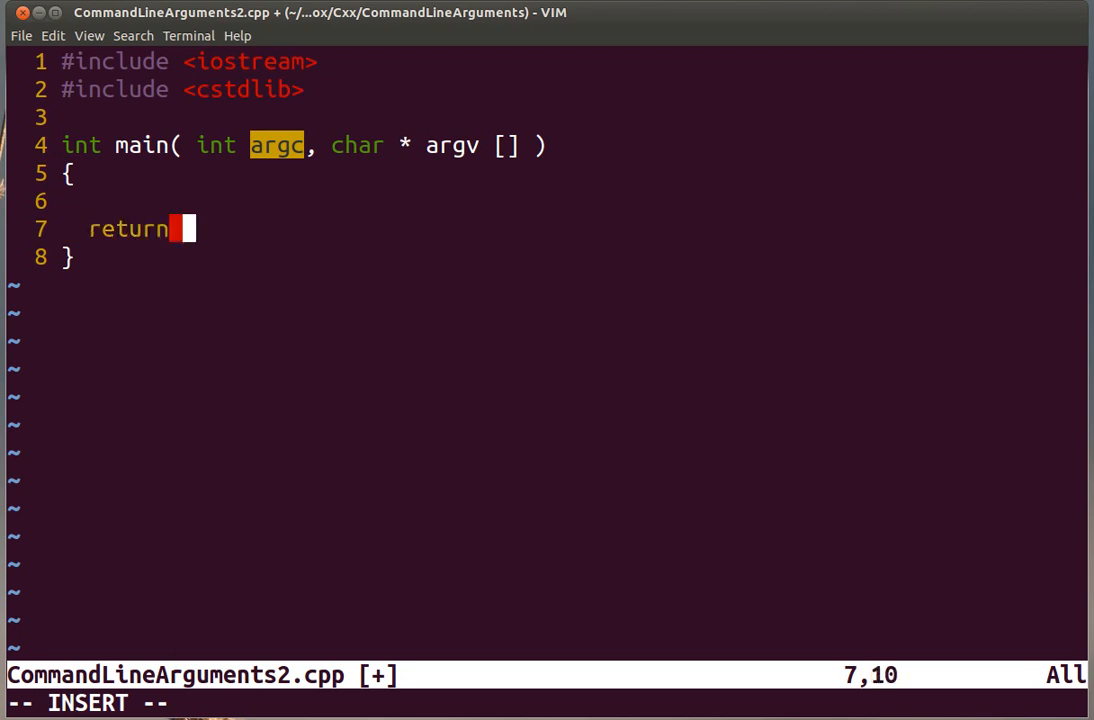
type("0;")
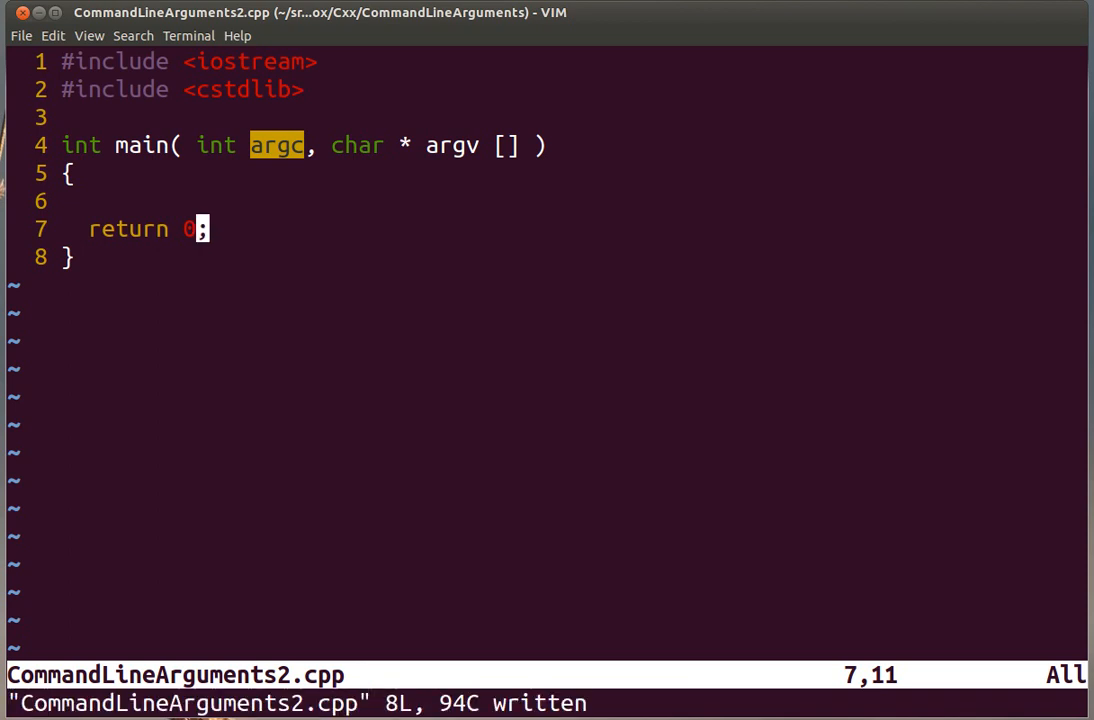
key("Up")
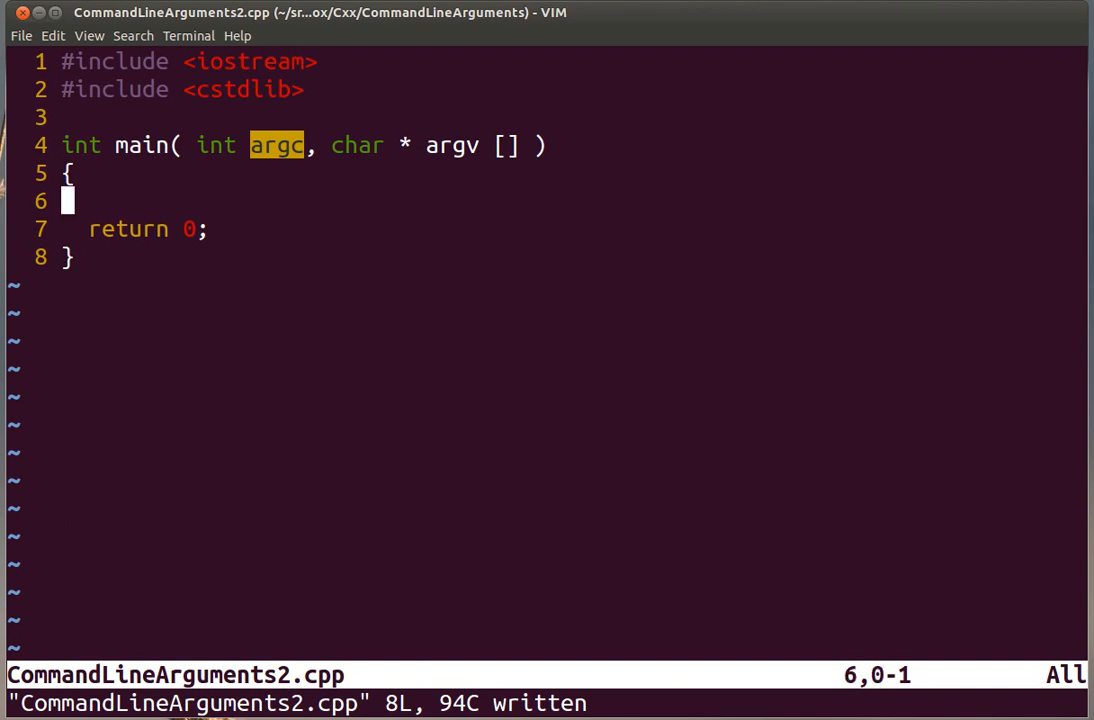
key("Up")
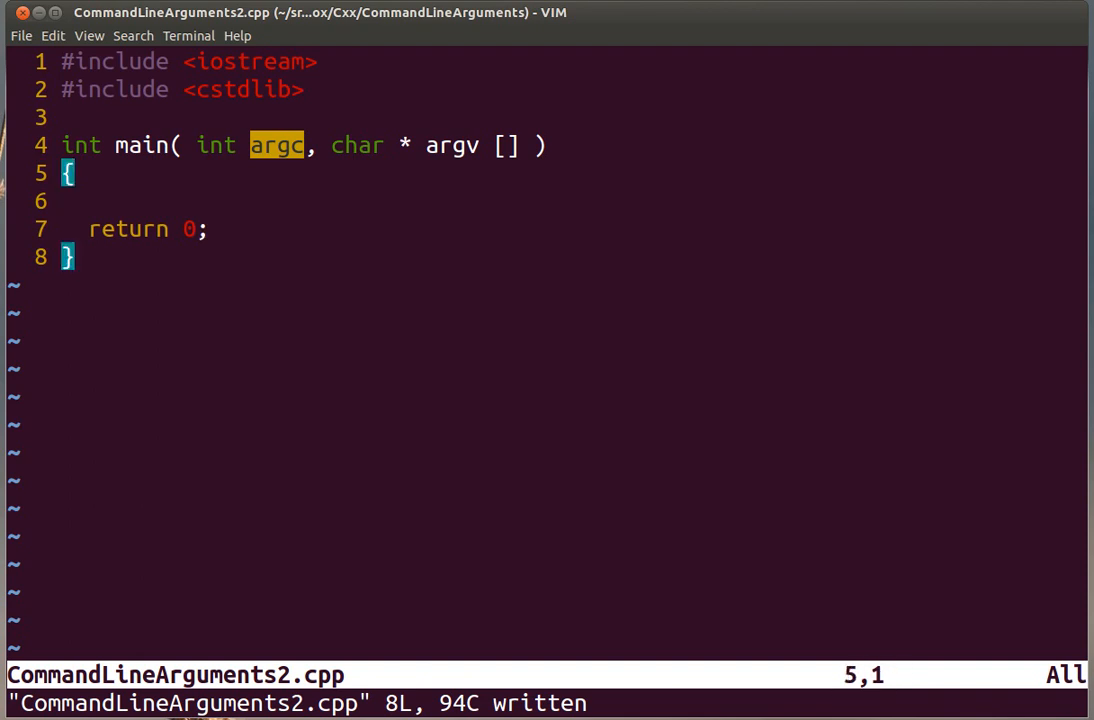
key("j")
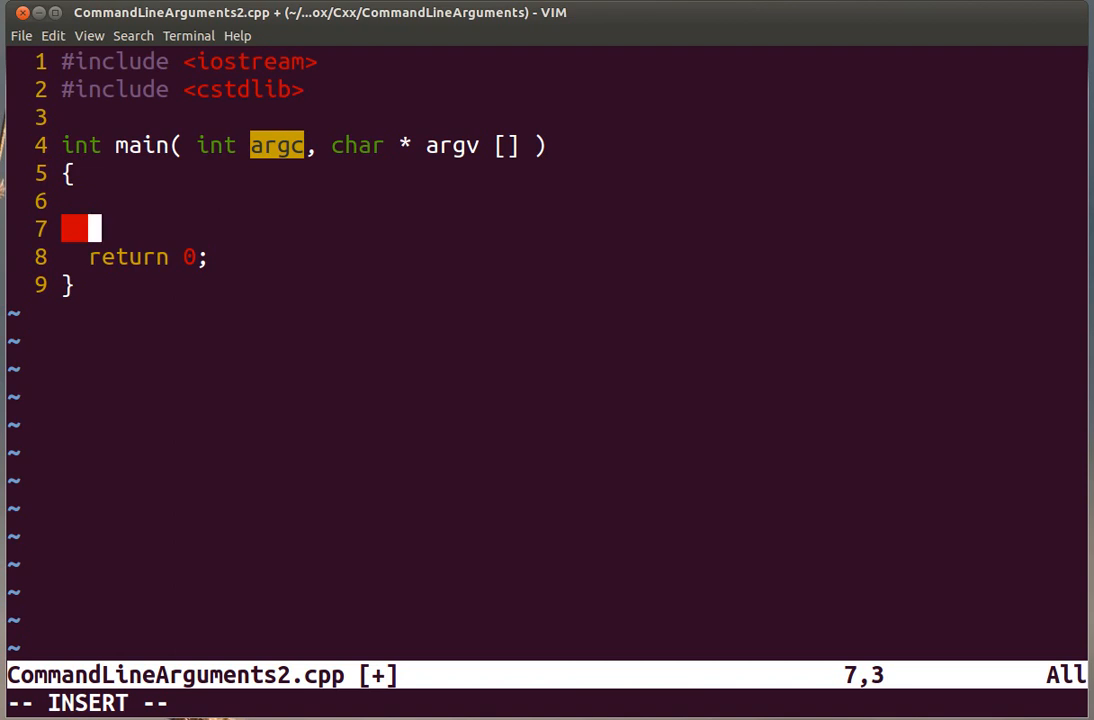
Declare int numberOfCows = argv[1] and open an empty line above it.
type("int")
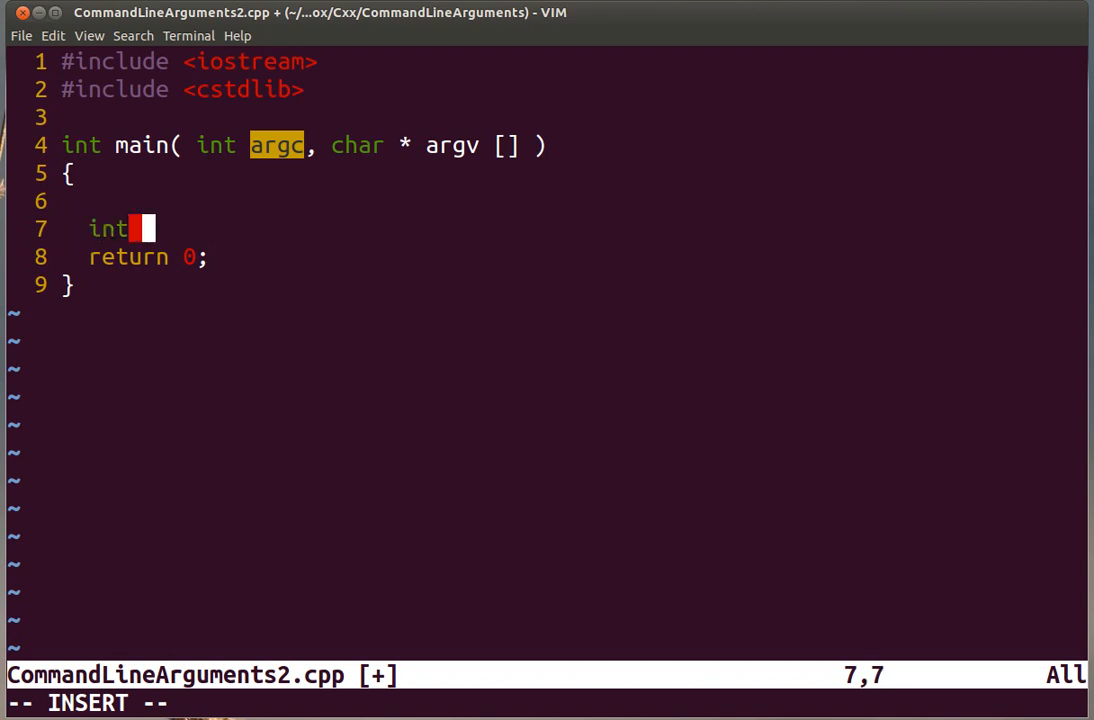
type("numberOfCo")
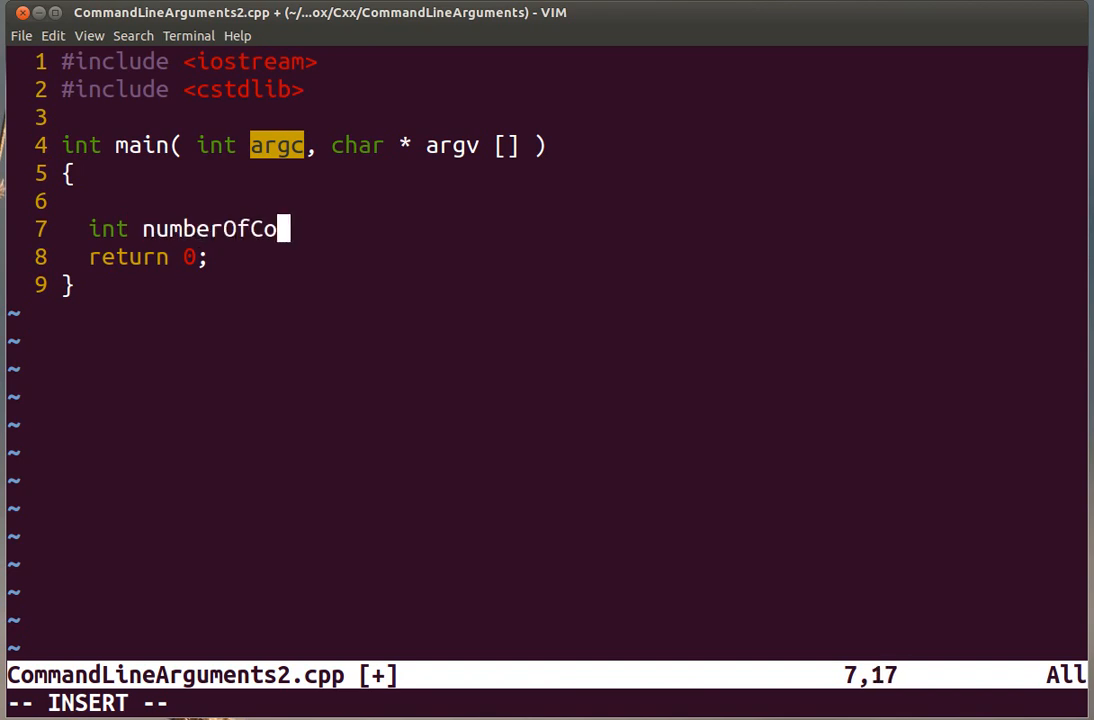
type("ws =")
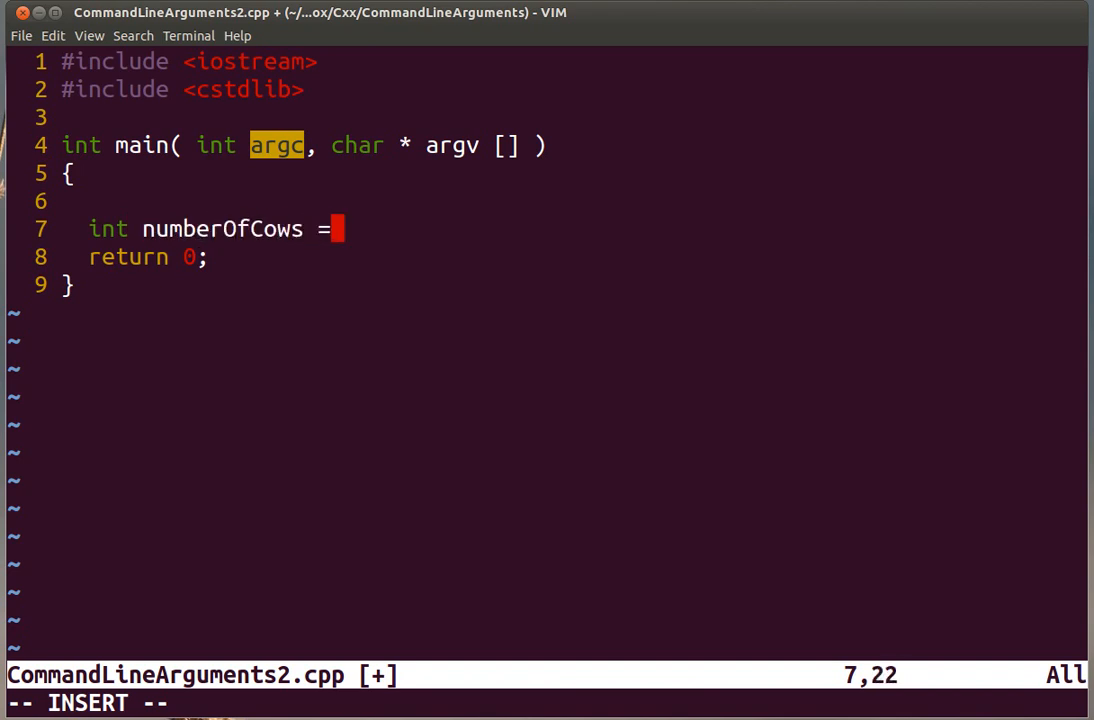
type("argv")
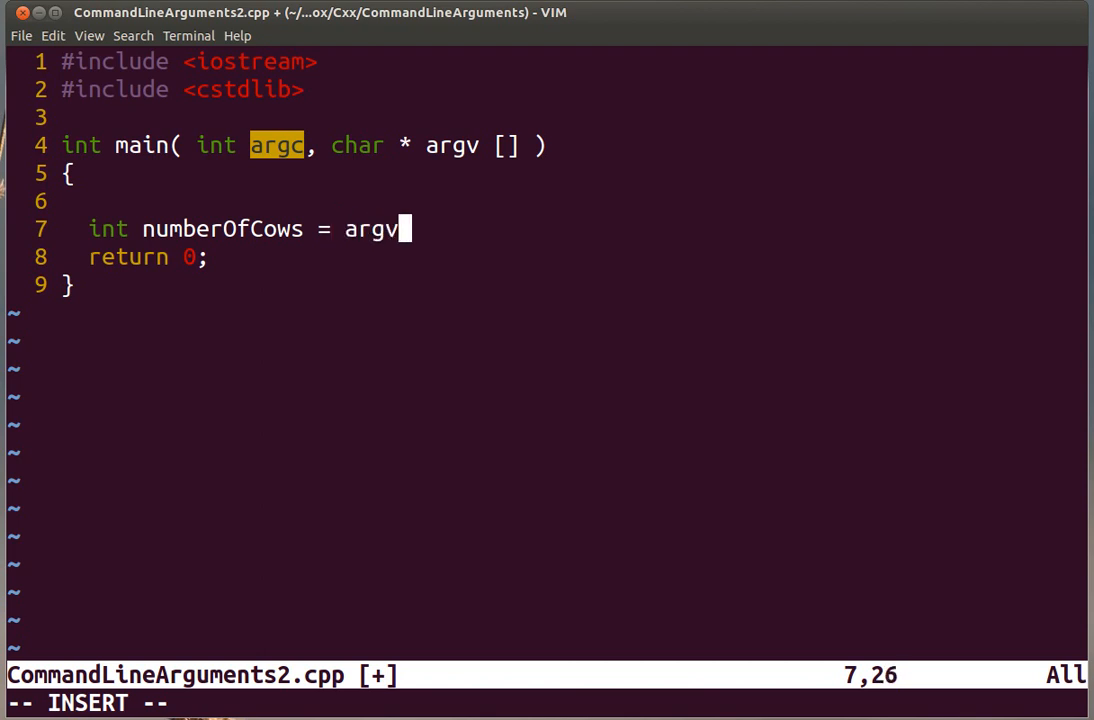
type("[1]")
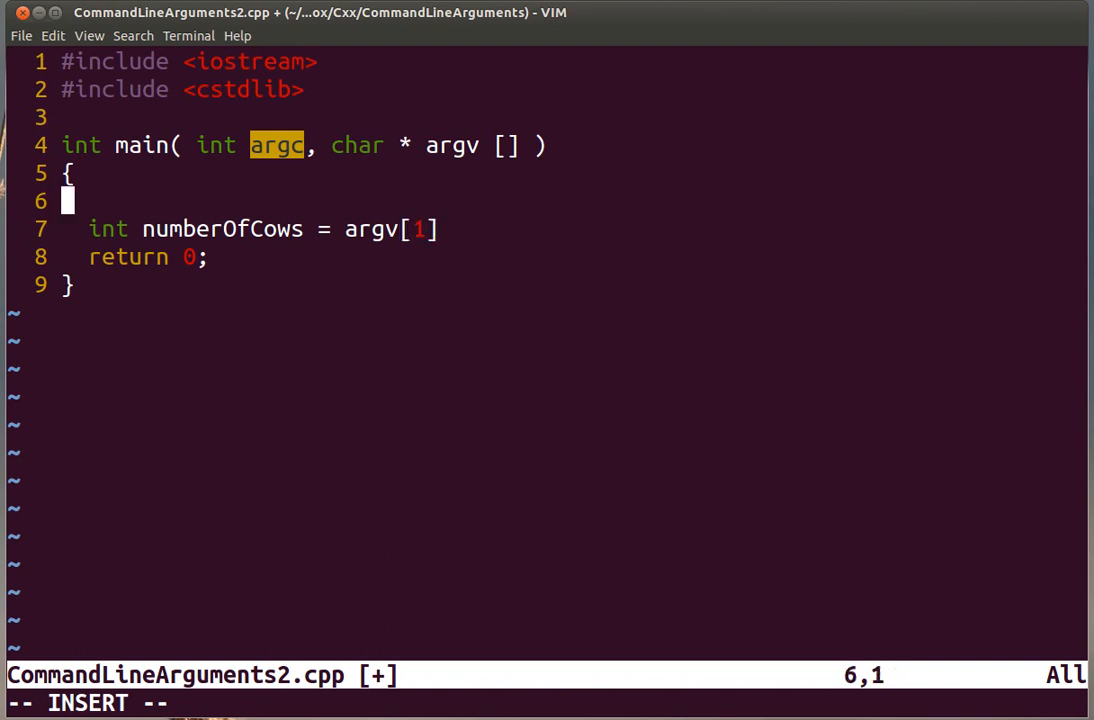
key("Return")
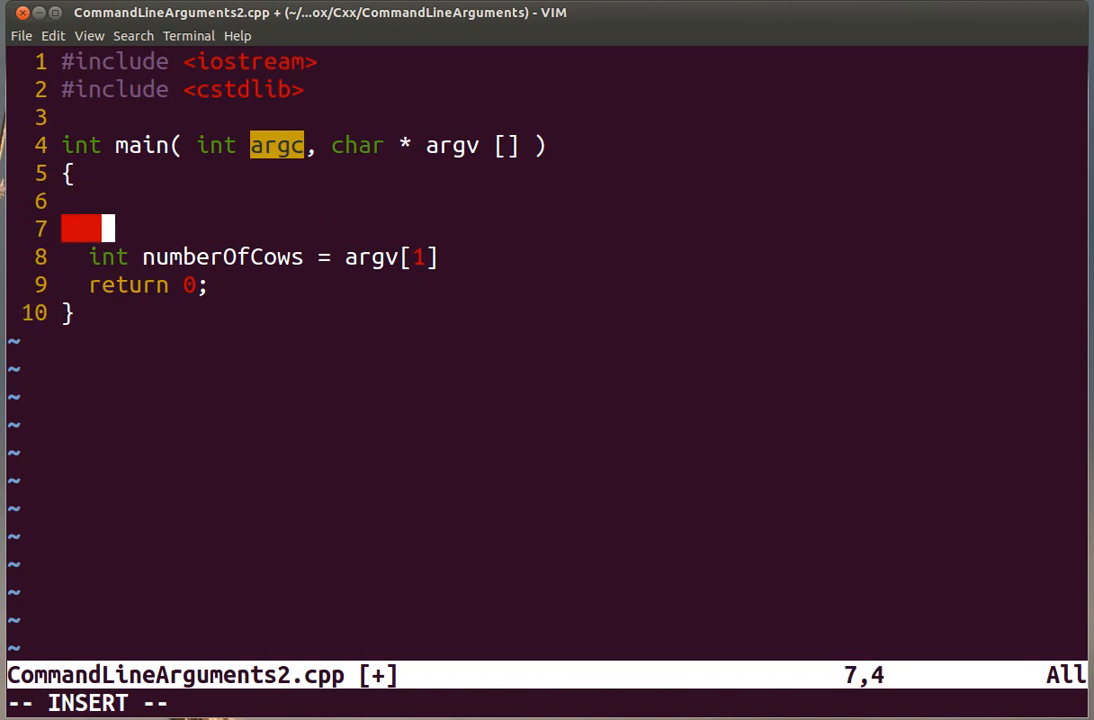
Print "Executable name = " followed by argv[0] and std::endl at the start of main.
type("std::cout <<")
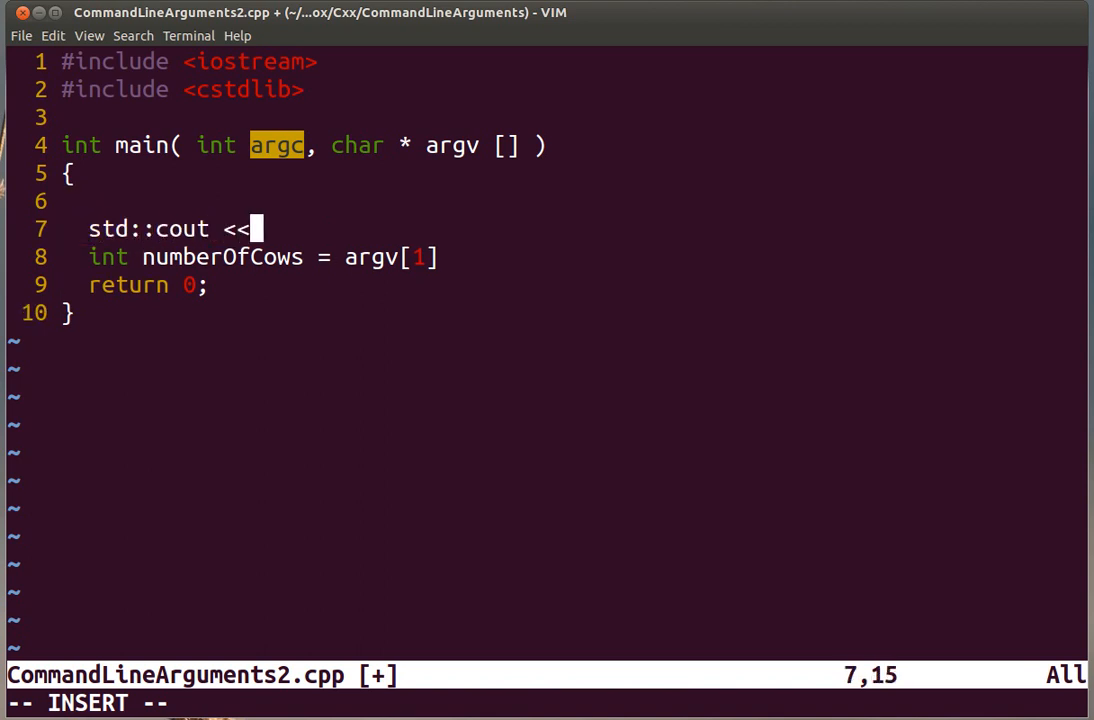
type("\"Ex")
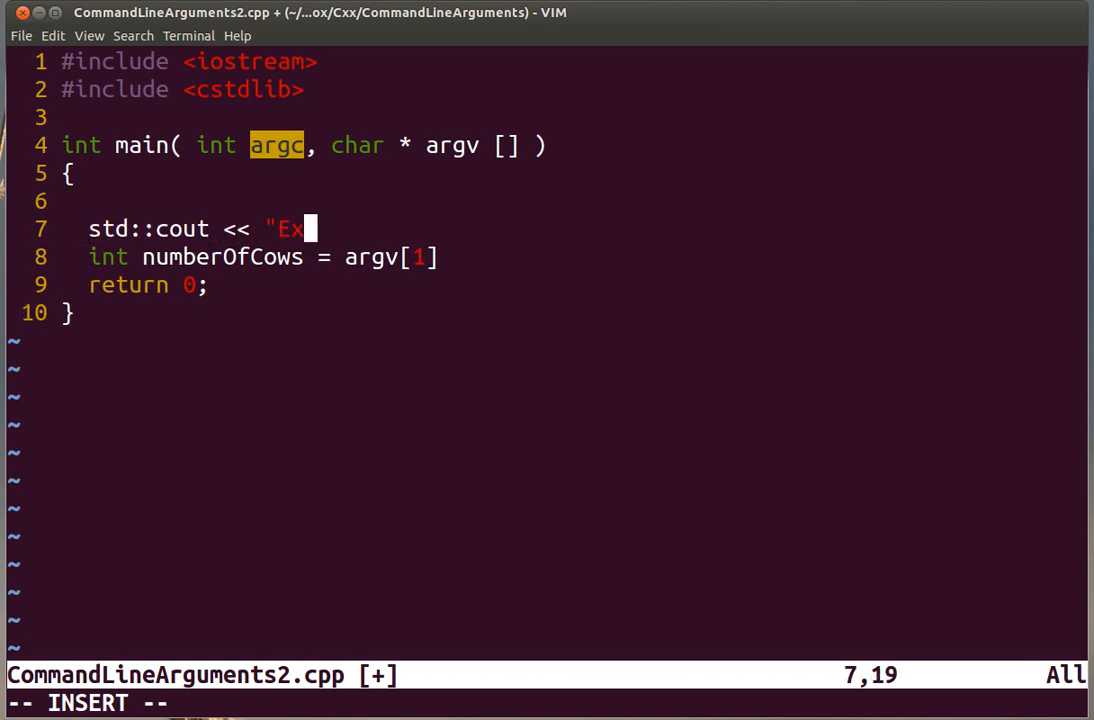
type("cuta")
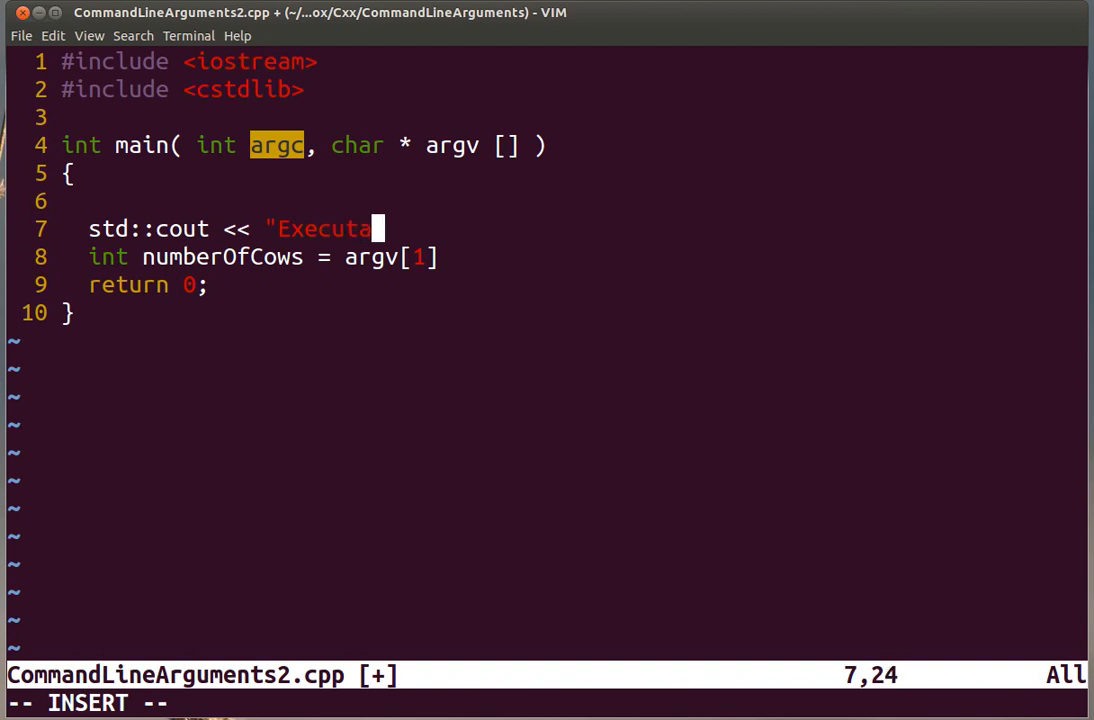
type("ble name")
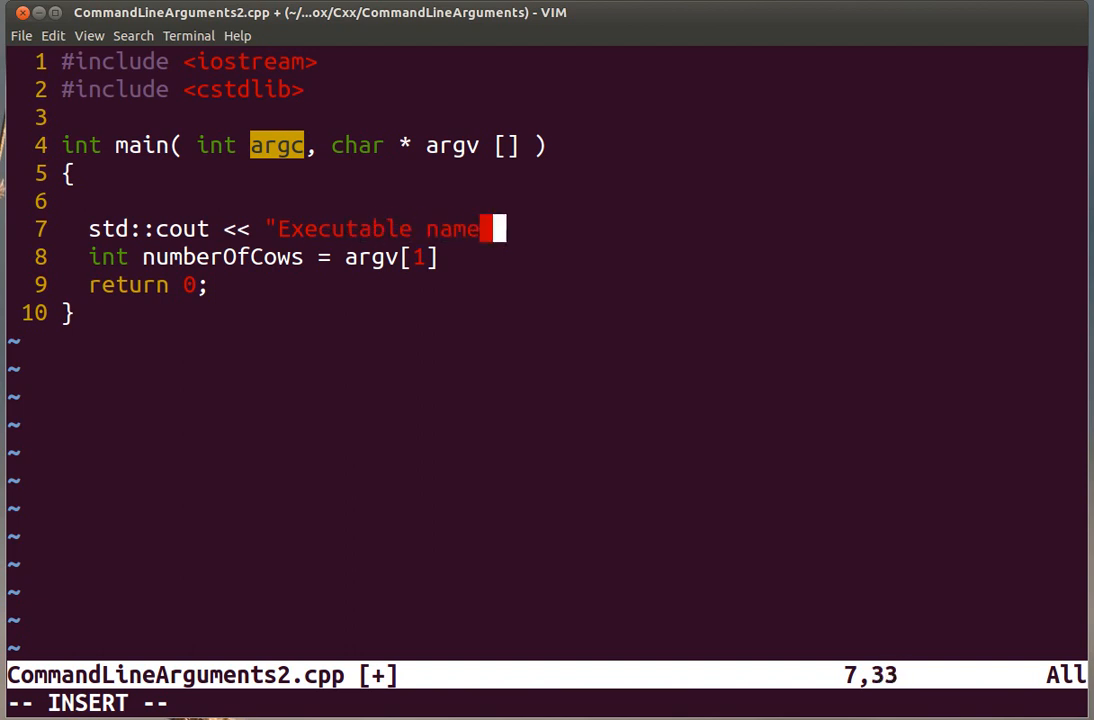
type("= \" <<")
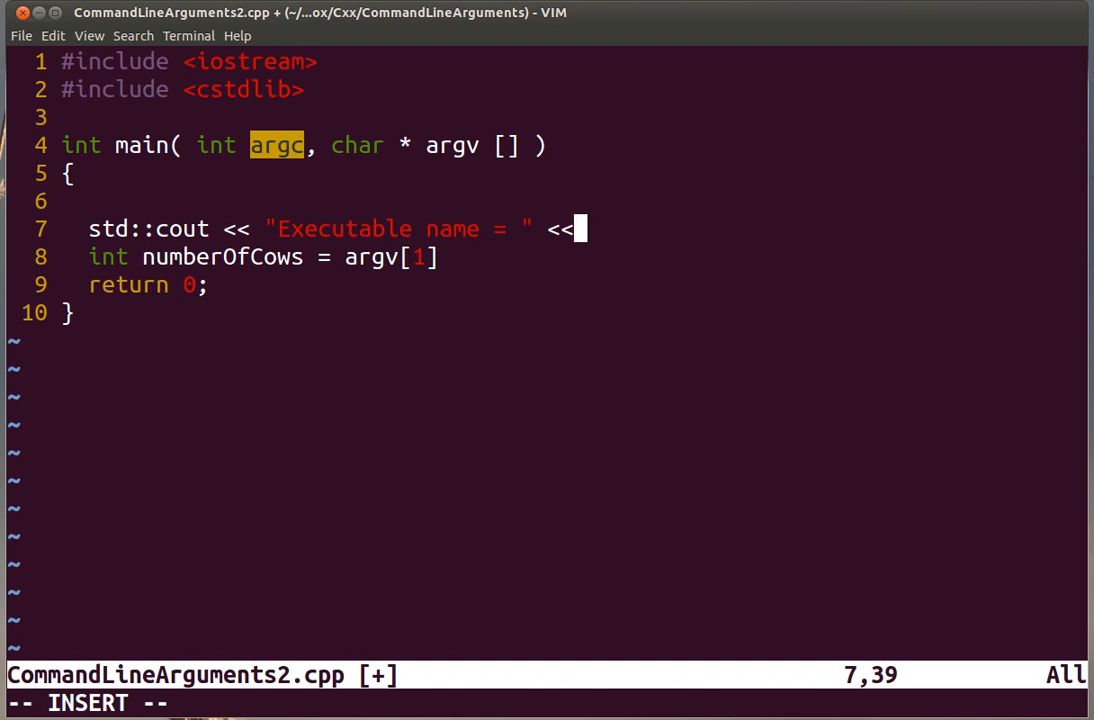
type("argv")
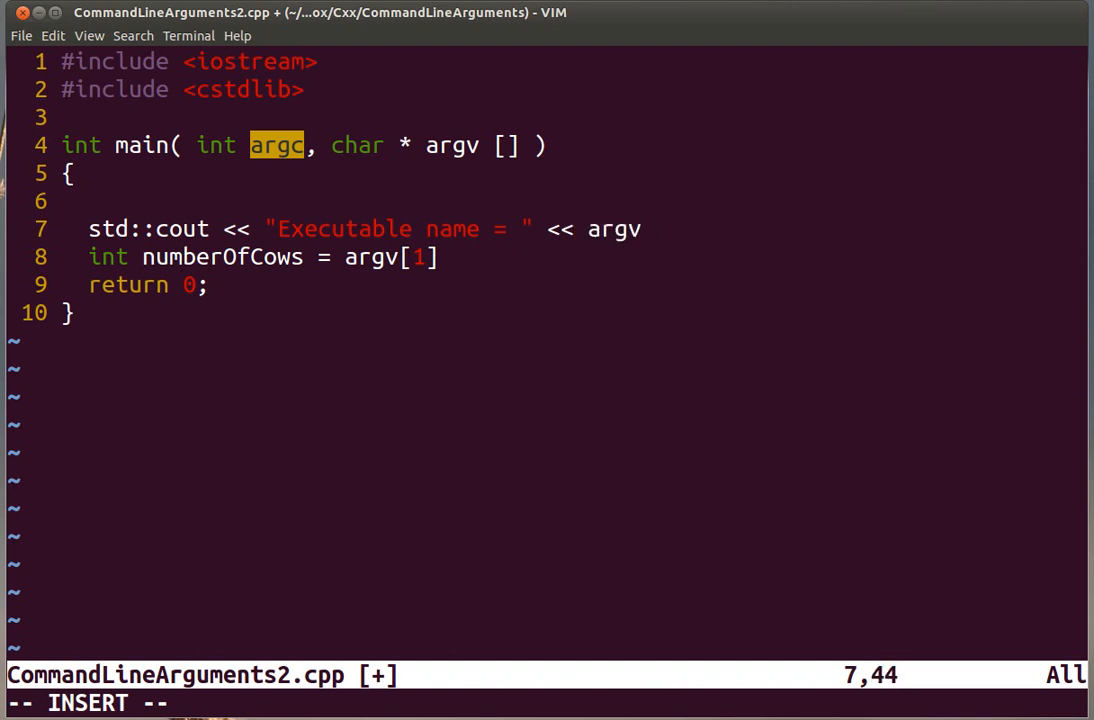
type("[0] << std")
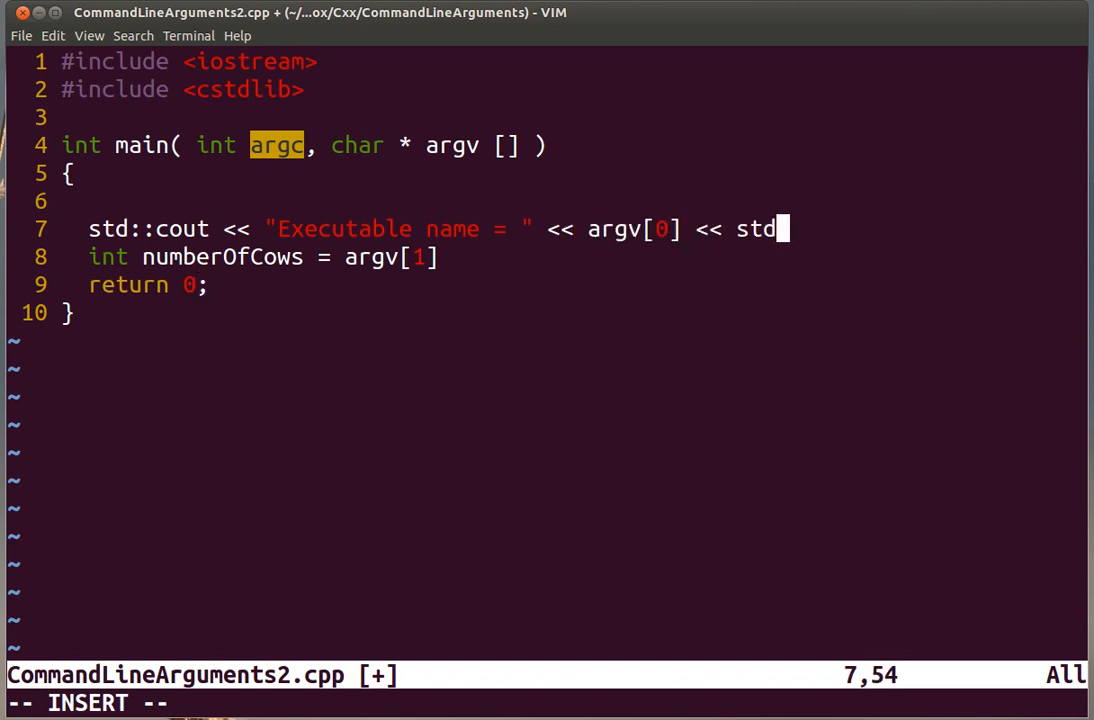
type("::endl;")
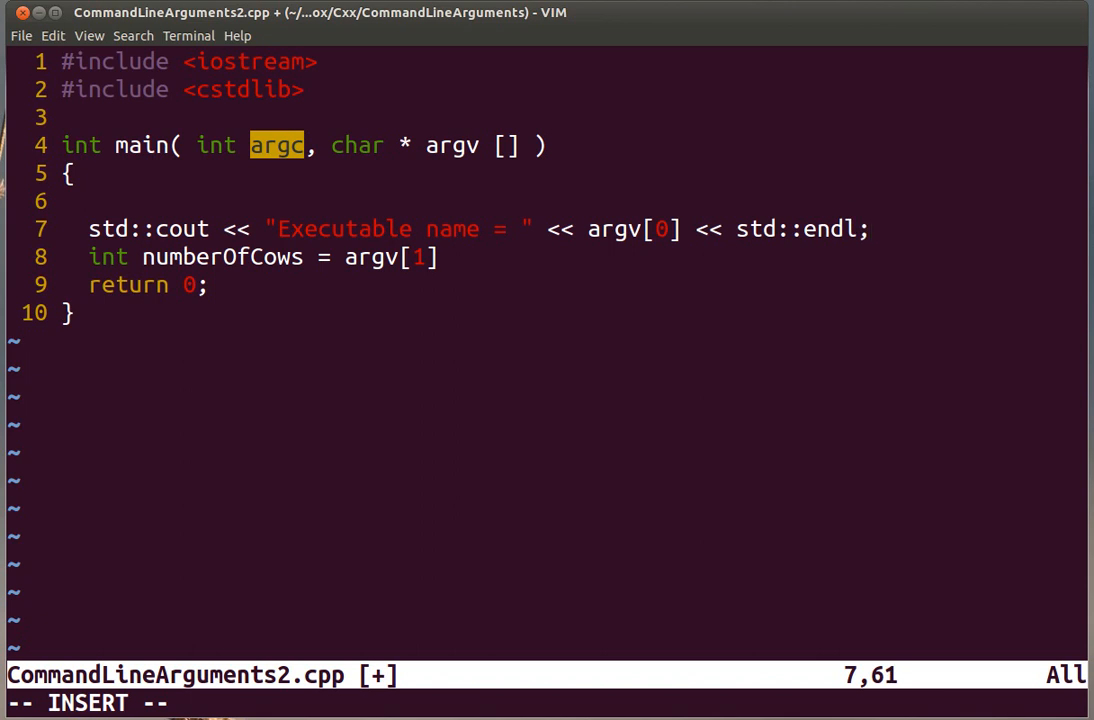
key("Return")
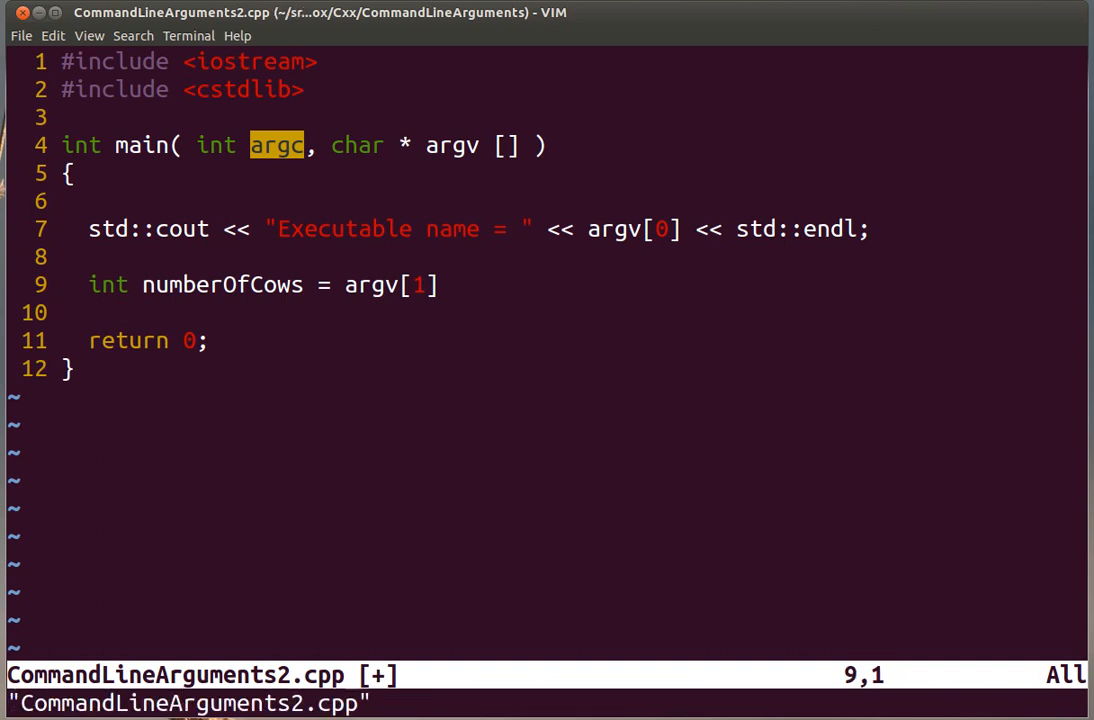
Print "Number of cows = " followed by numberOfCows and std::endl before the return.
type("std")
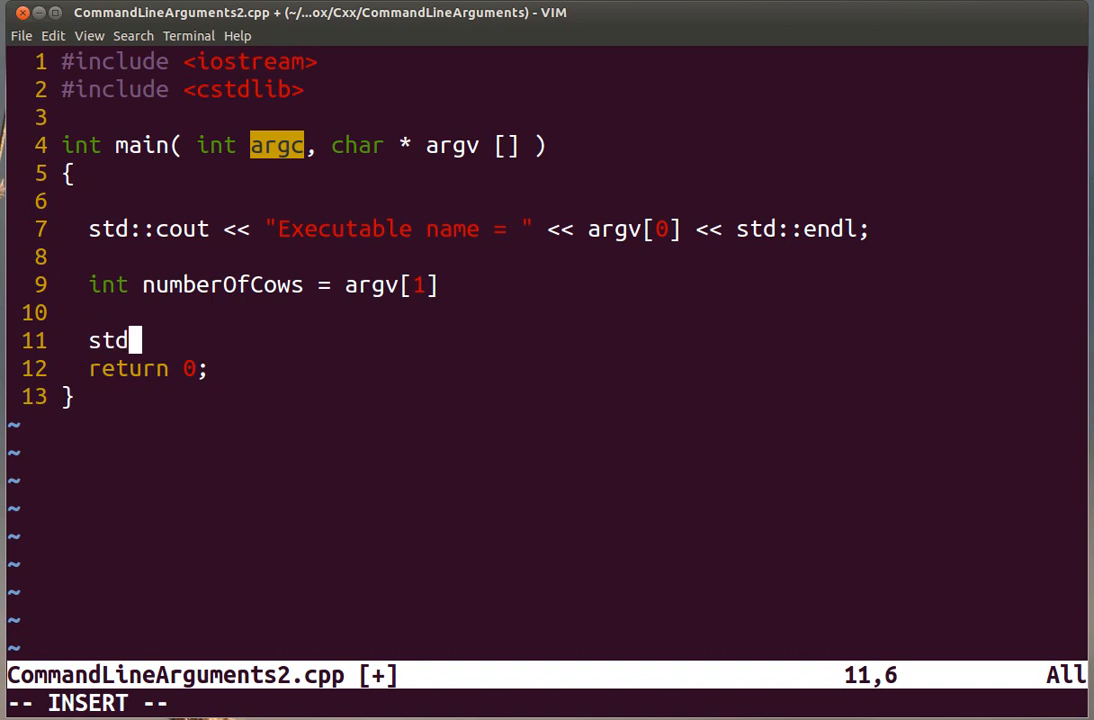
type("::cout <<")
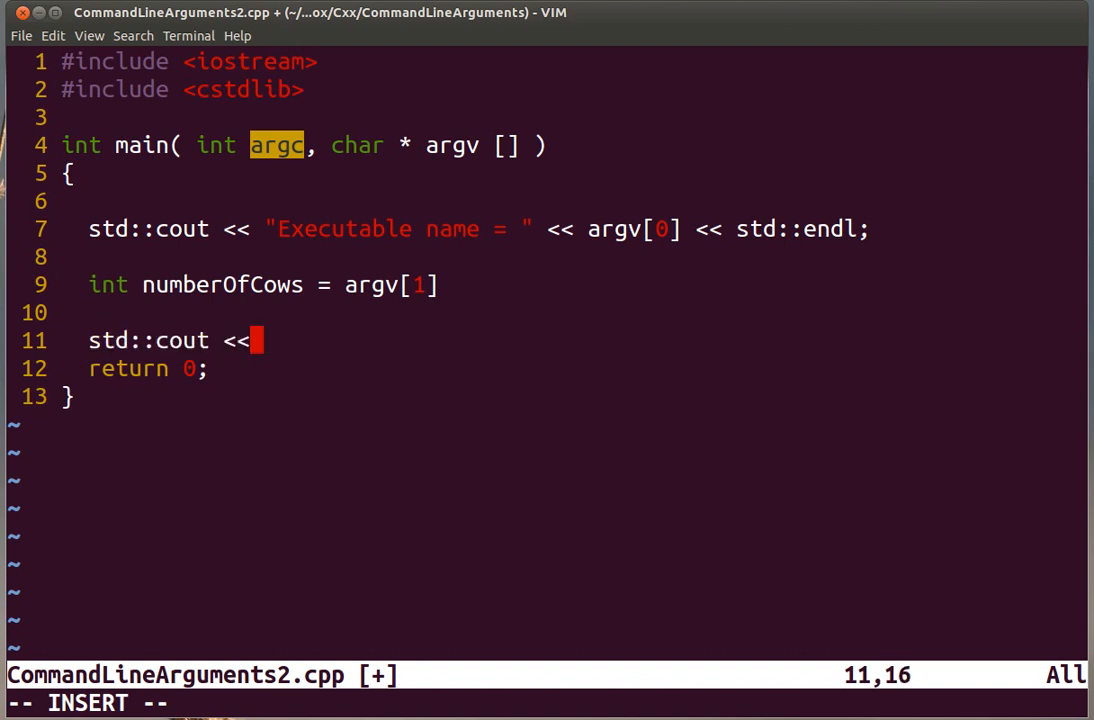
type("\"Number of")
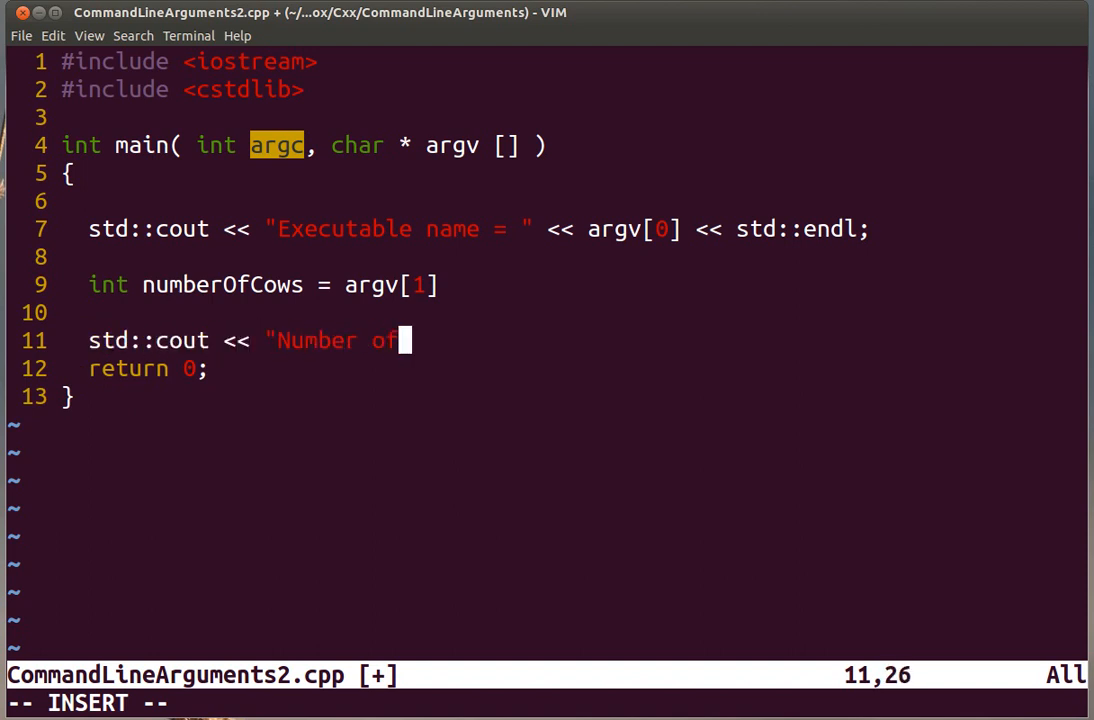
type("cows =")
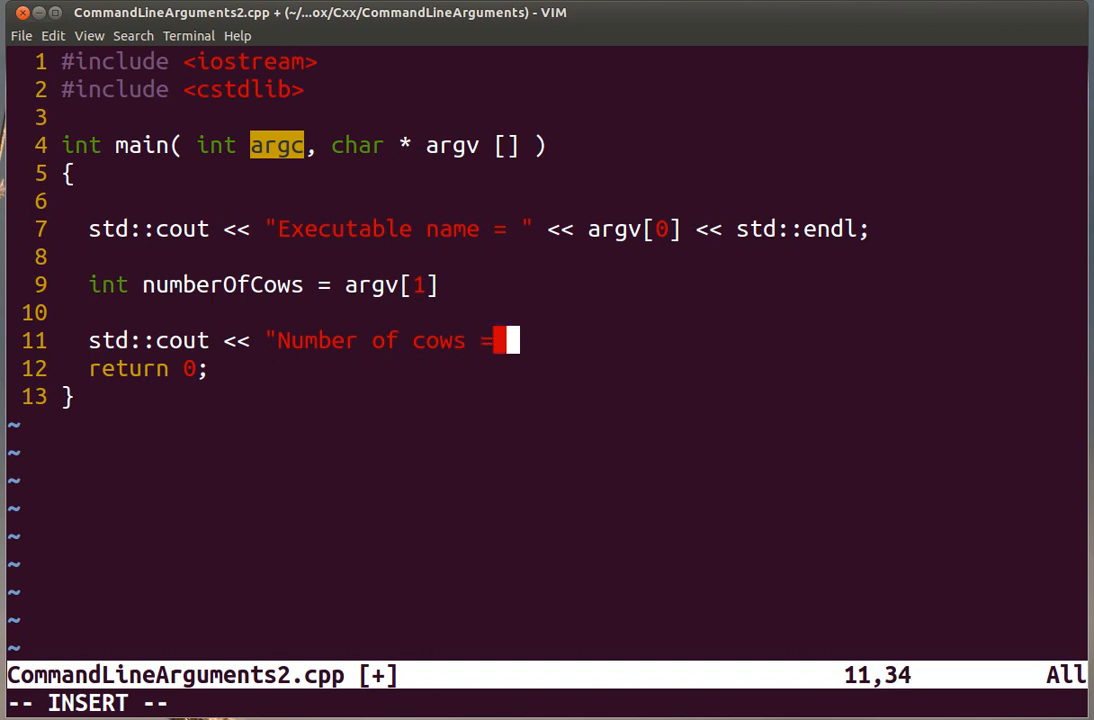
type("<< nu")
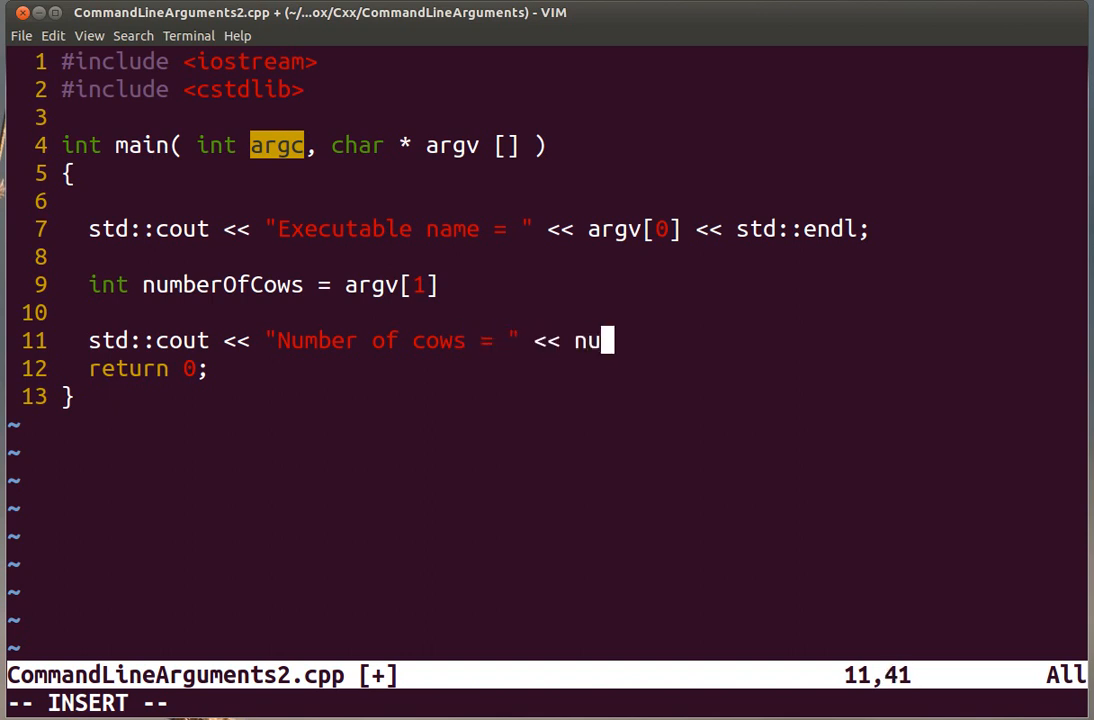
type("mberOfCows << std::en")
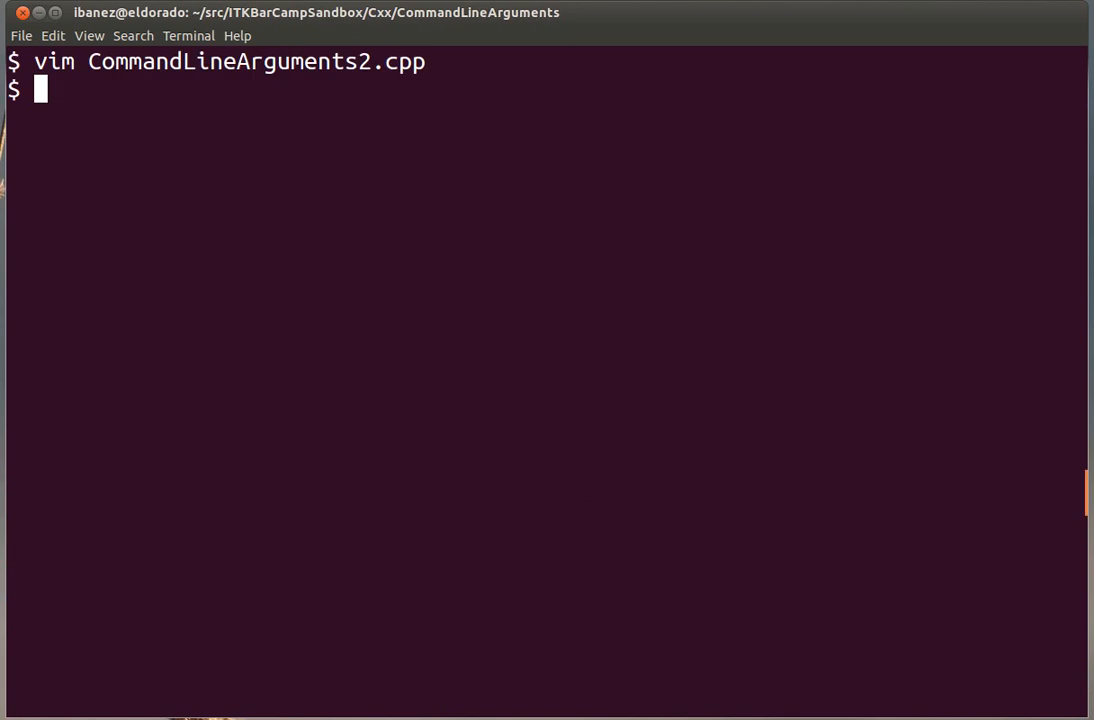
Compile with g++ CommandLineArguments2.cpp -o cla2, which fails on the char* to int conversion.
type("c")
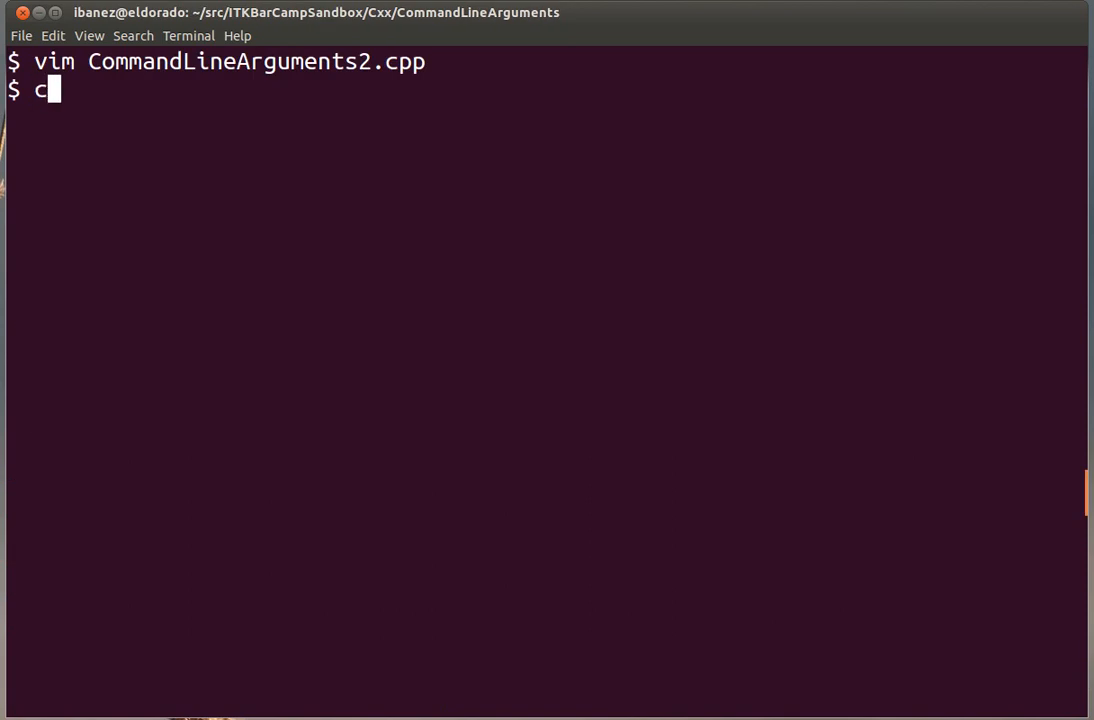
type("g++")
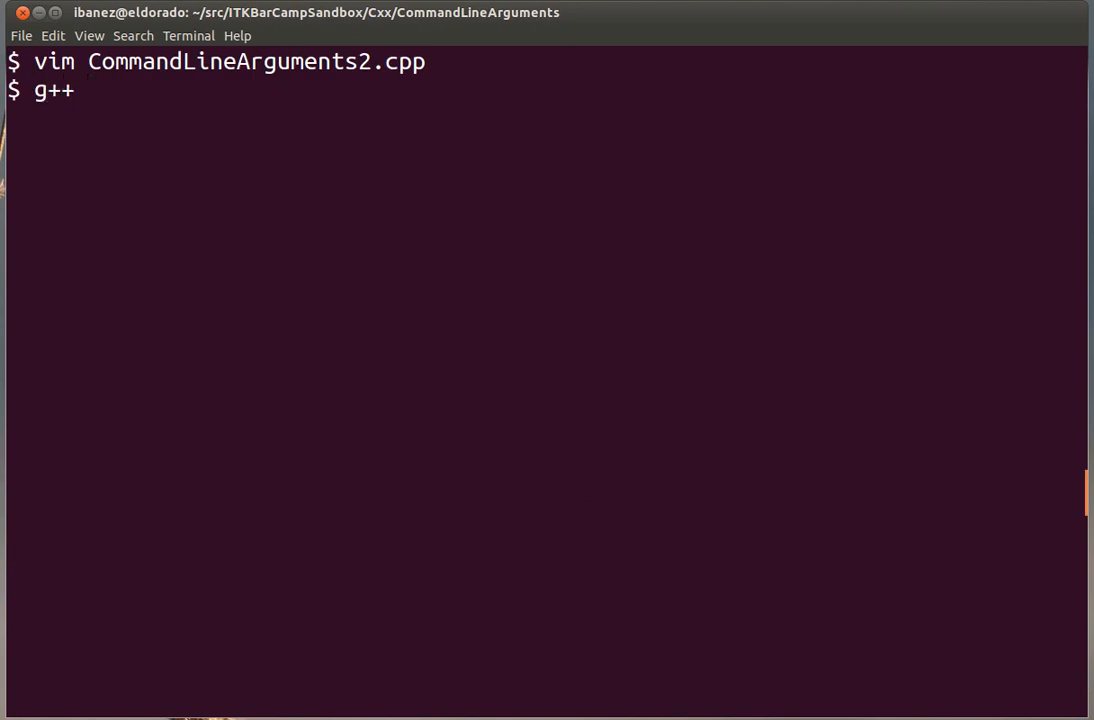
type("CommandLineArguments2")
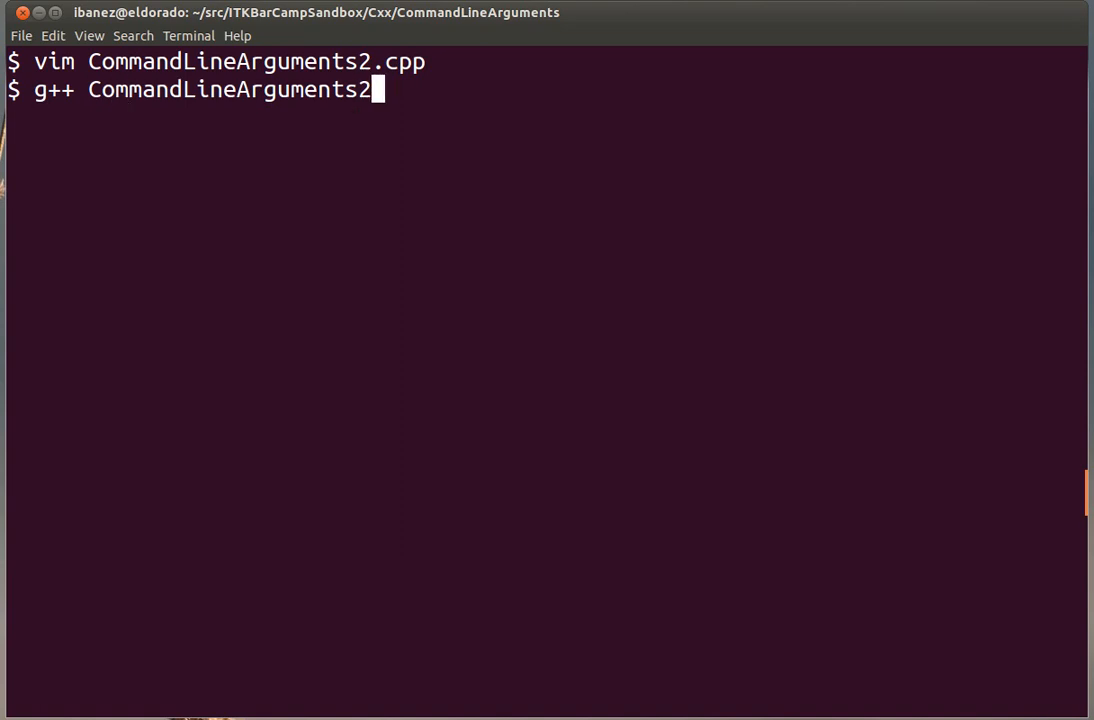
type(".cpp -o")
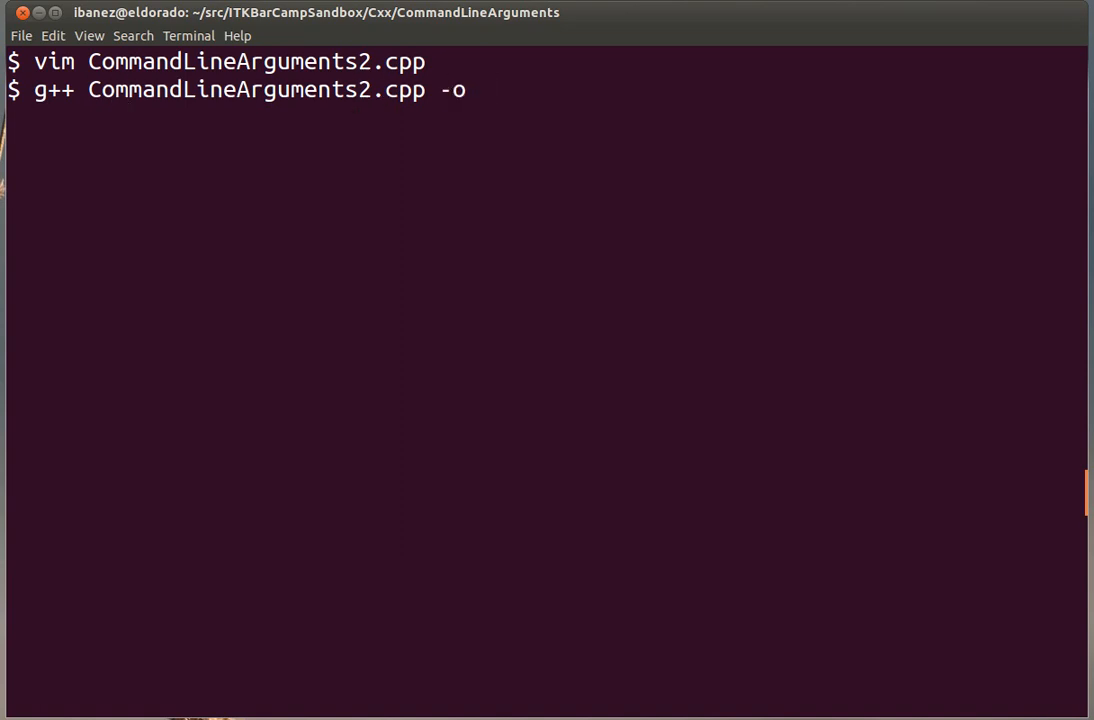
type("cla")
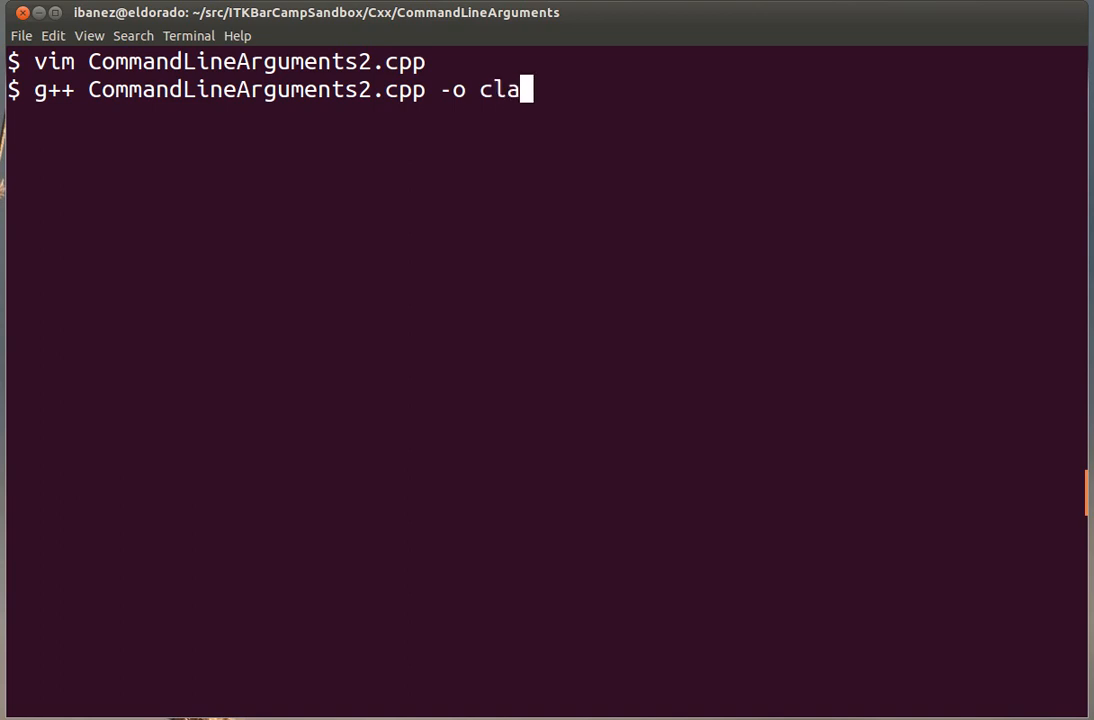
type("2")
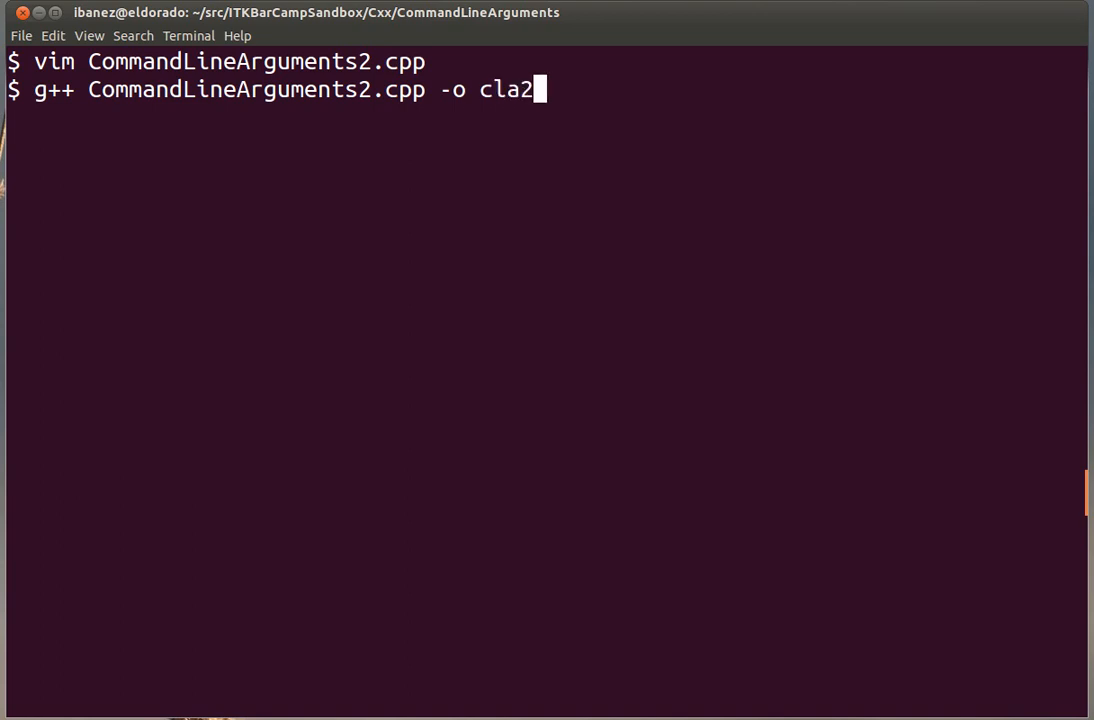
key("Return")
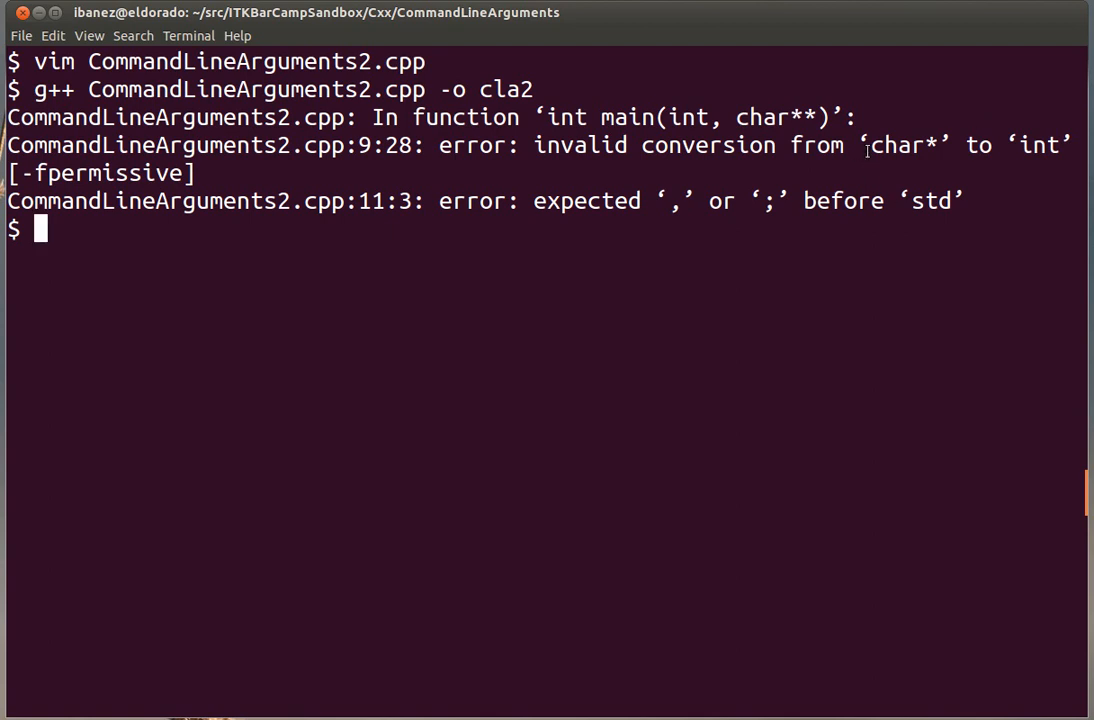
Reopen CommandLineArguments2.cpp and wrap argv[1] in atoi( ) for numberOfCows.
type("vim")
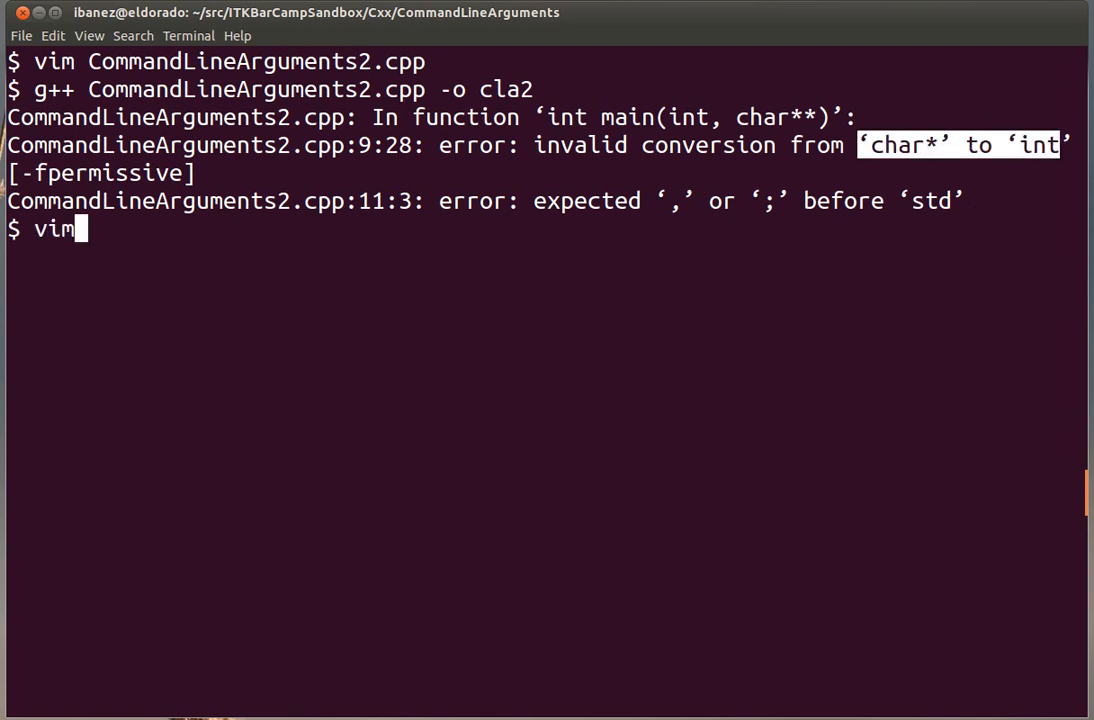
type("CommandLineArguments2")
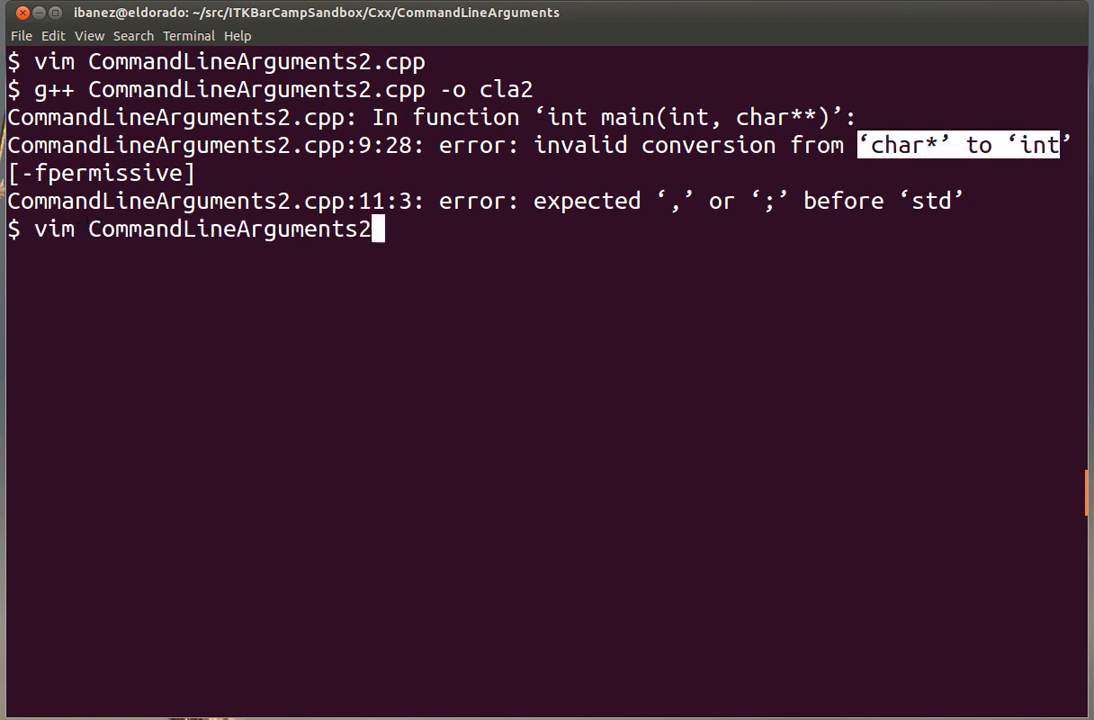
key("Return")
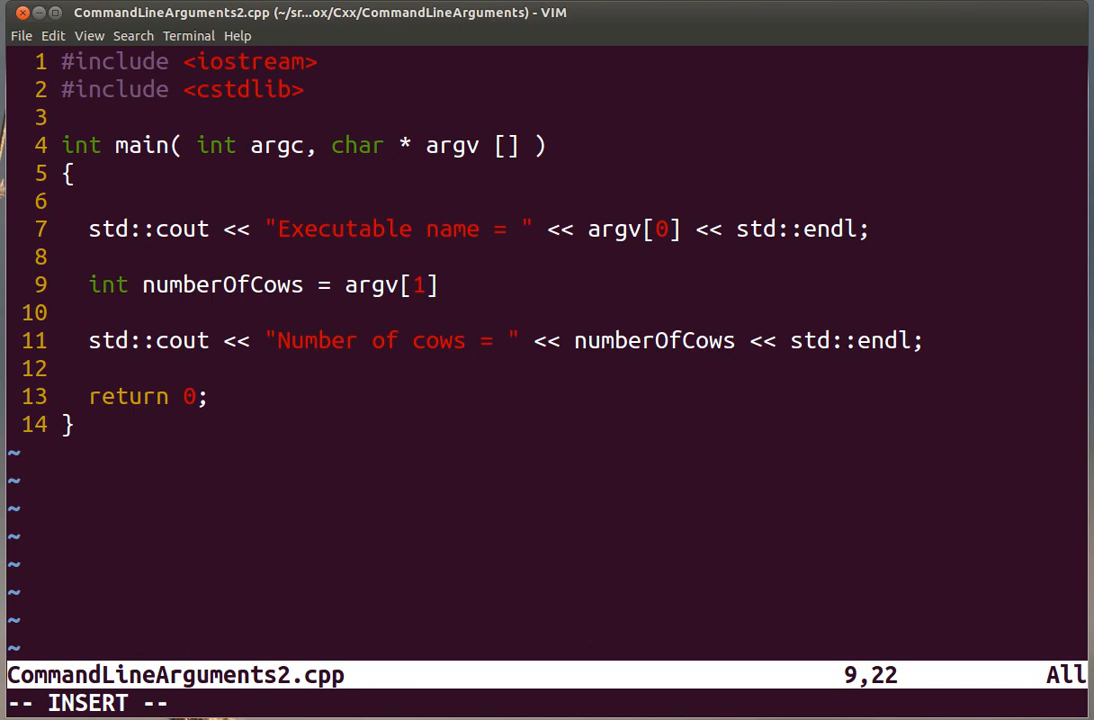
type("a")
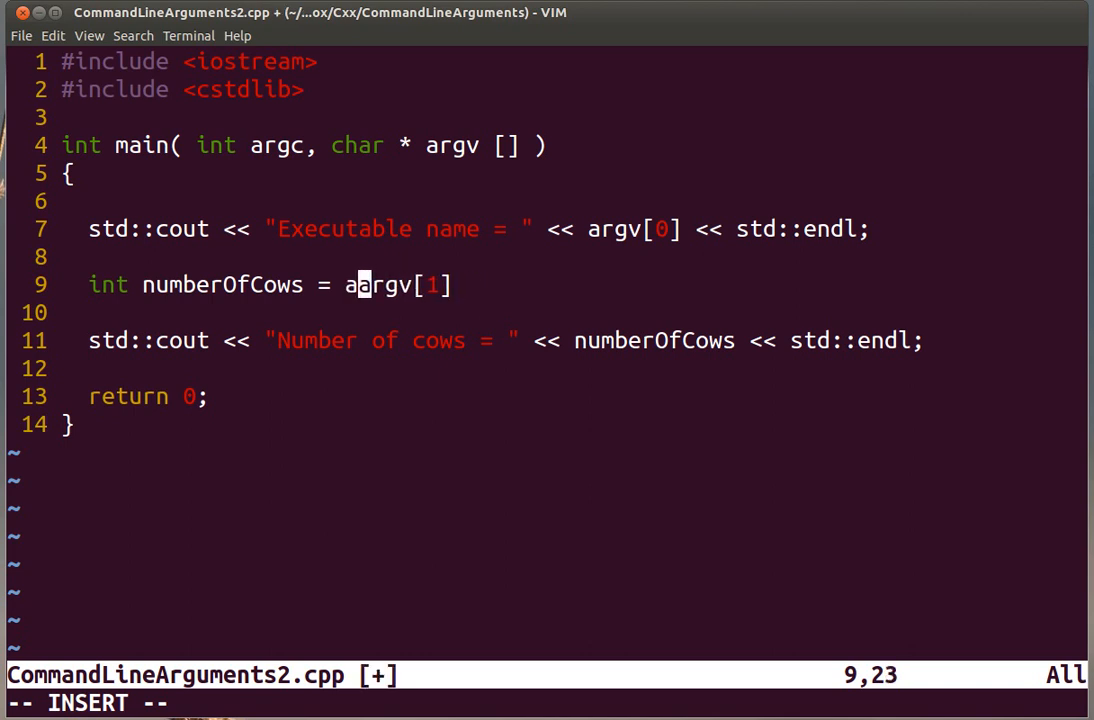
type("toi(")
left_click(546, 704)
type(":wq")
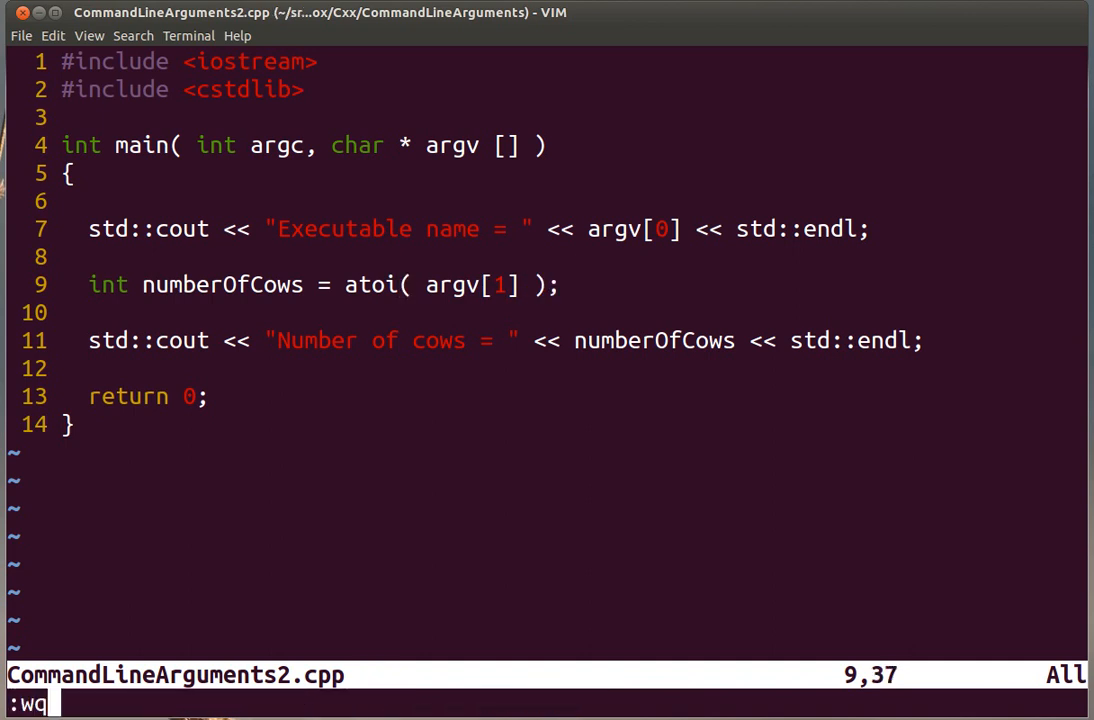
Save the file, recompile cla2 and run ./cla2 42 to print the executable name and 42 cows.
key("Return")
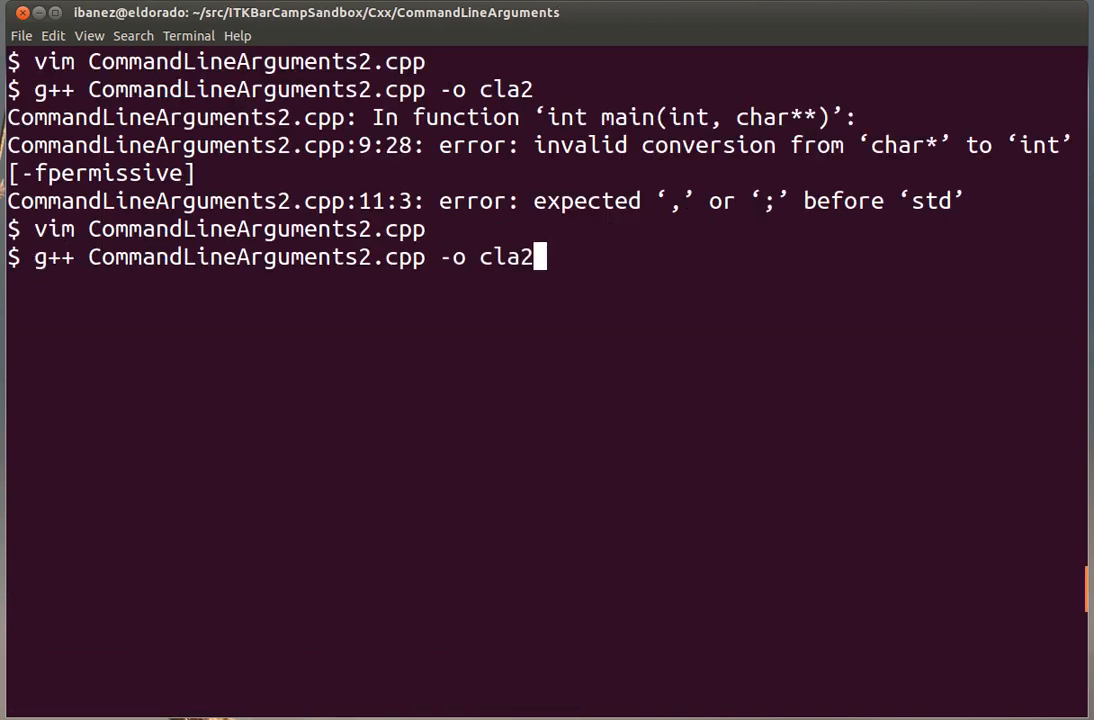
key("Return")
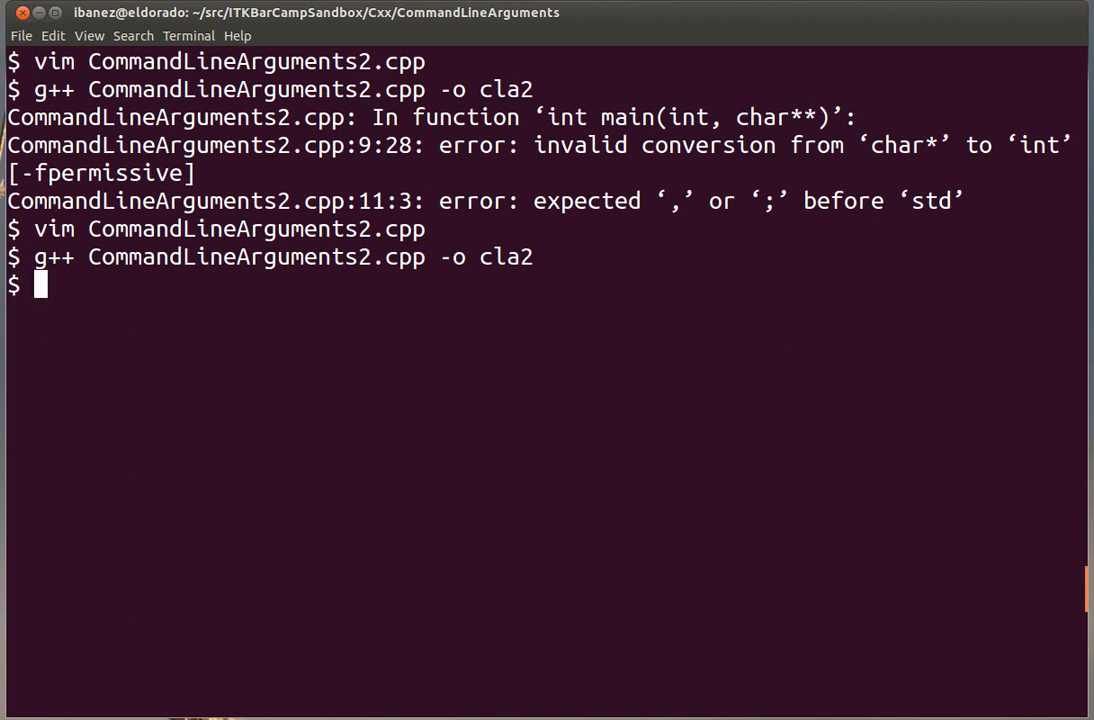
type("./")
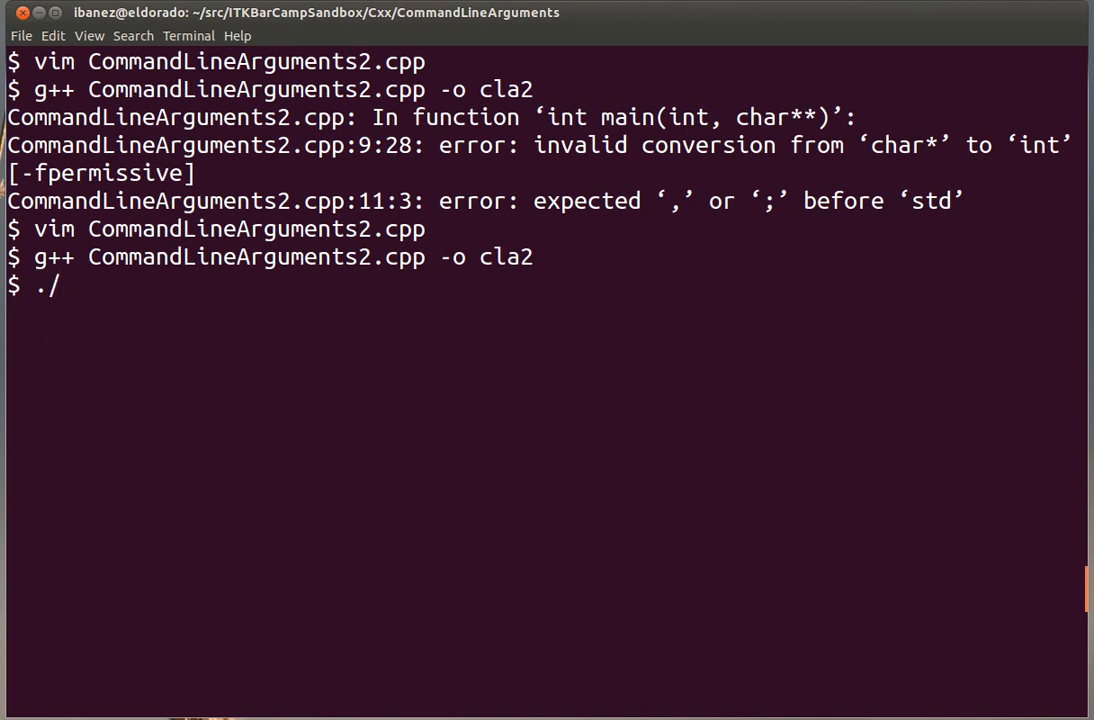
type("cla2")
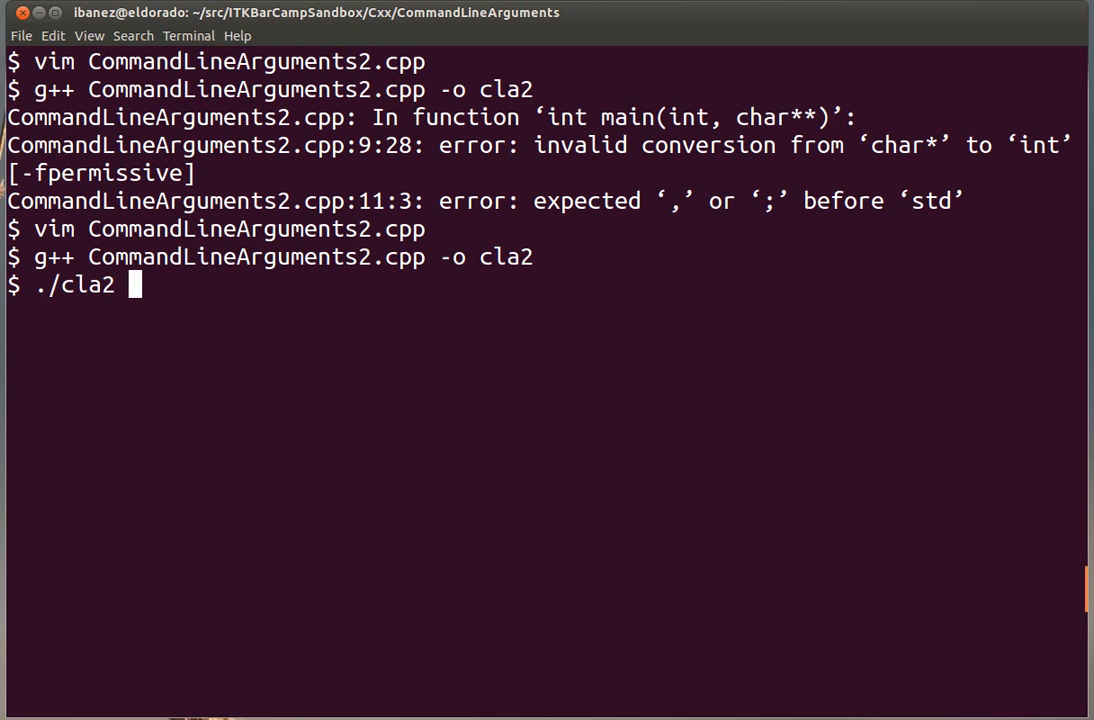
type("42")
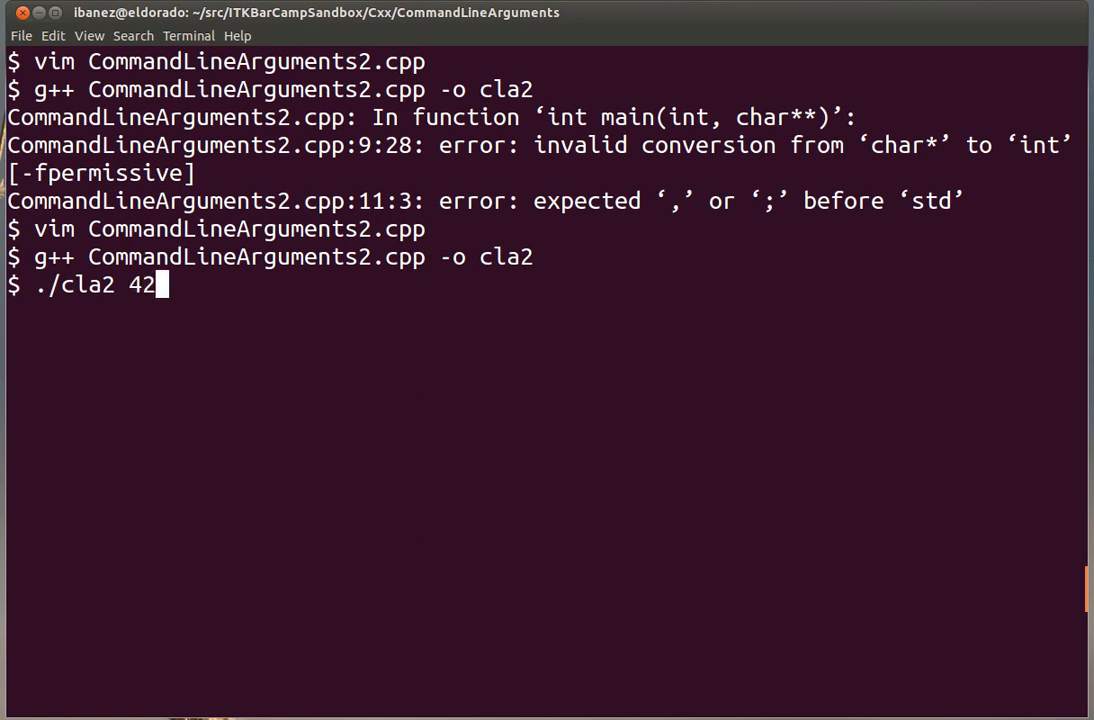
key("Return")
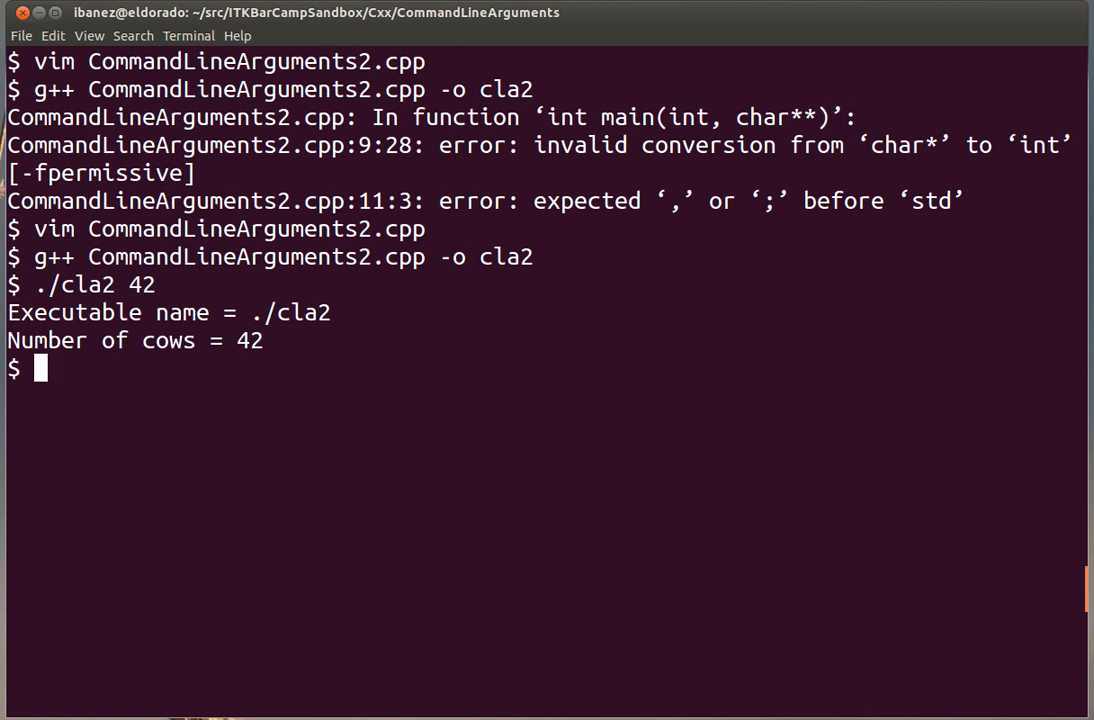
Run ./cla2 with no argument, which crashes with a segmentation fault.
type("./cla2 42")
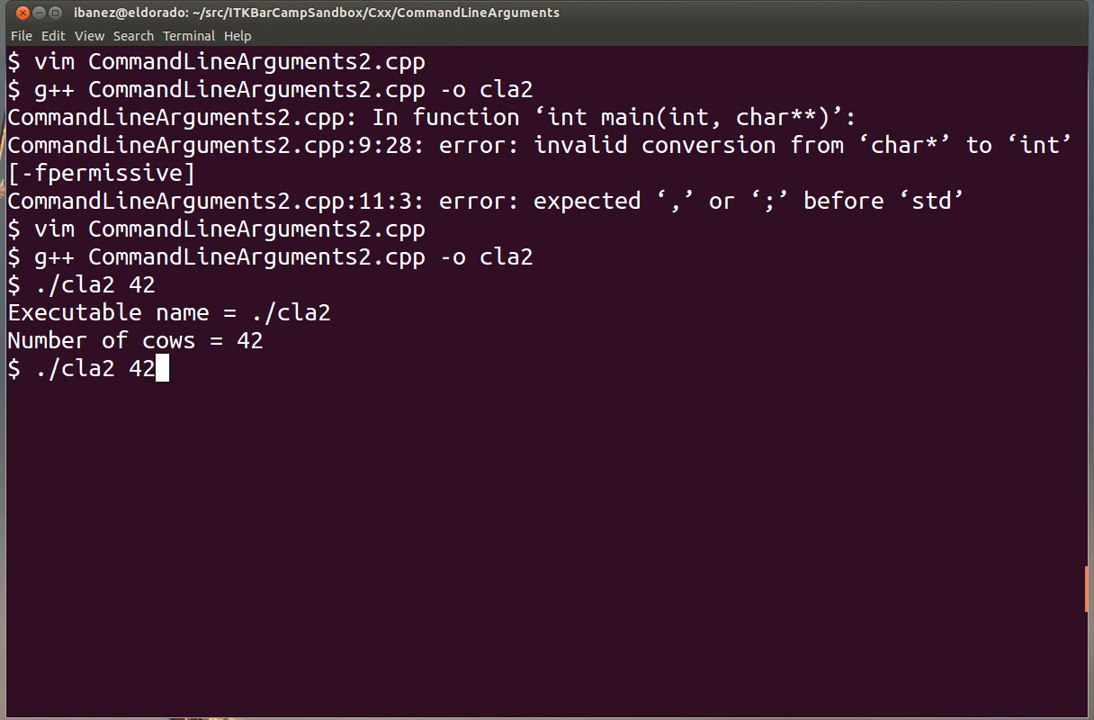
key("BackSpace")
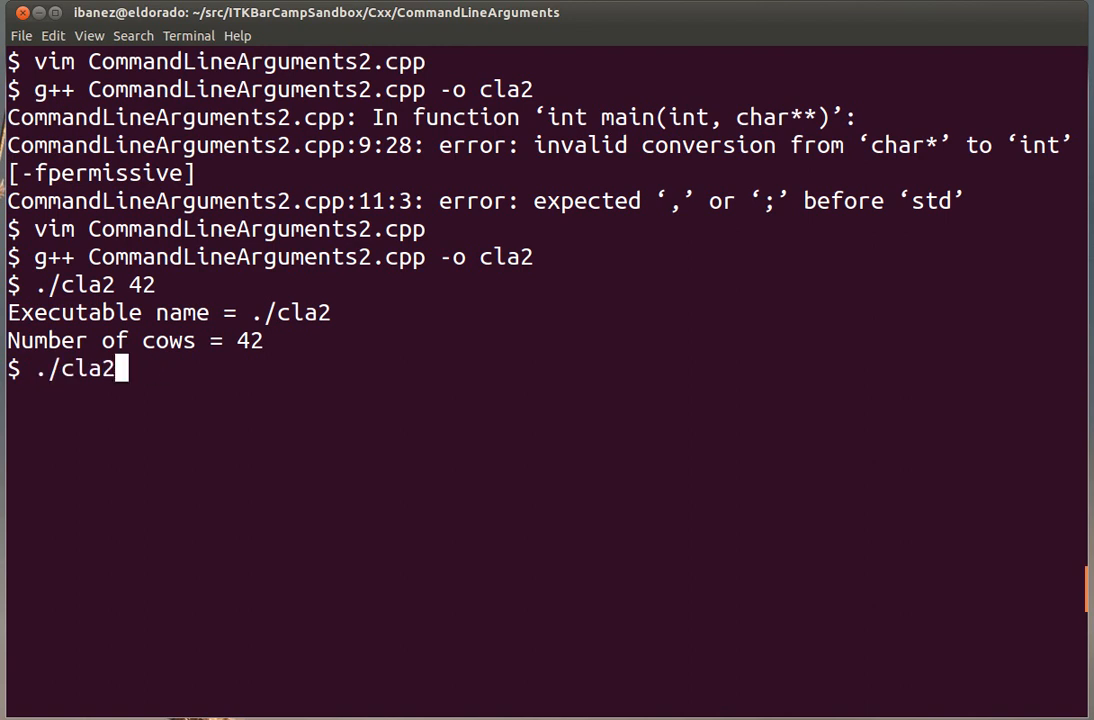
key("Return")
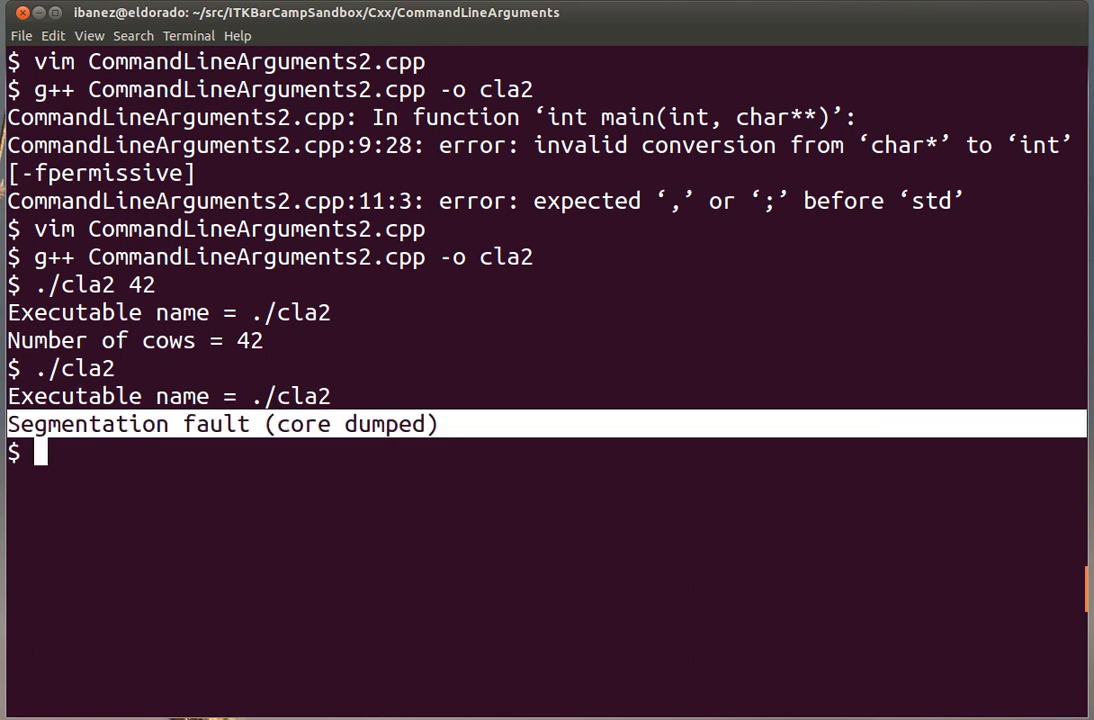
mouse_move(226, 490)
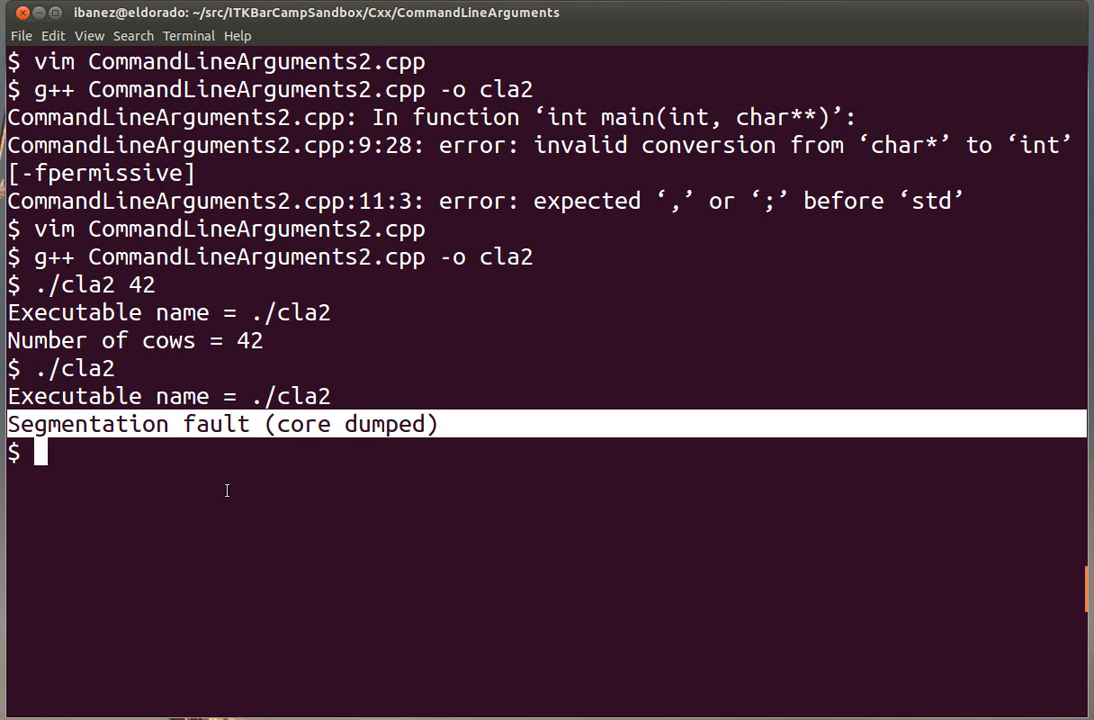
Reopen the file and add a line printing "Number of arguments = " followed by argc and std::endl.
type("vim C")
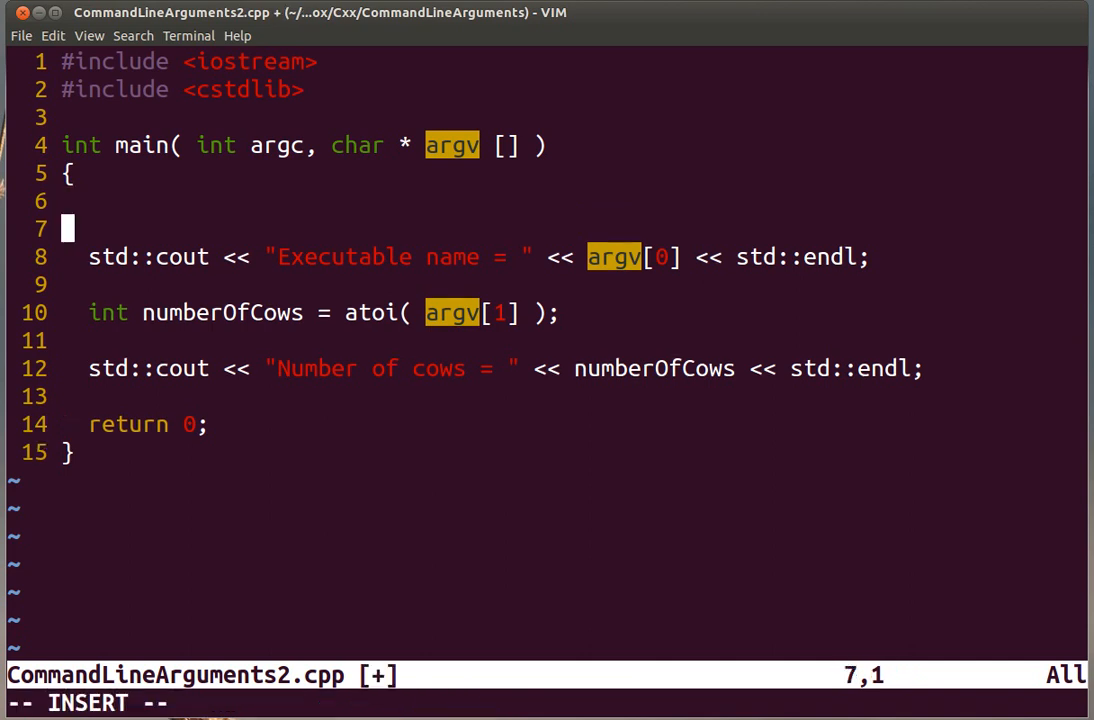
type("std::cout")
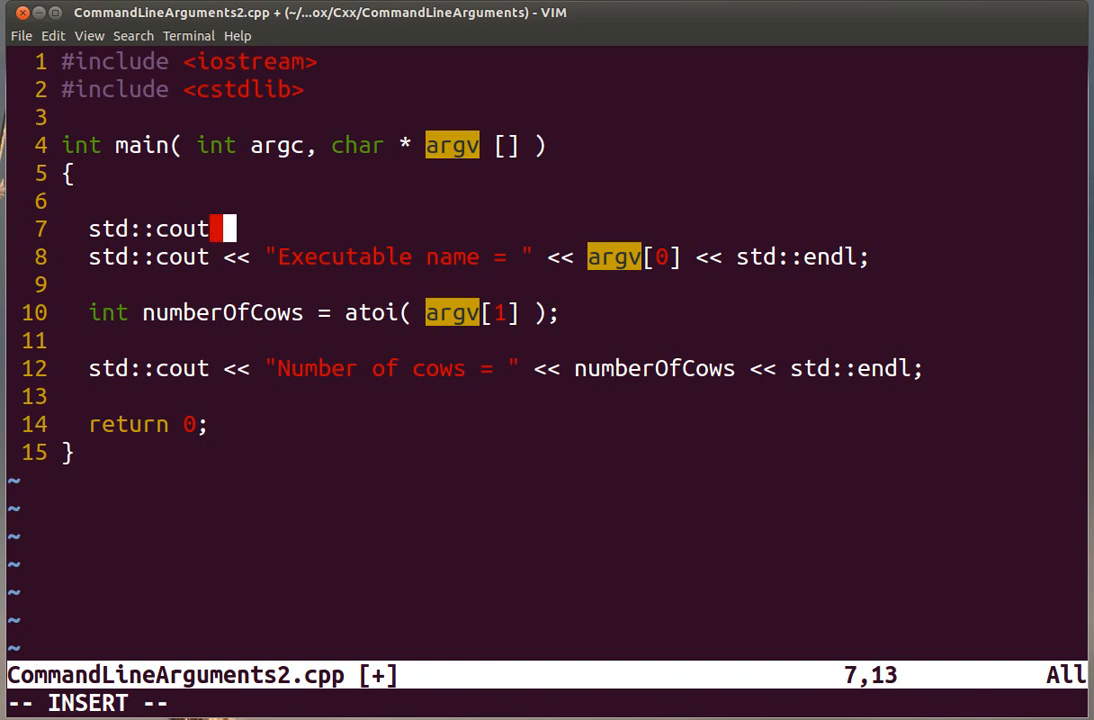
type("<< \"Numeber of")
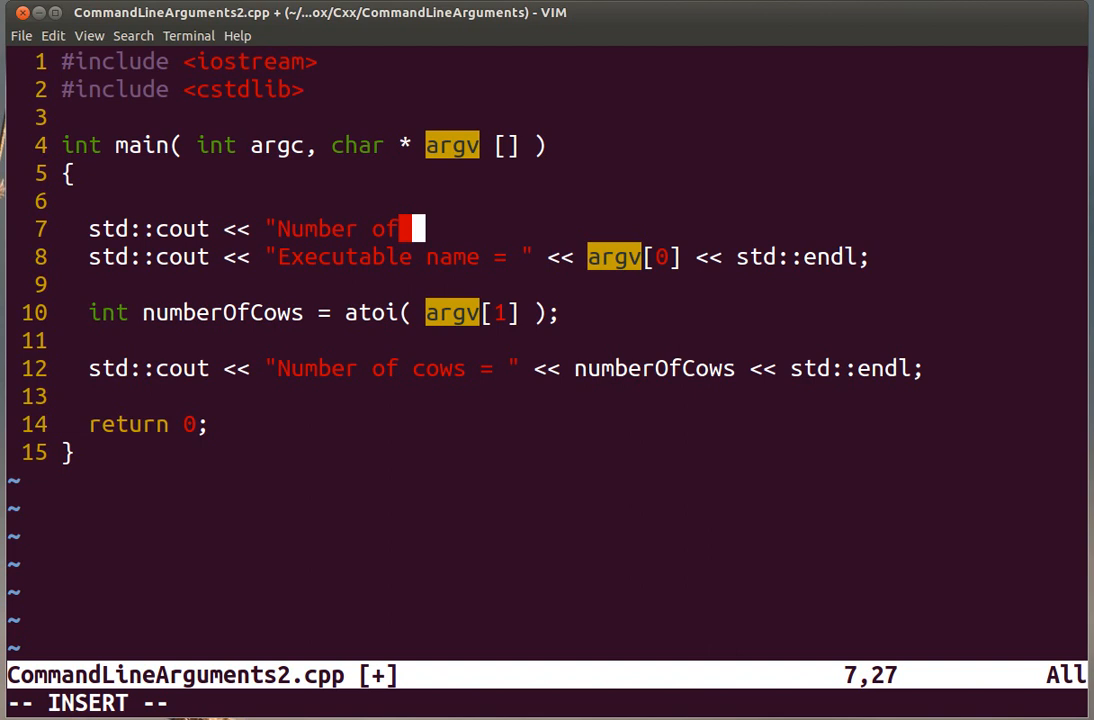
type("arguments =")
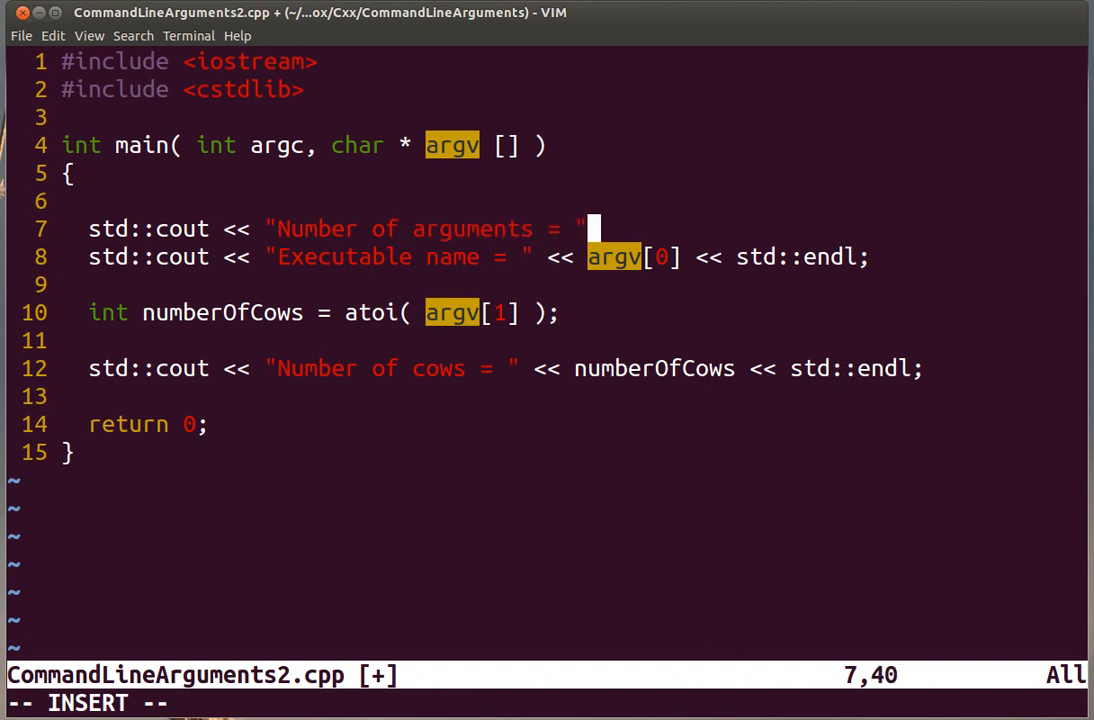
type("<< art")
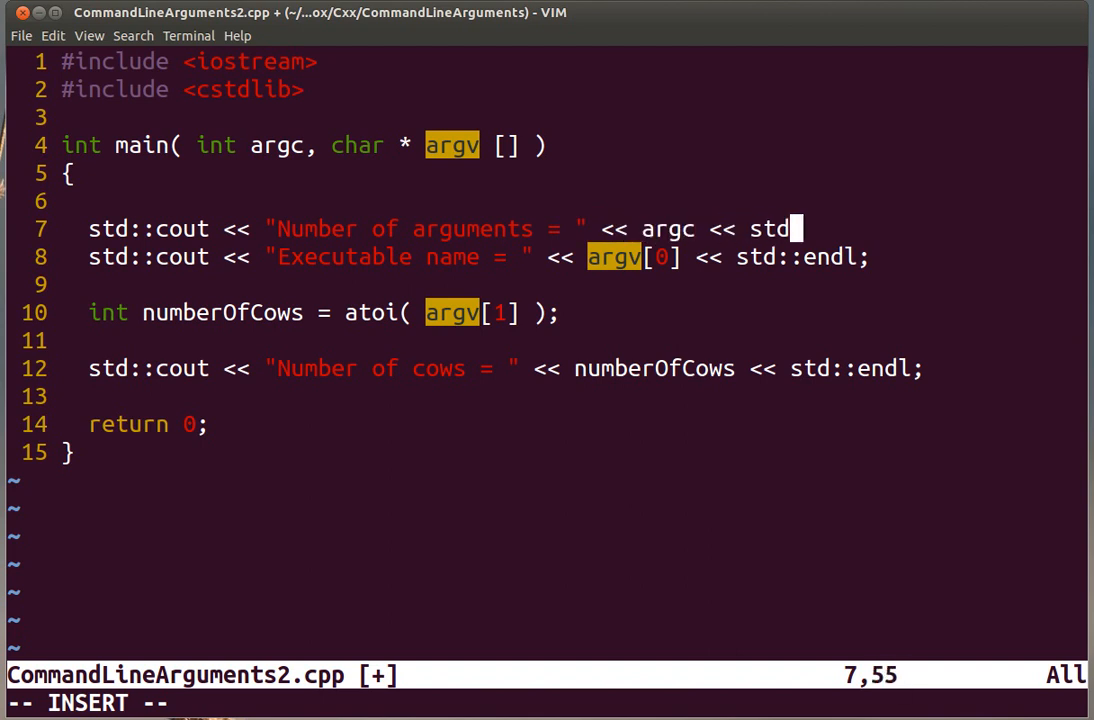
type("::endl;")
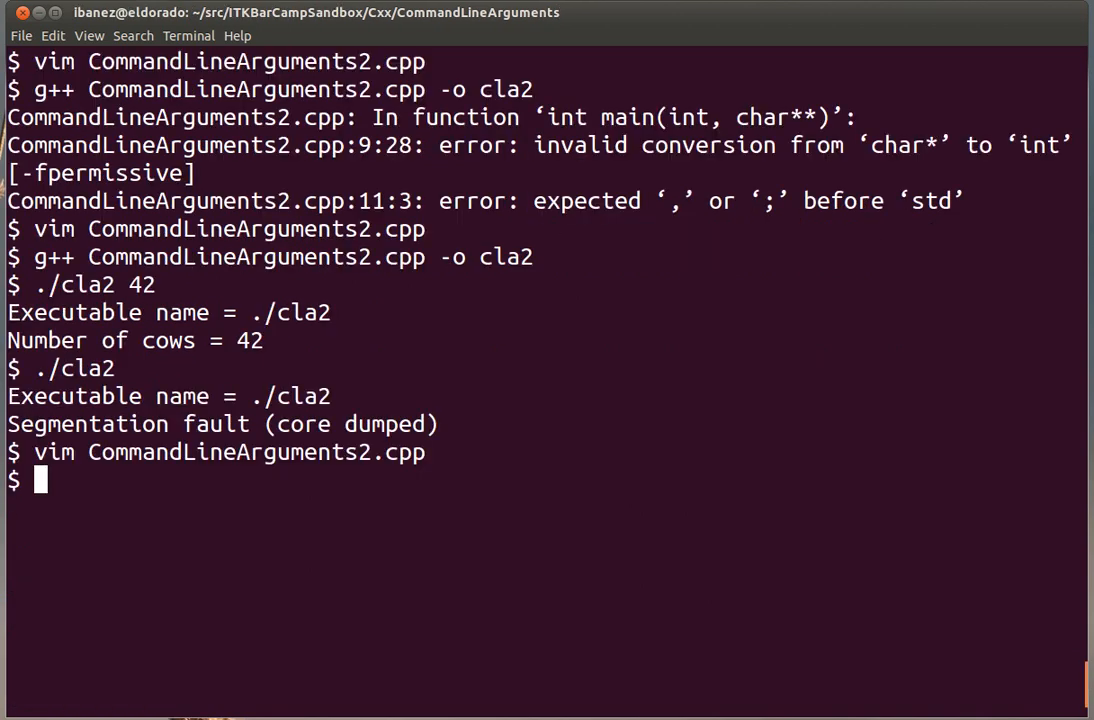
Rebuild cla2 with g++ and run it with no argument, which reports 1 argument then segfaults.
type("g++ CommandLineArguments2.cpp -o cla2")
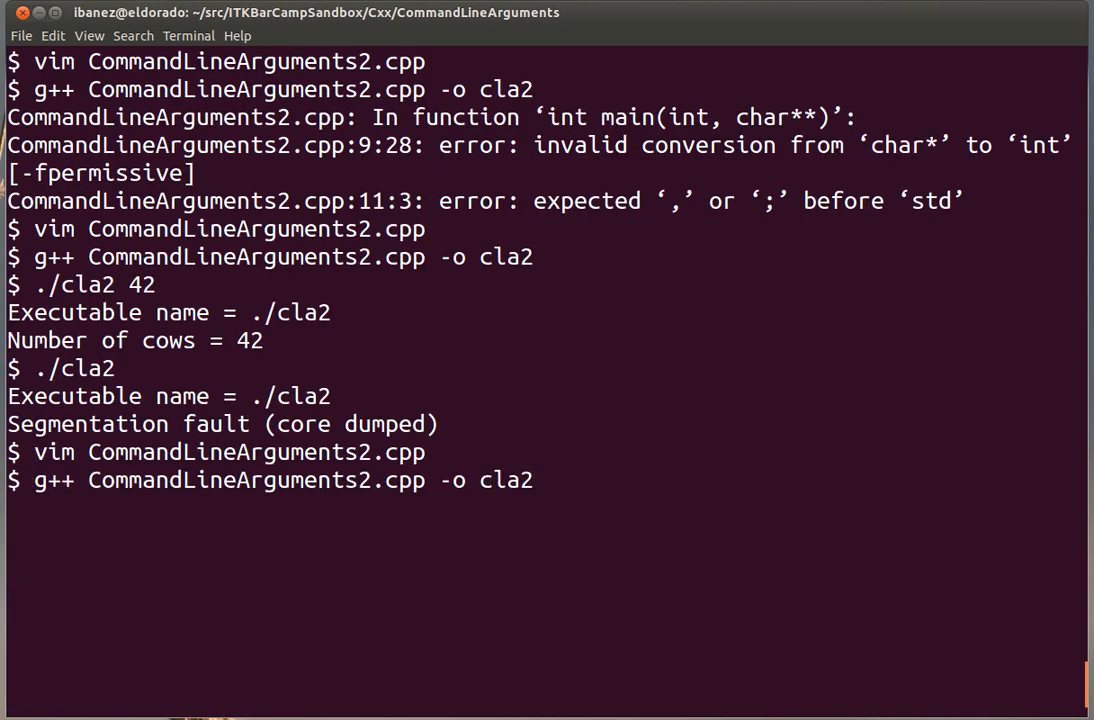
type("./cla2")
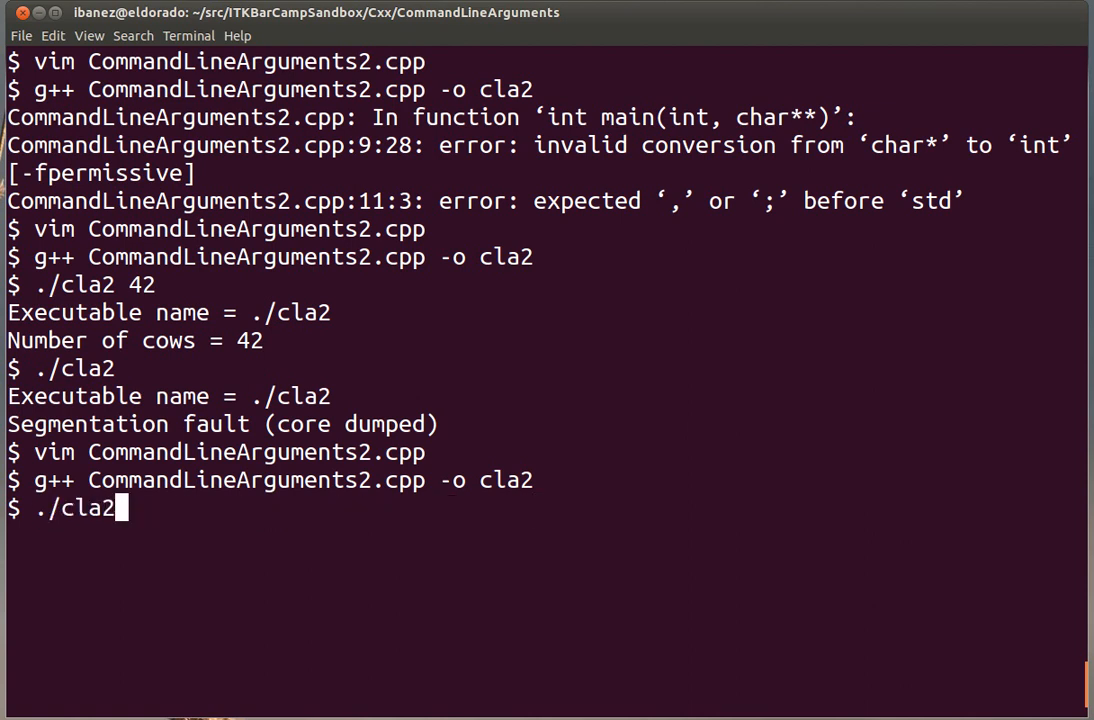
key("Return")
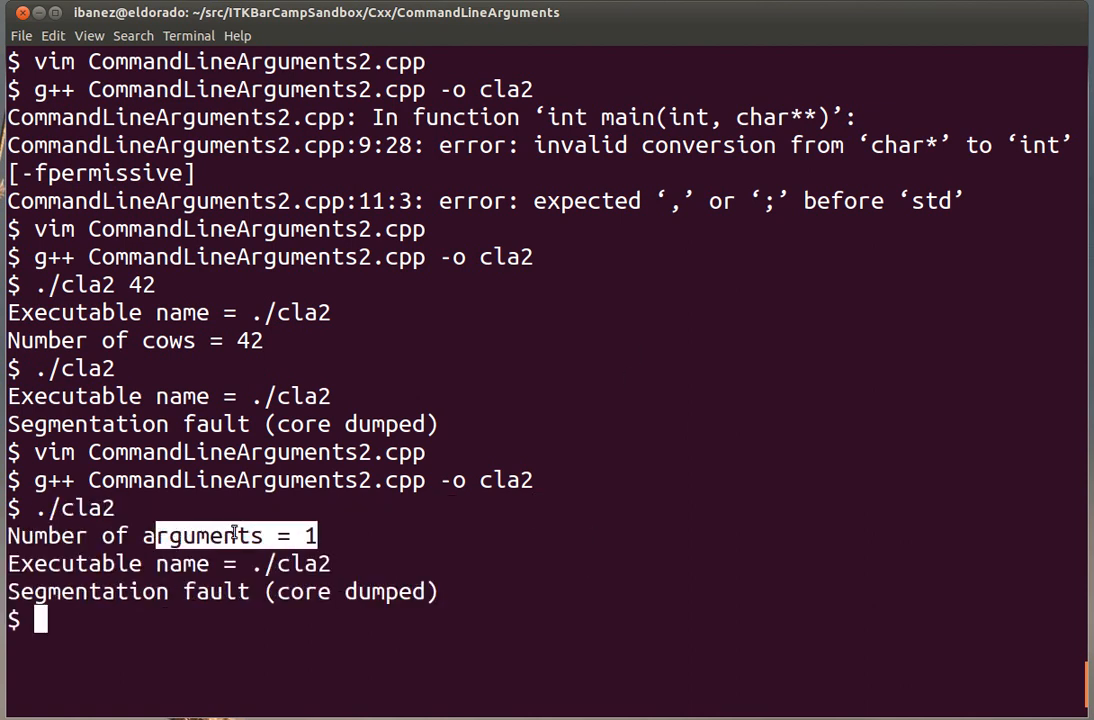
Run ./cla2 with one argument, reporting 2 arguments and the cow count, and highlight the printed value.
type("./cla2 23")
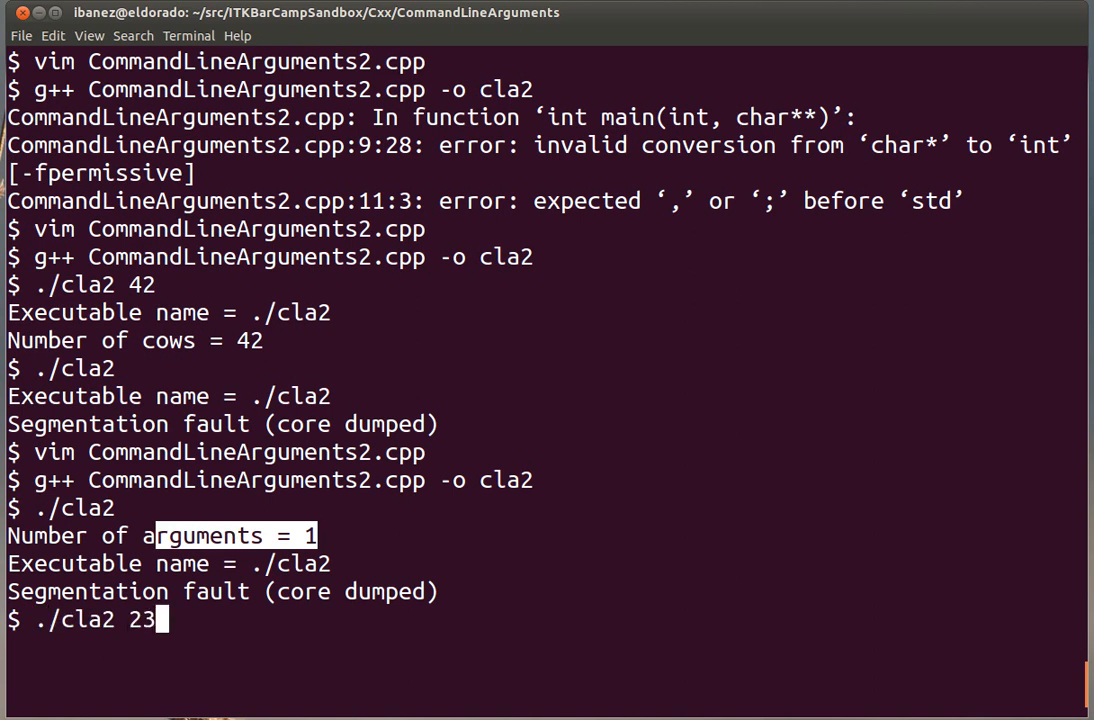
key("Return")
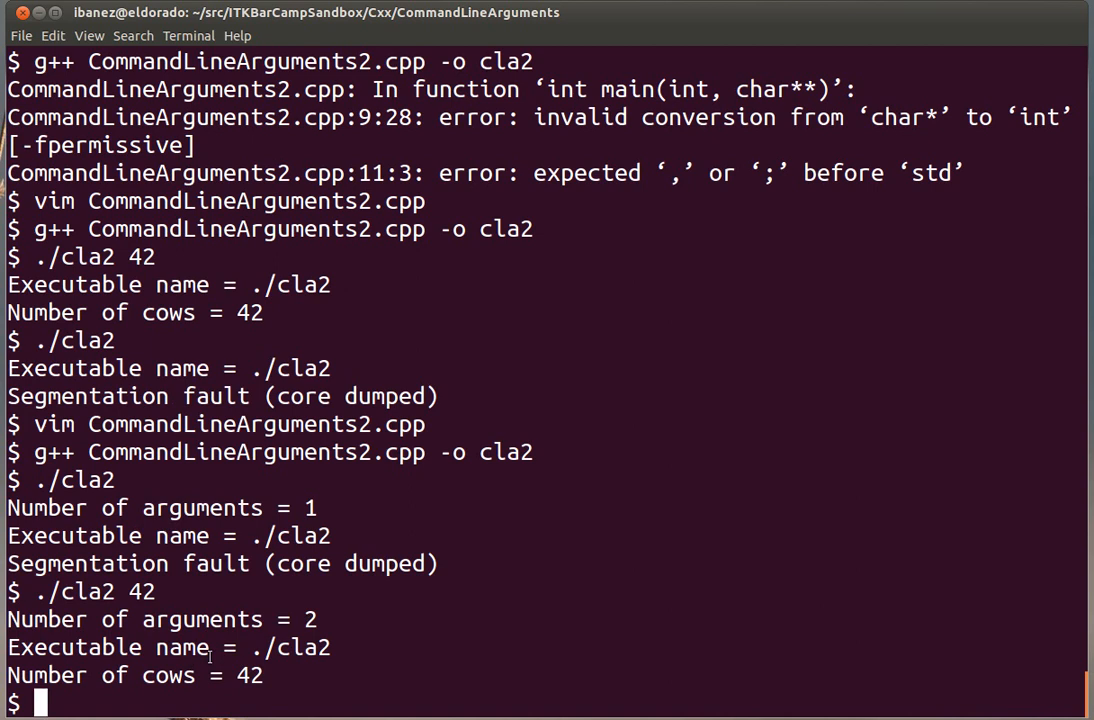
double_click(290, 648)
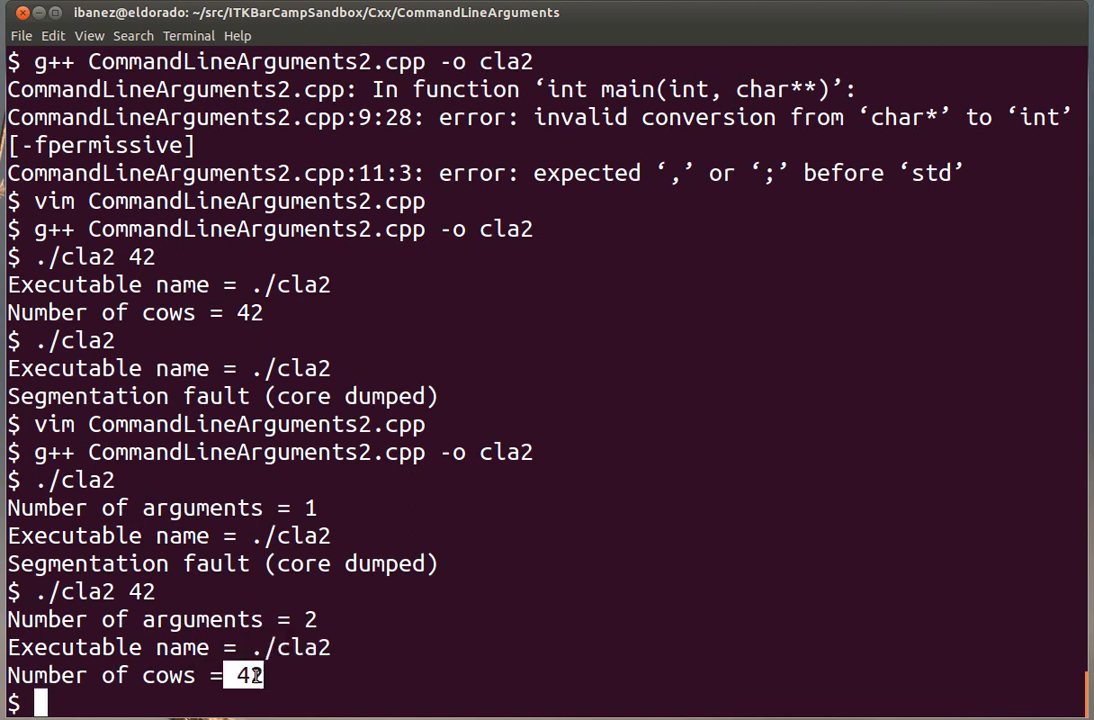
mouse_move(498, 486)
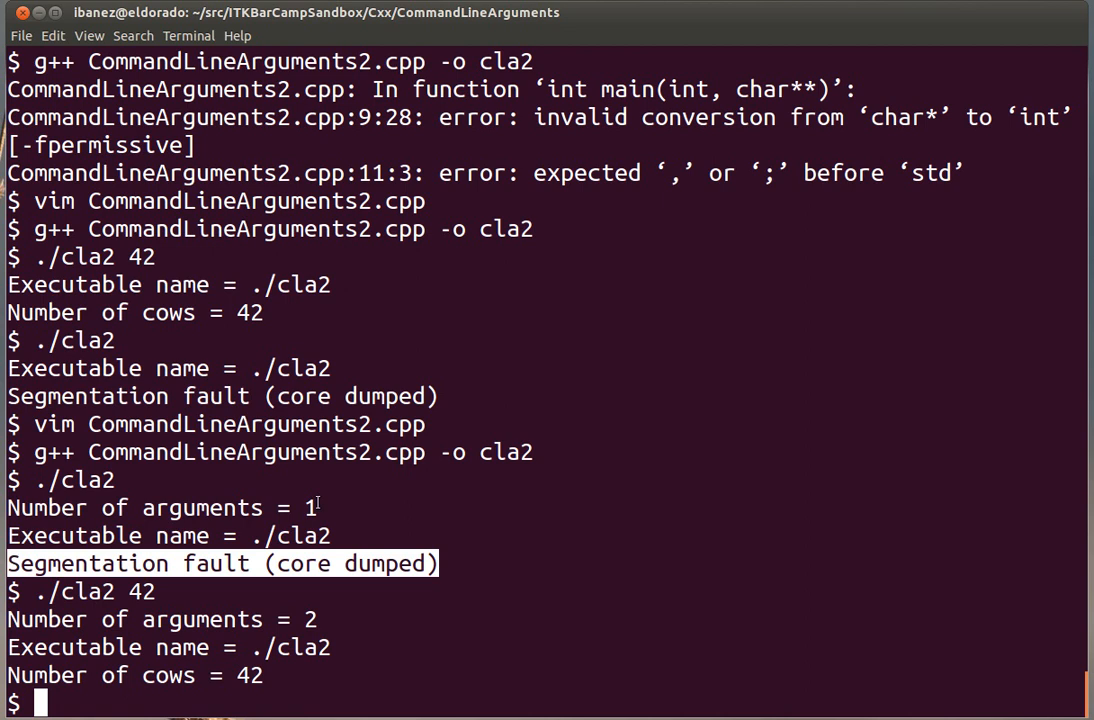
type("./cla2")
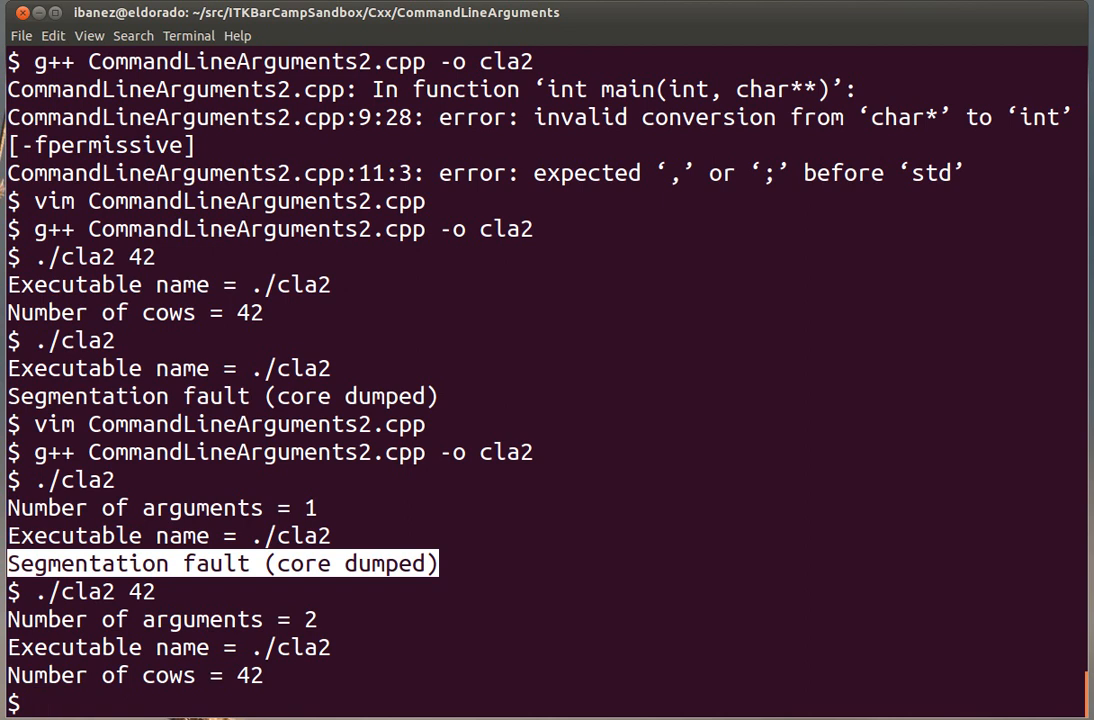
Rebuild cla2 with g++ -g debugging symbols and enter the gdb cla2 command at the prompt.
type("g++ CommandLineArguments2.cpp -o cla2")
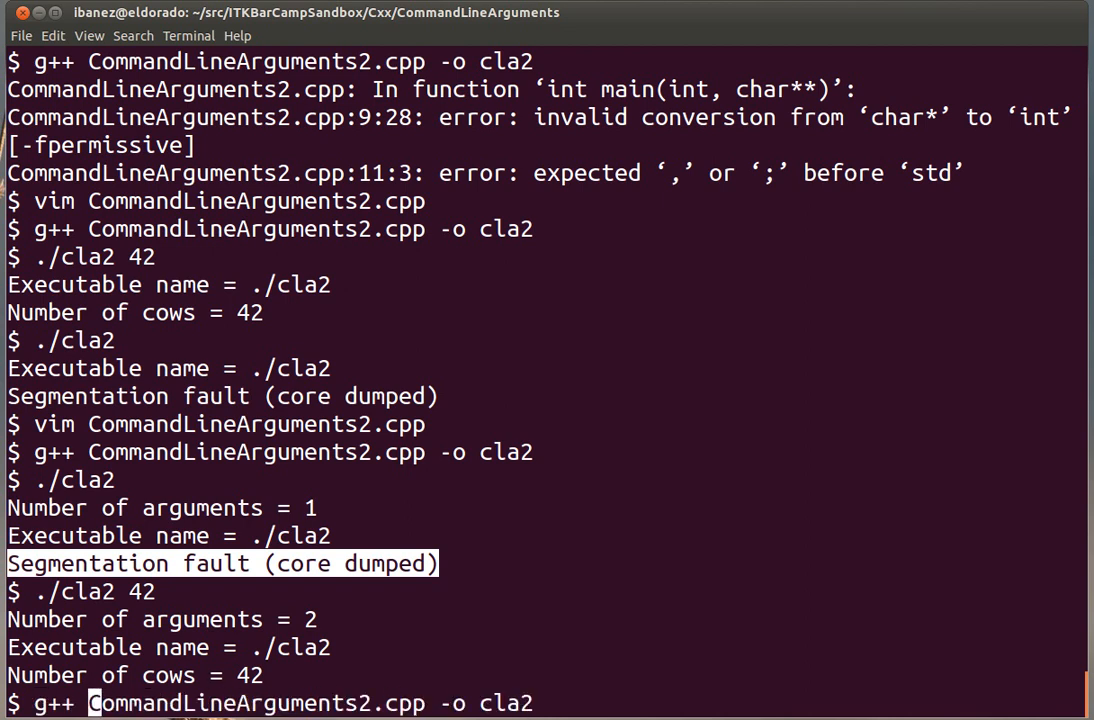
type("-g")
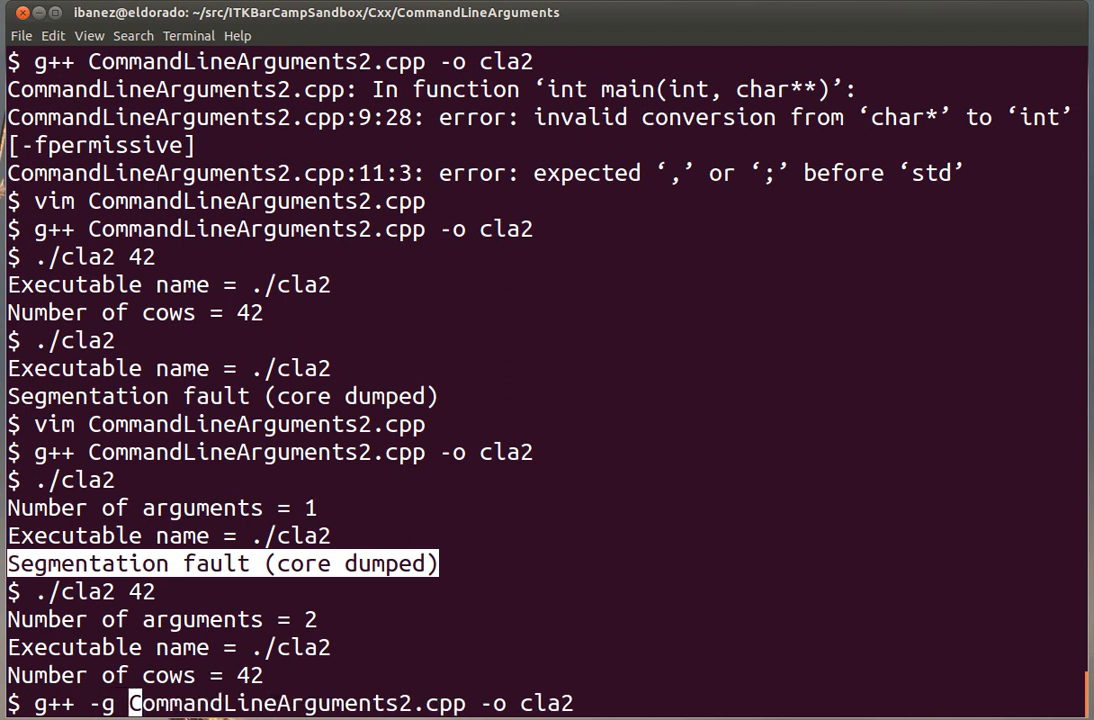
key("Return")
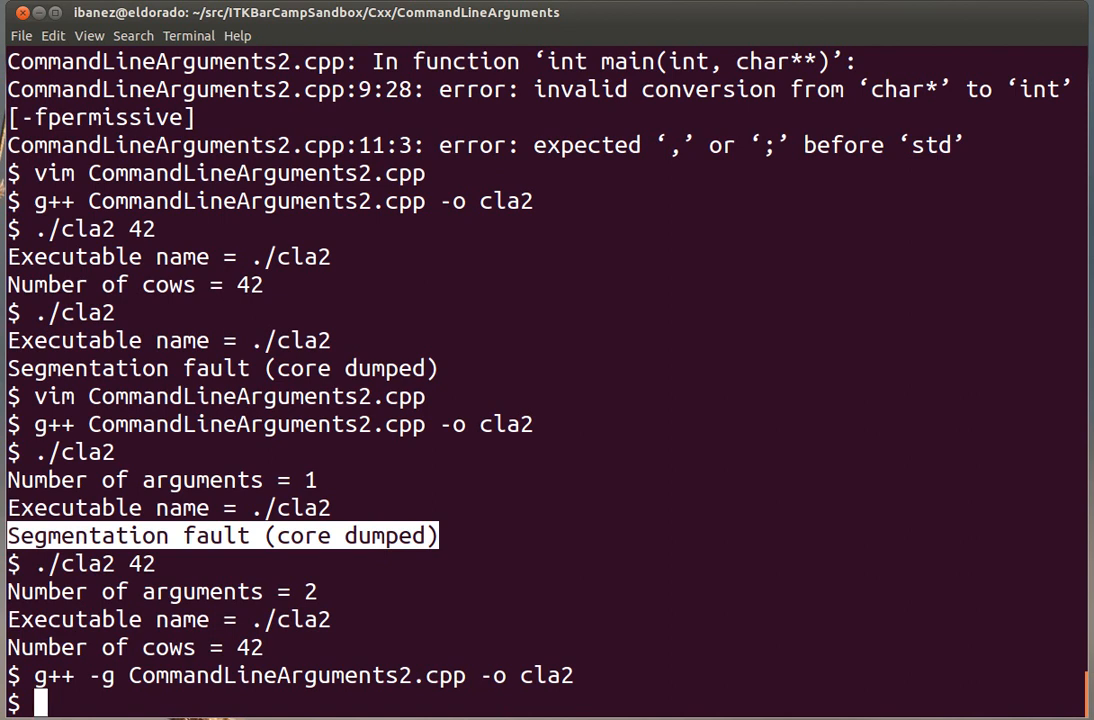
type("gdb")
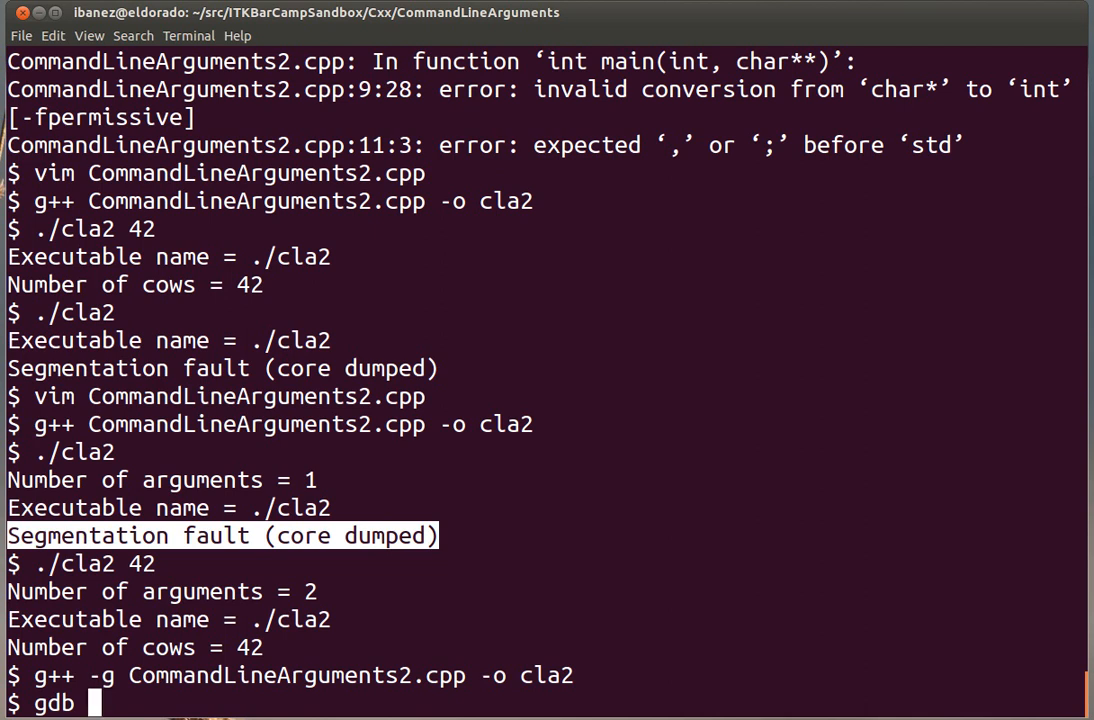
type("cla2")
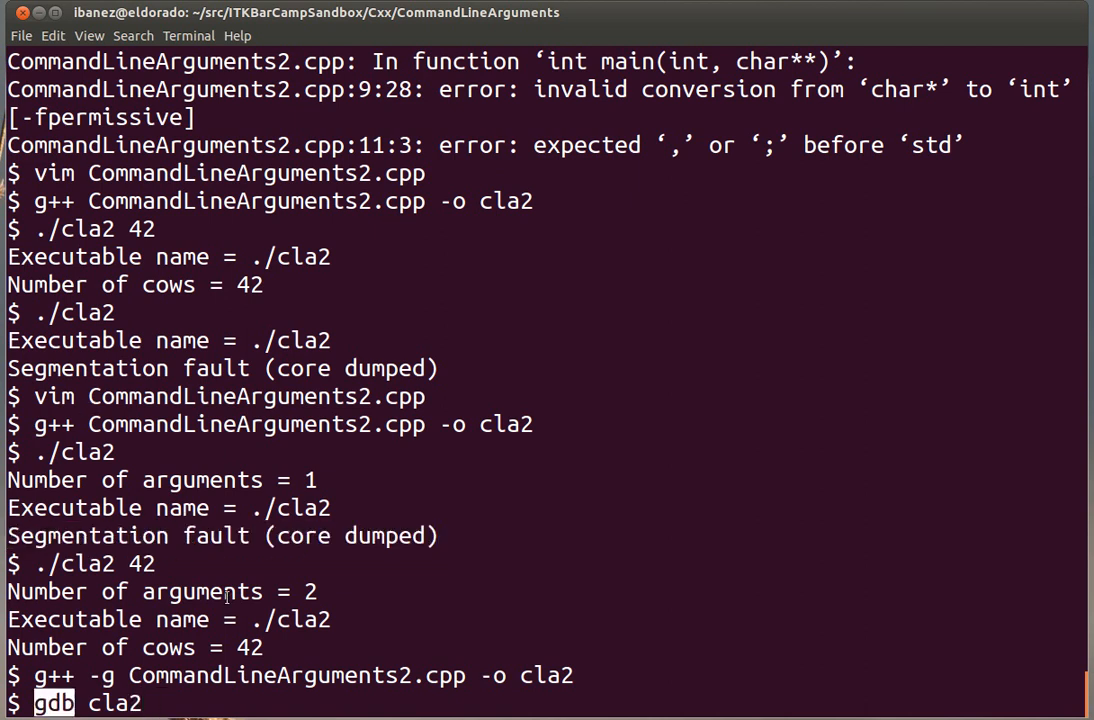
Run cla2 under gdb until it crashes, list the source and show the backtrace pointing to atoi at line 10.
key("Return")
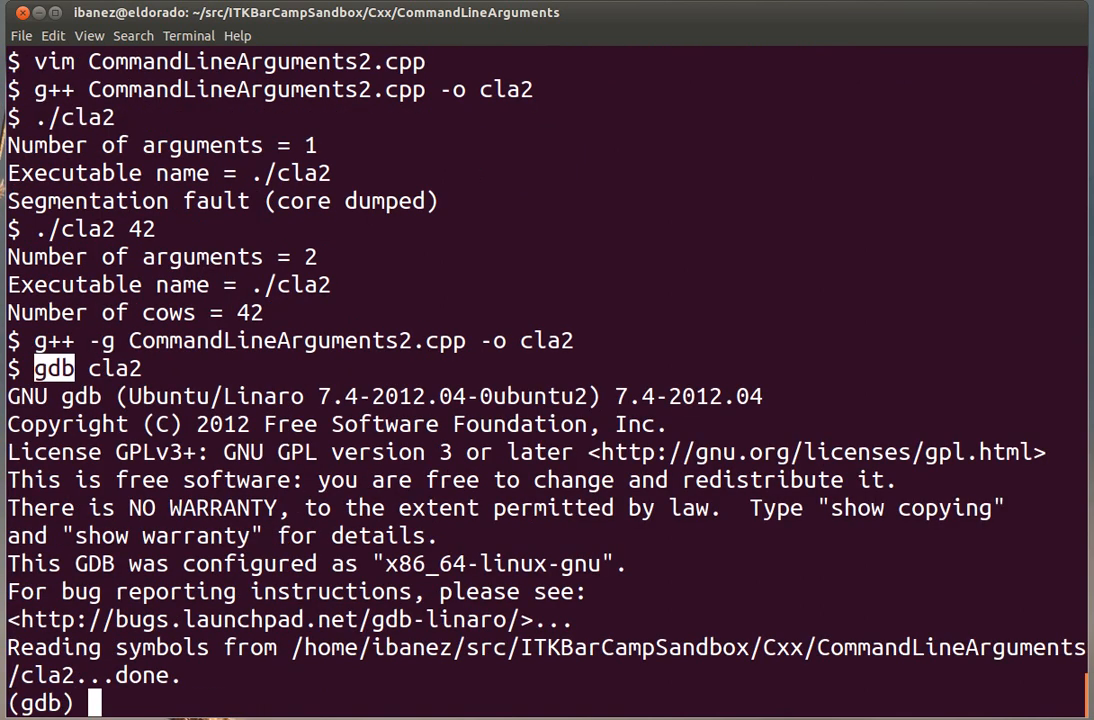
type("run")
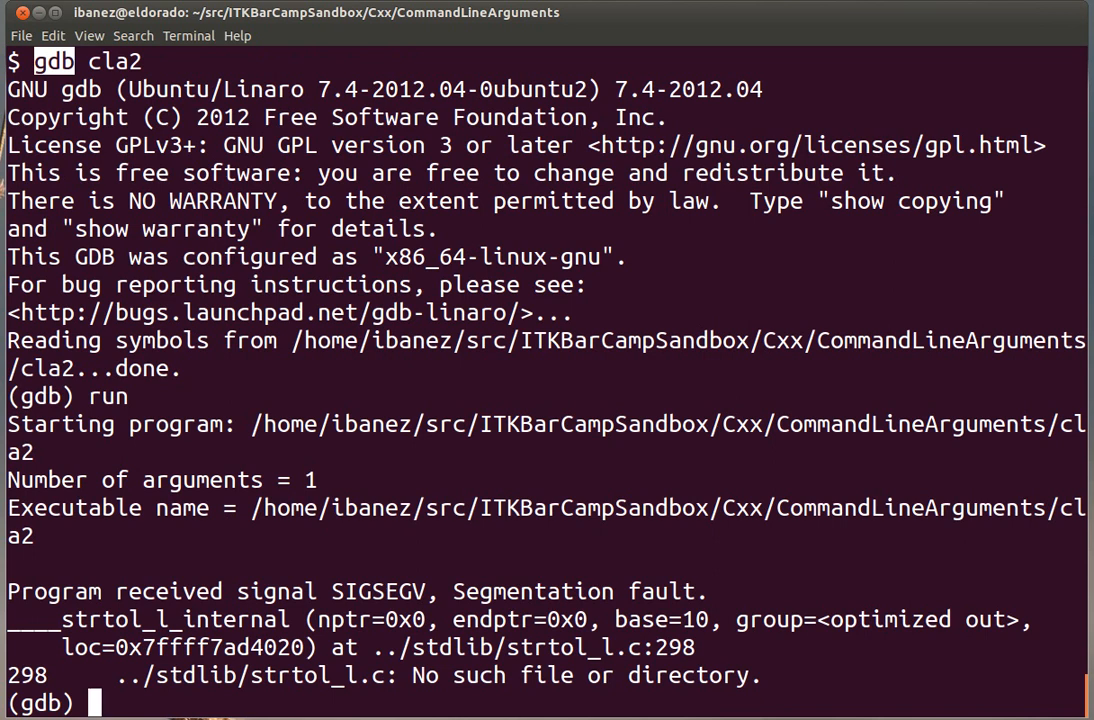
mouse_move(350, 592)
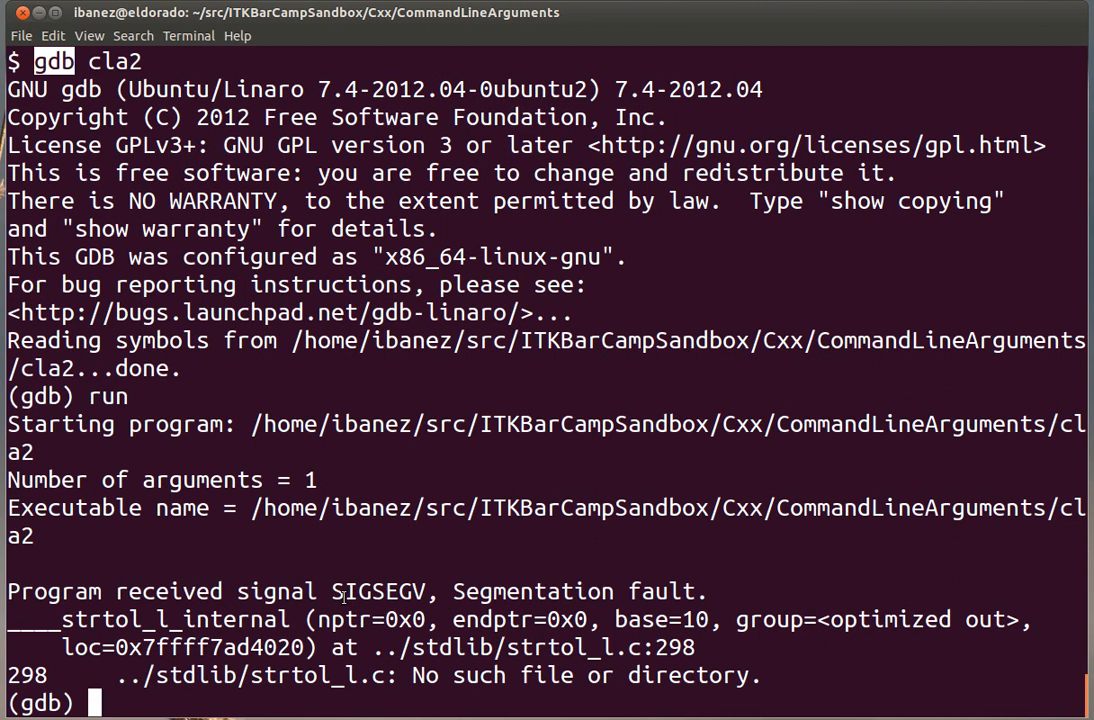
type("list")
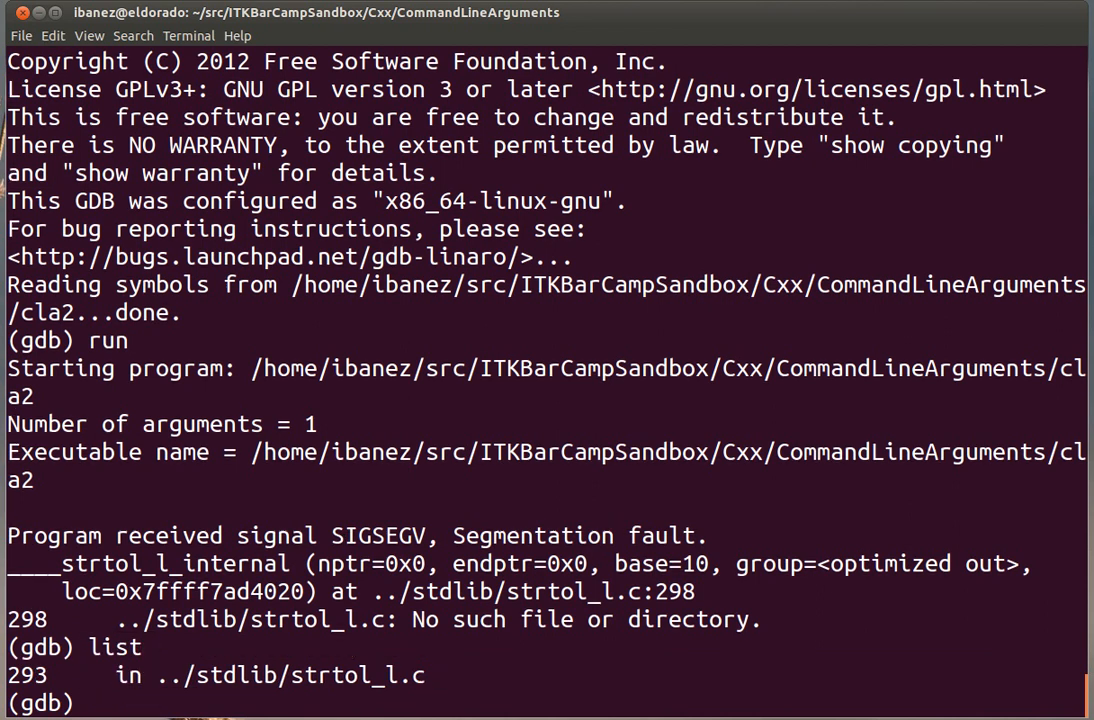
type("b")
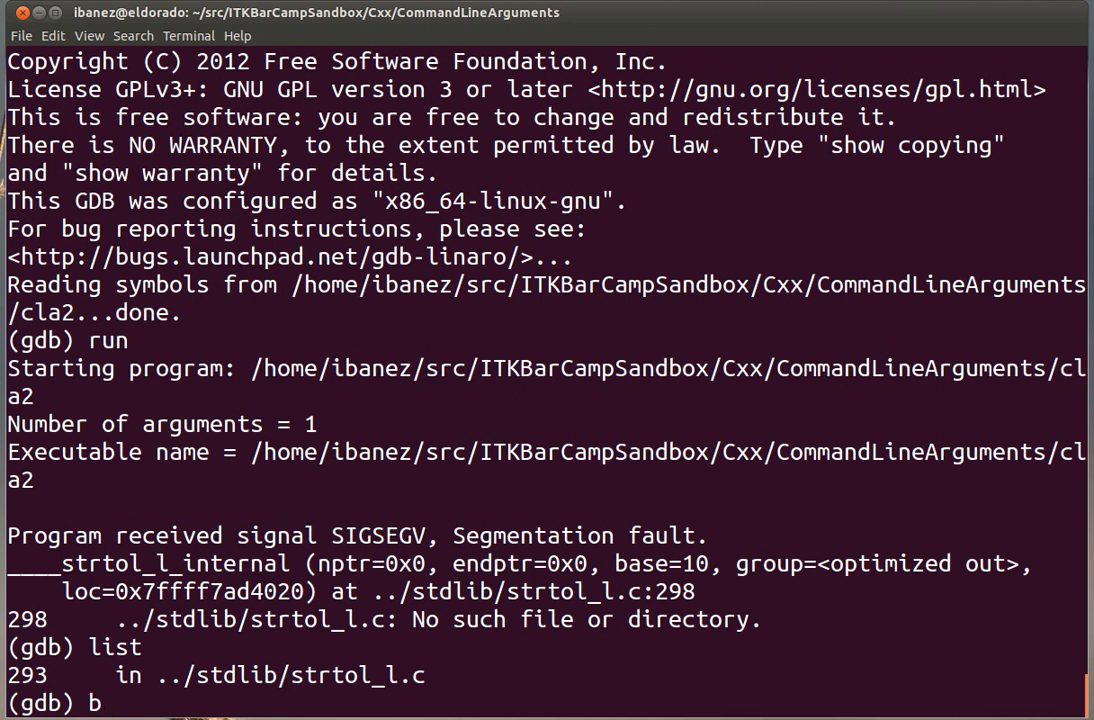
type("acktr")
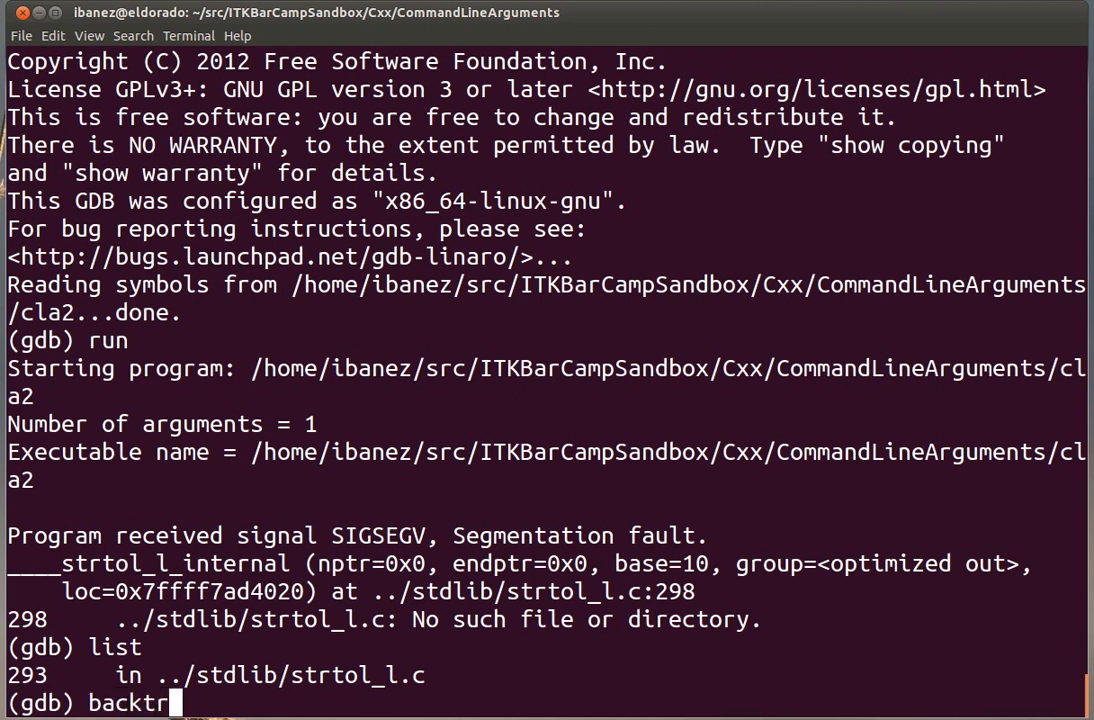
key("Return")
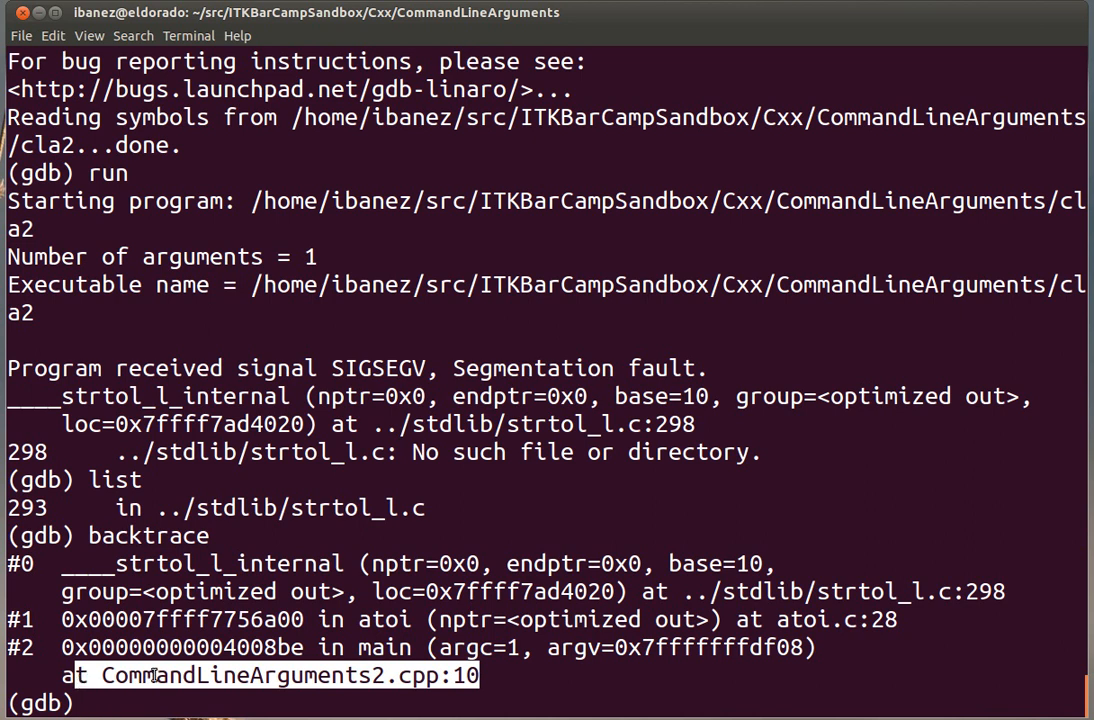
Quit gdb confirming with y and rebuild cla2 without debug information.
type("qu")
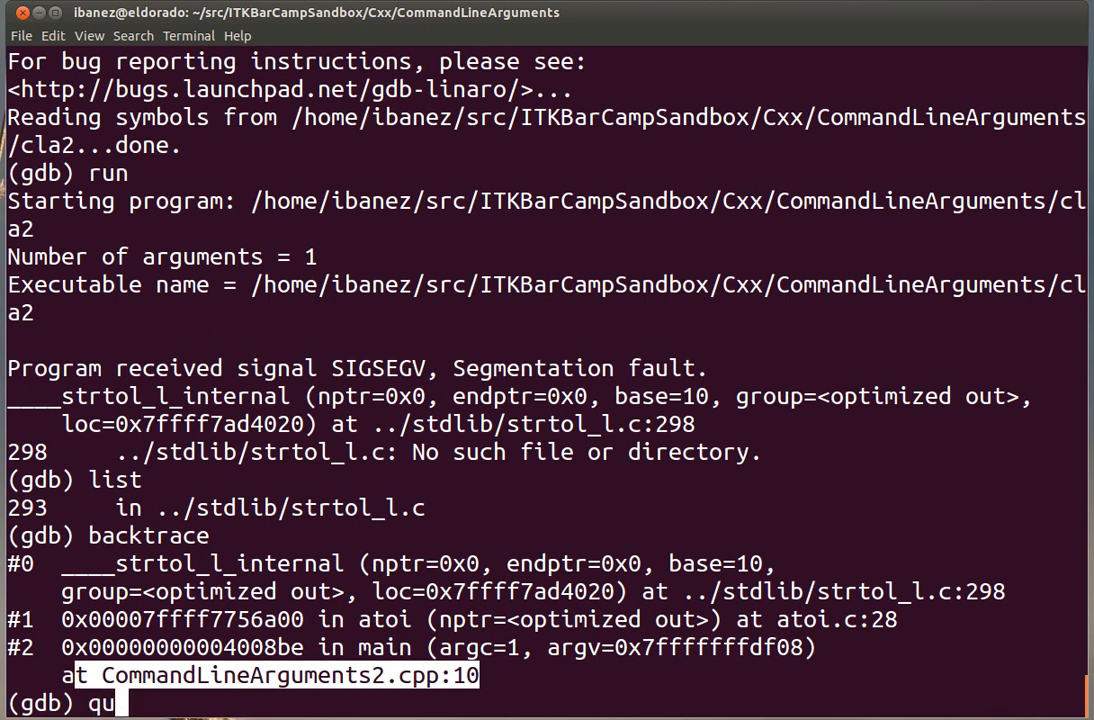
type("list")
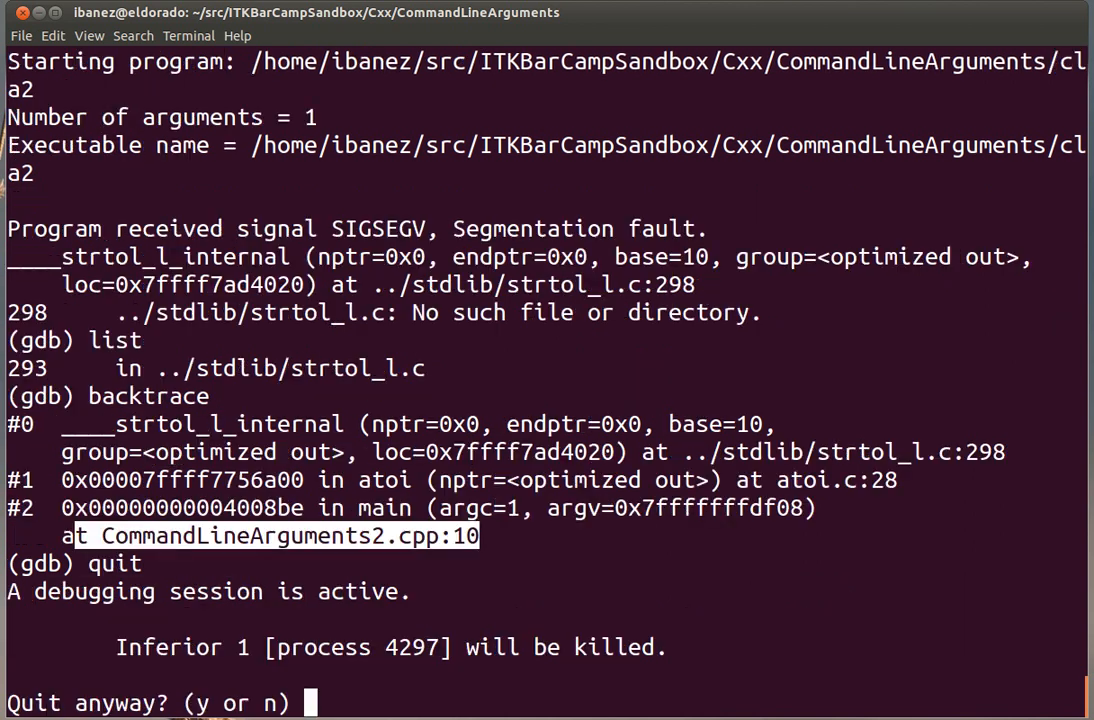
type("y")
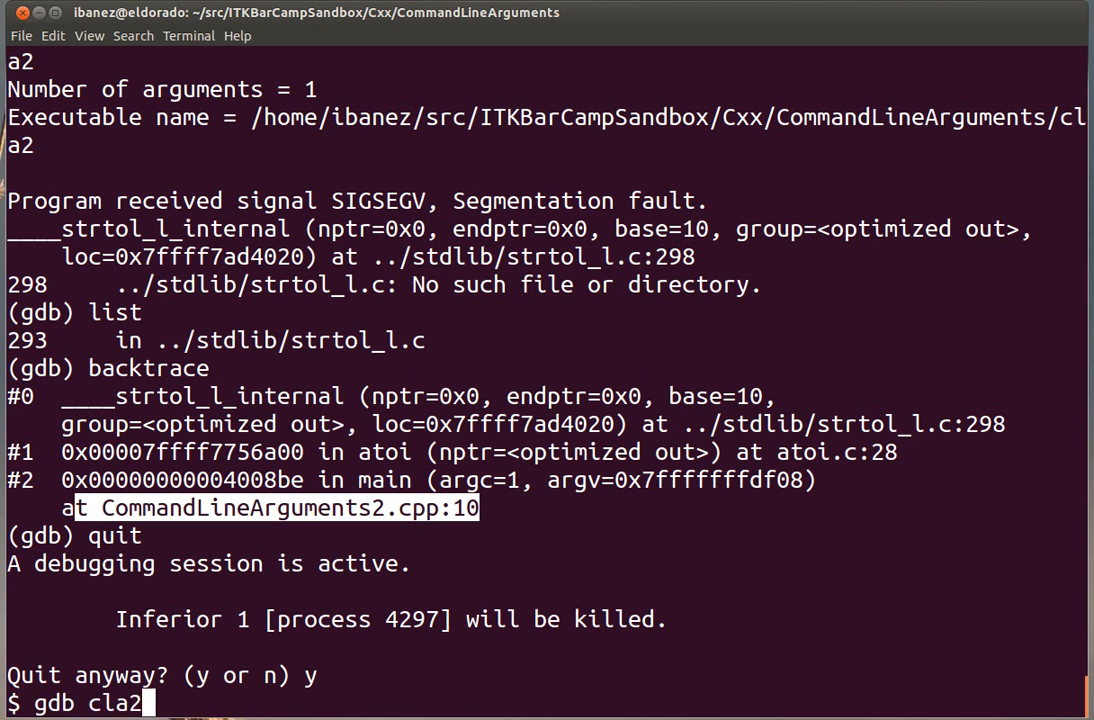
type("g++ CommandLineArguments2.cpp -o cla2")
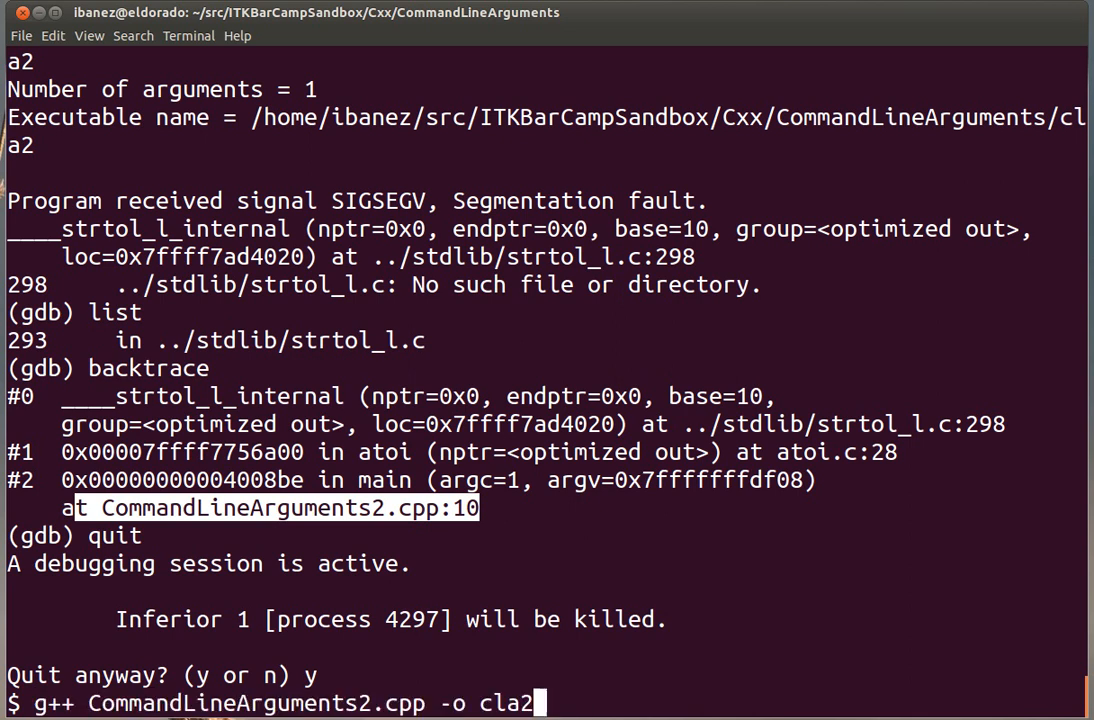
key("Return")
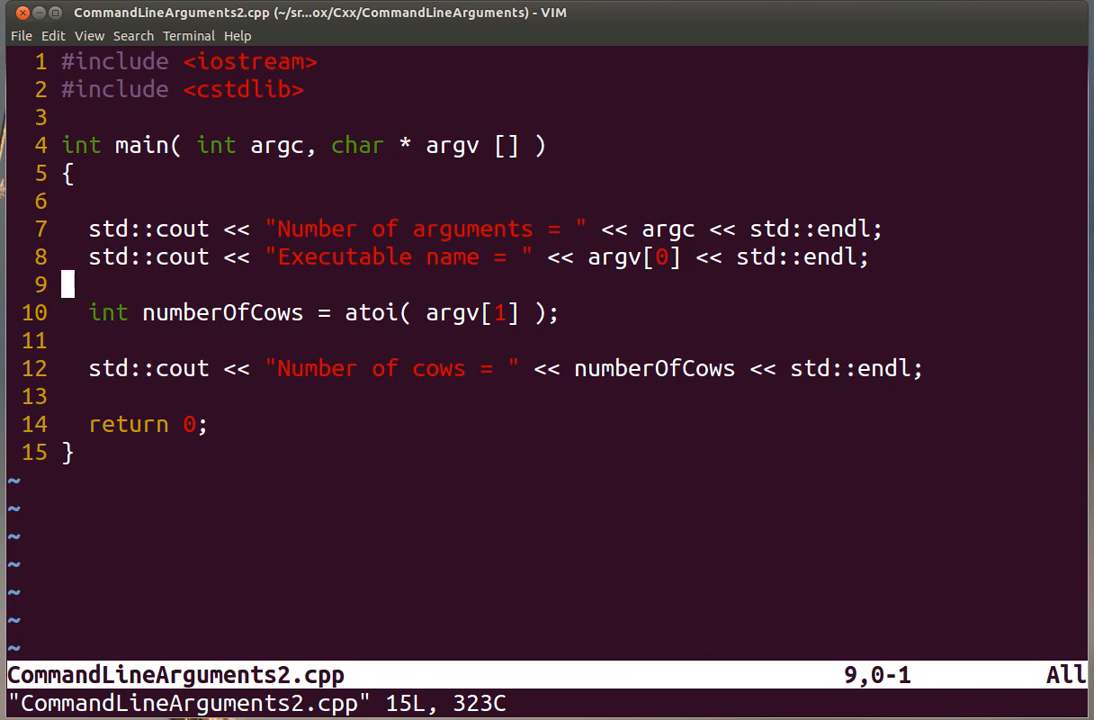
Insert an if( argc ... 2 ) guard condition with an opening brace above the numberOfCows atoi line.
key("o")
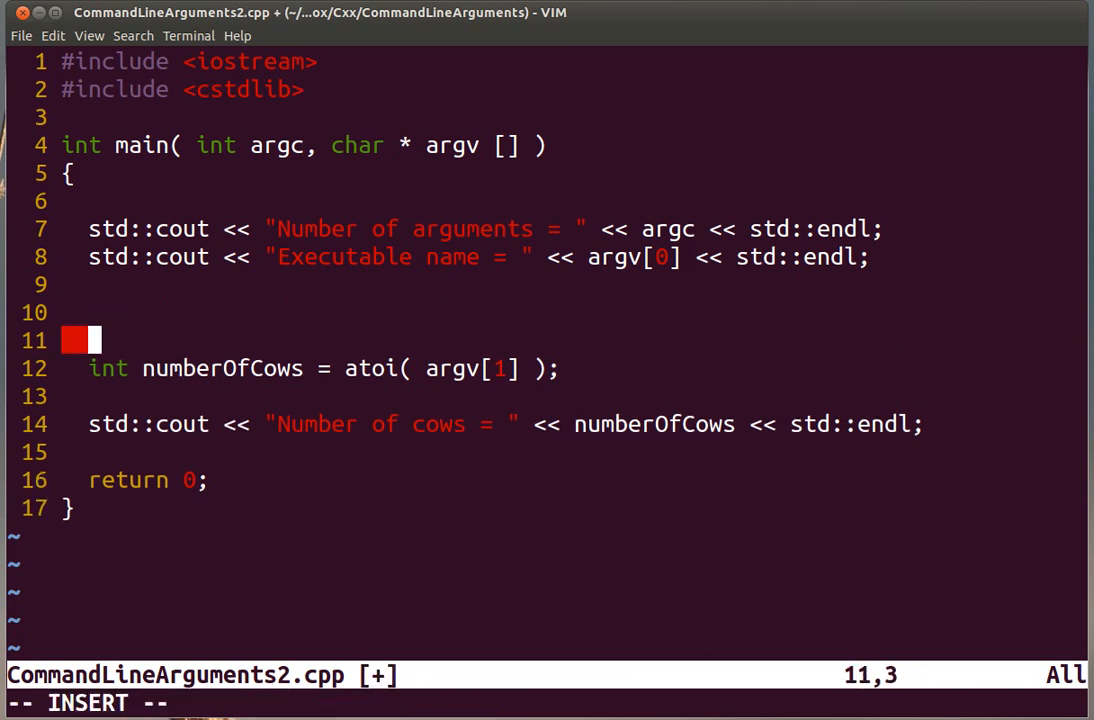
type("if")
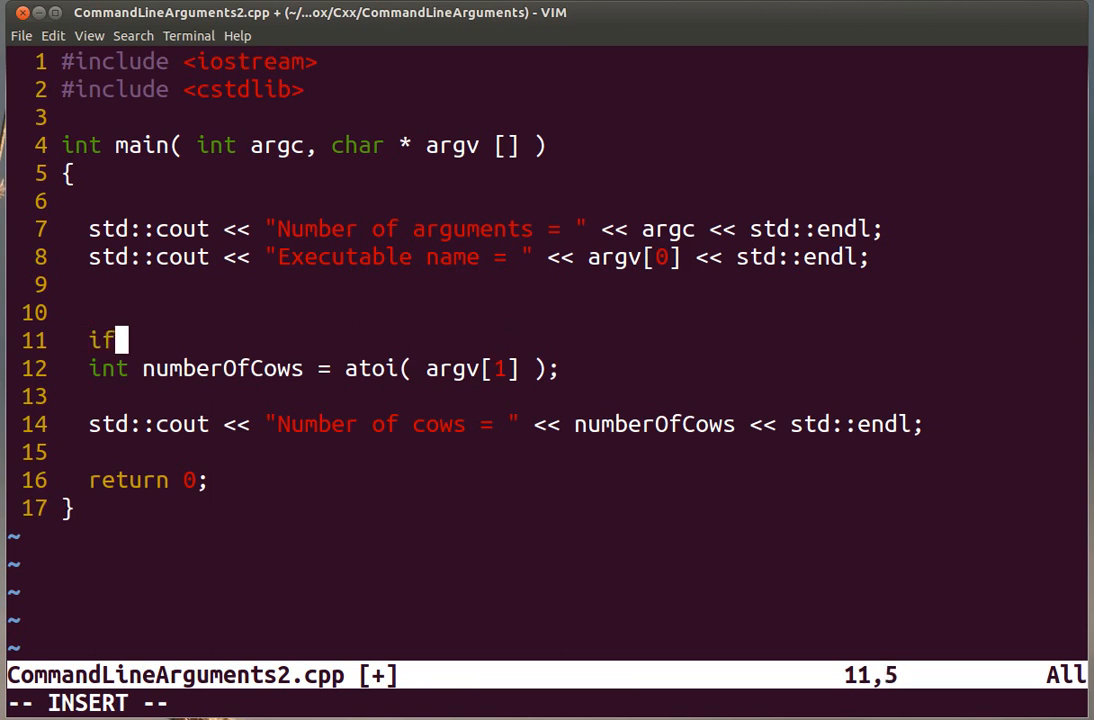
type("(")
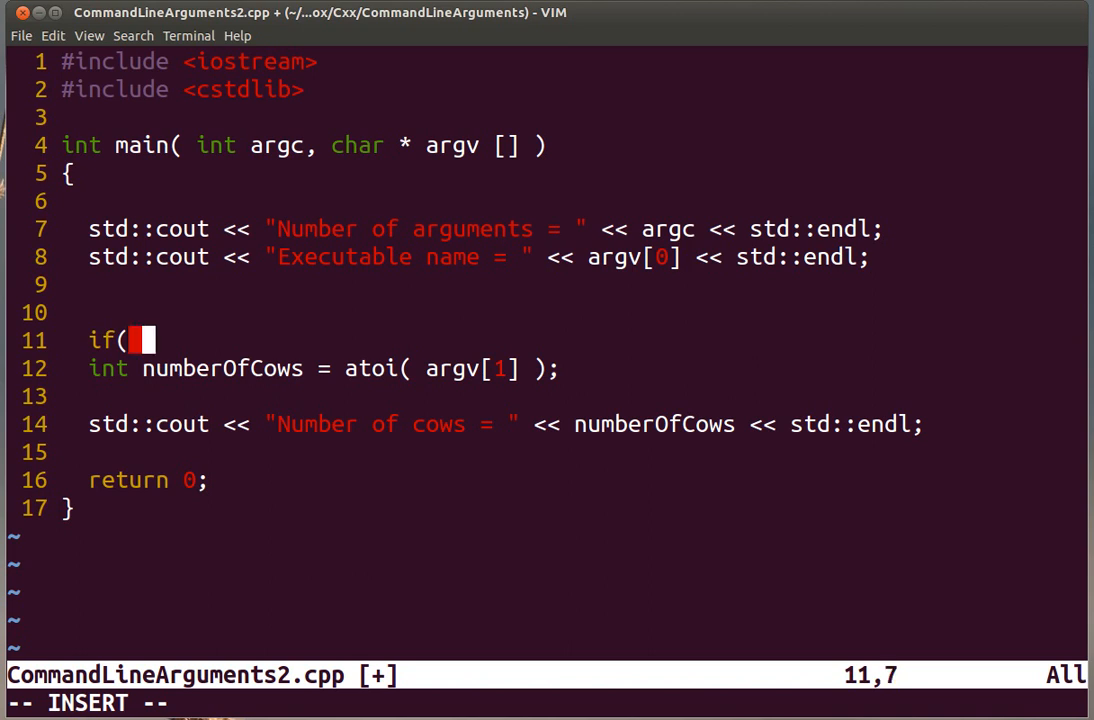
type("ar")
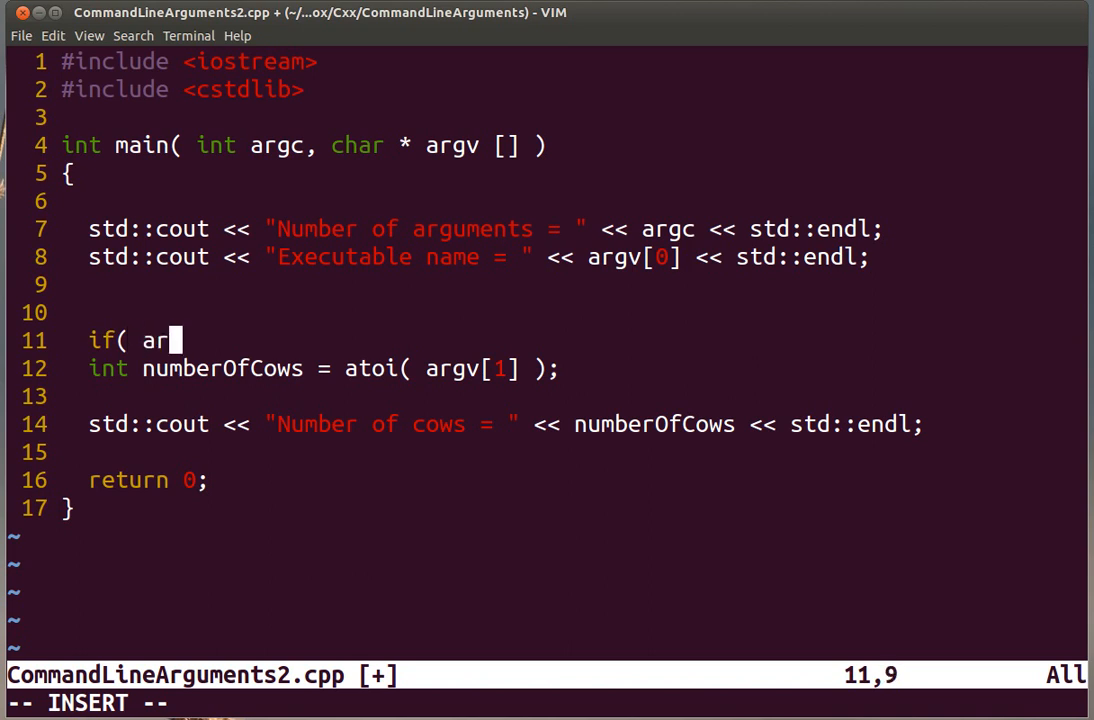
type("gc >")
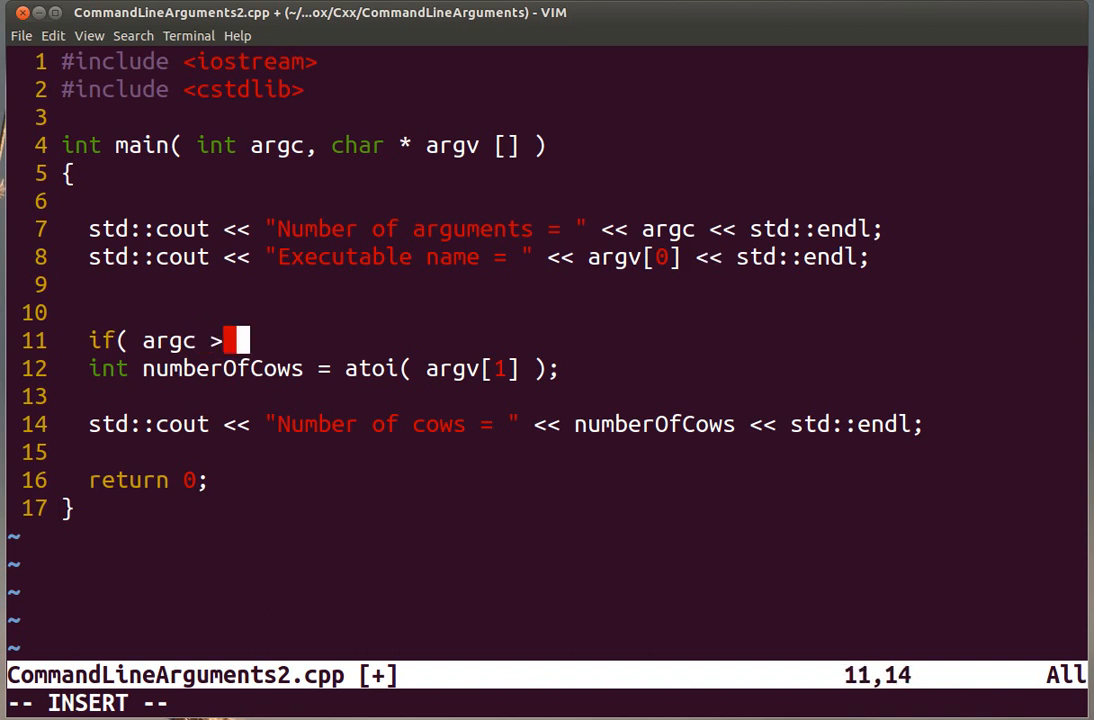
type("2")
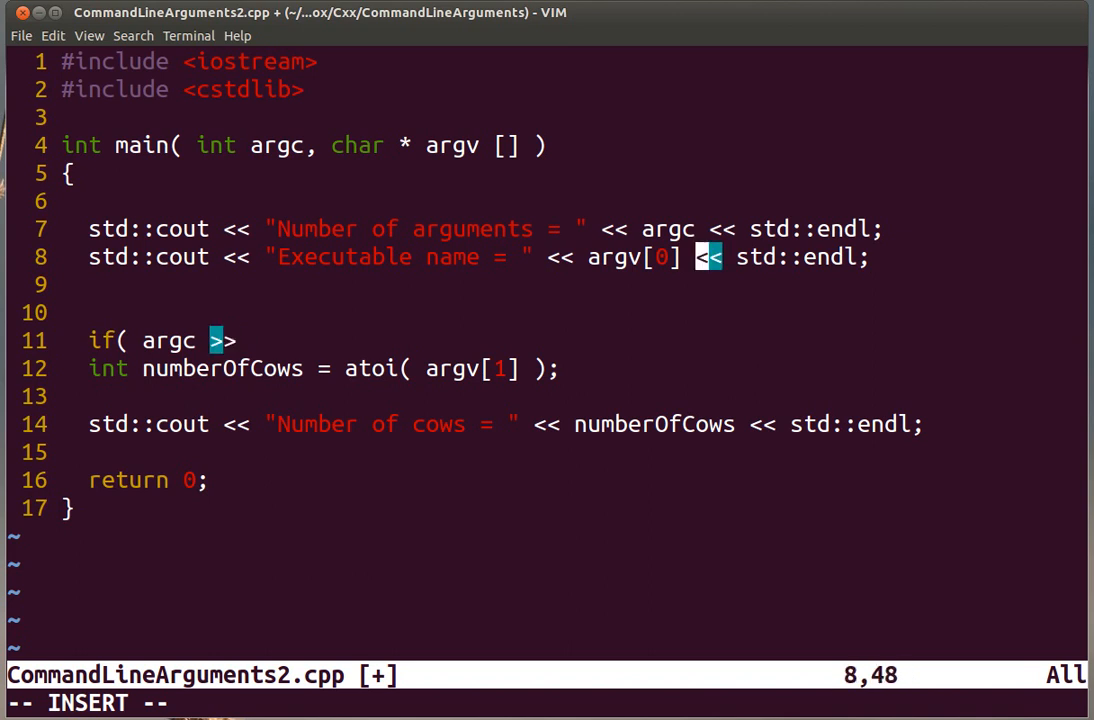
type(">=")
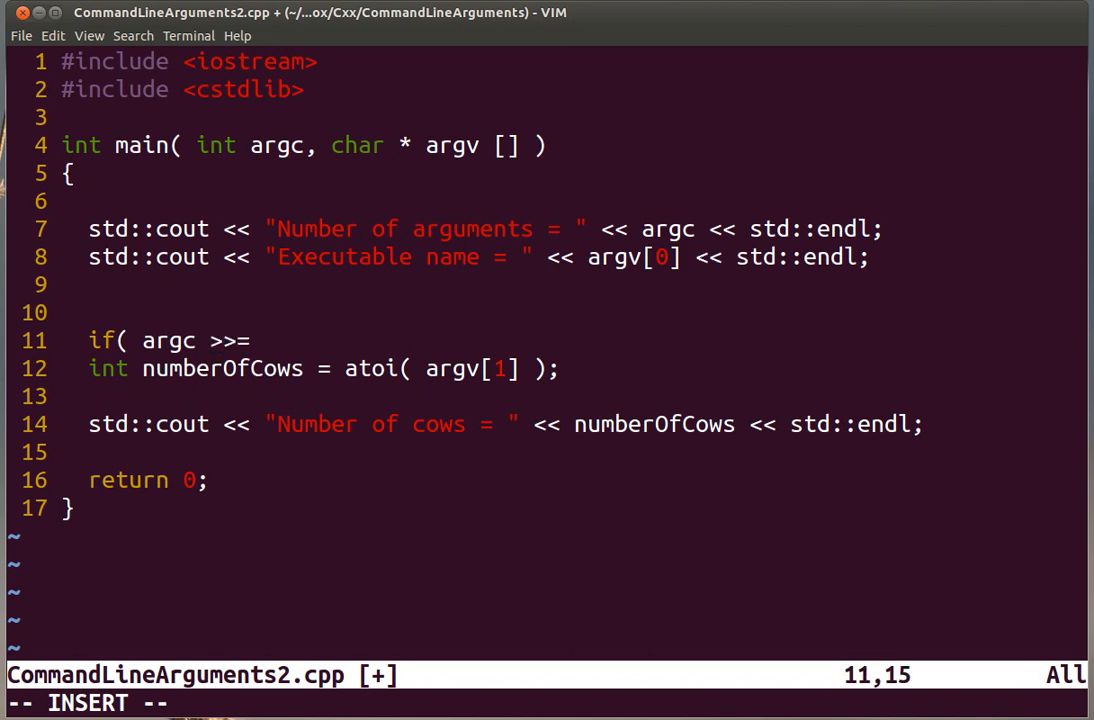
key("BackSpace")
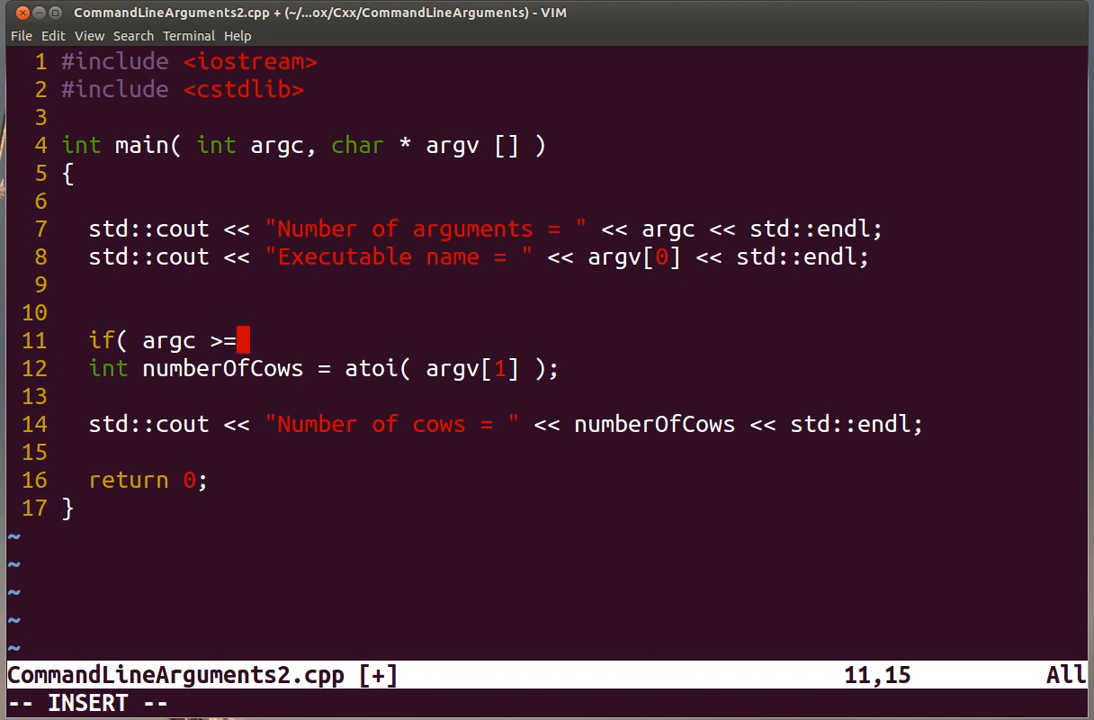
type("2 )")
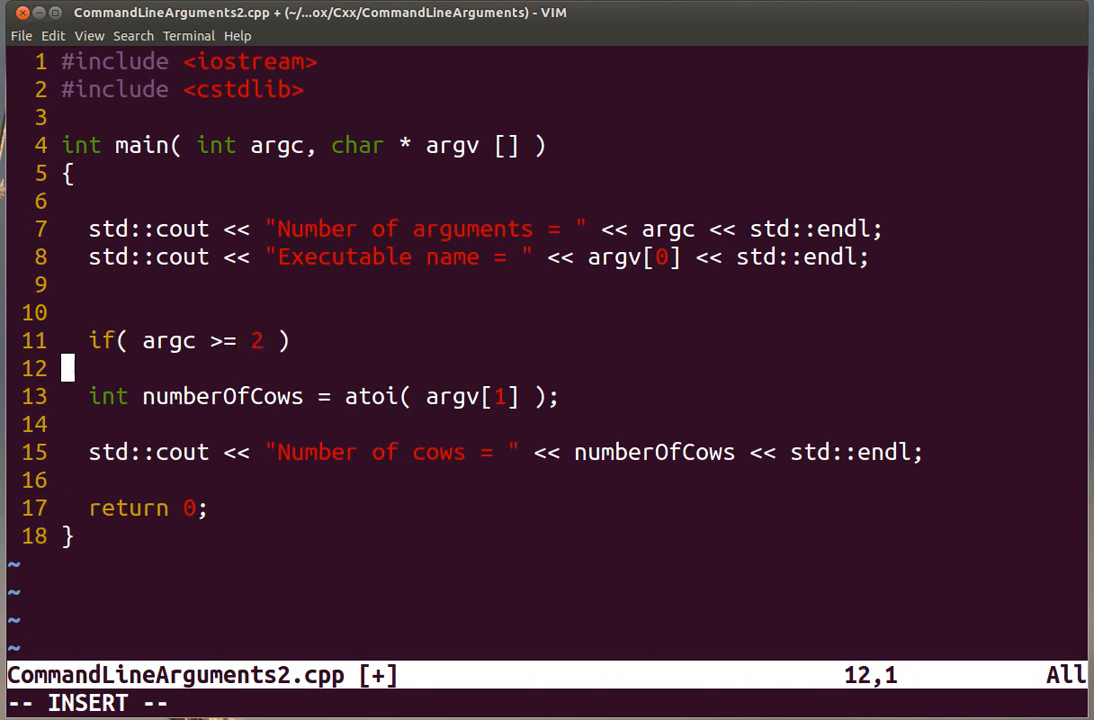
type("{")
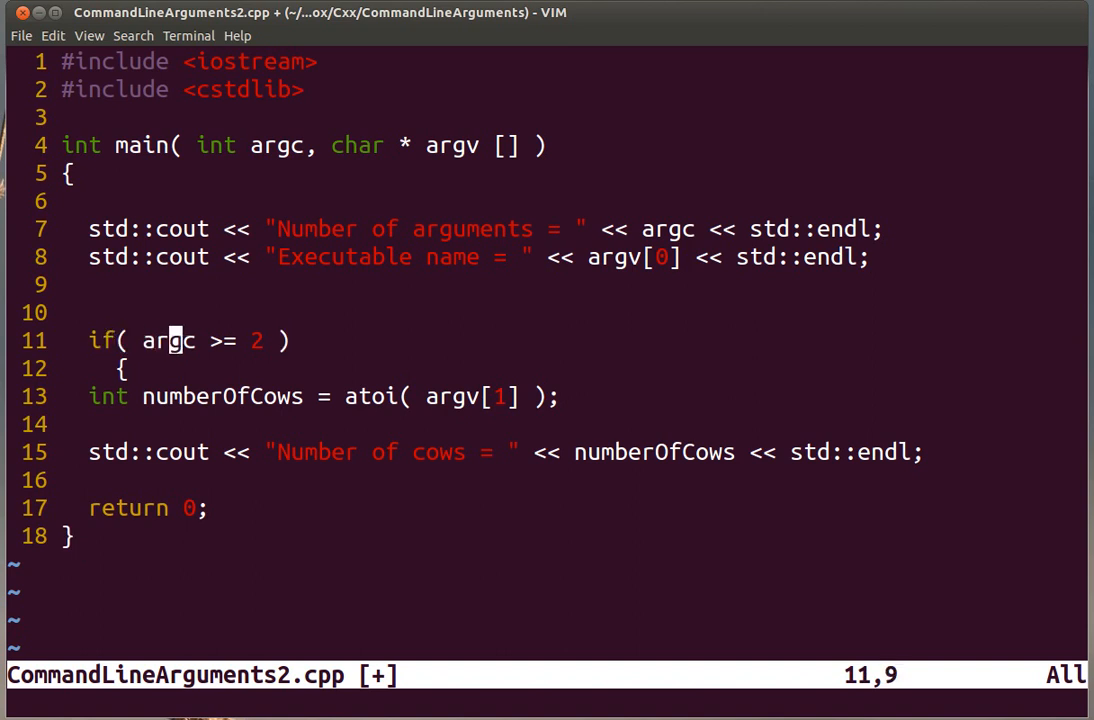
mouse_move(212, 340)
type("<")
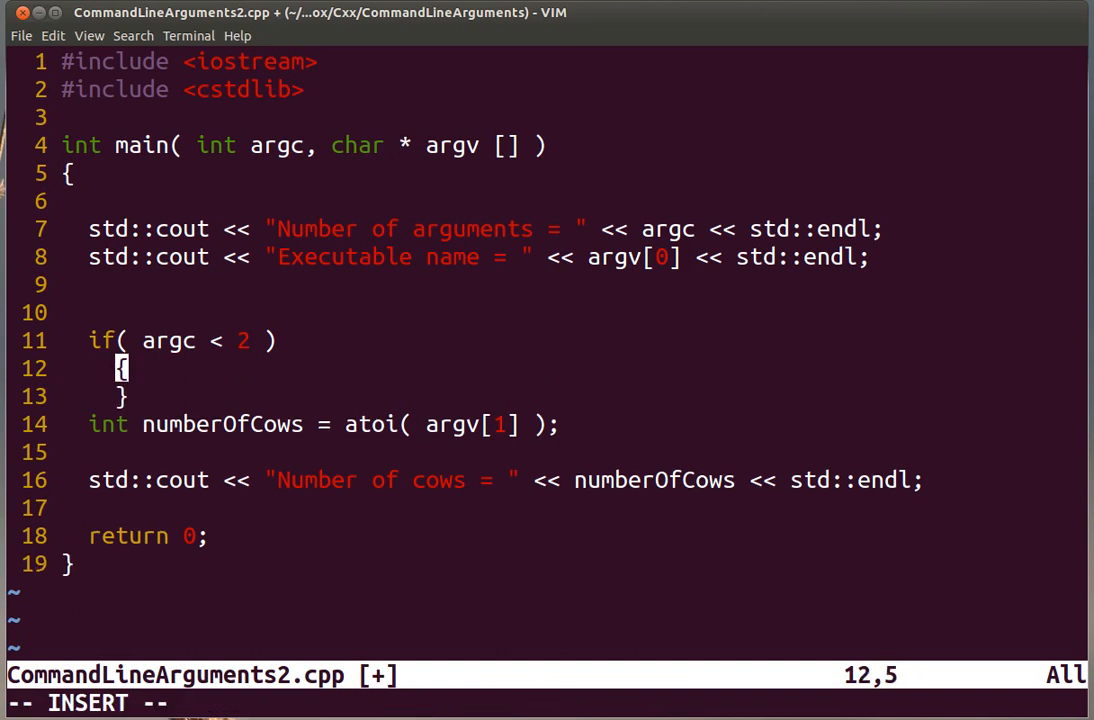
Write std::cerr << "Missing Arguments" << std::endl; inside the guard block.
key("Return")
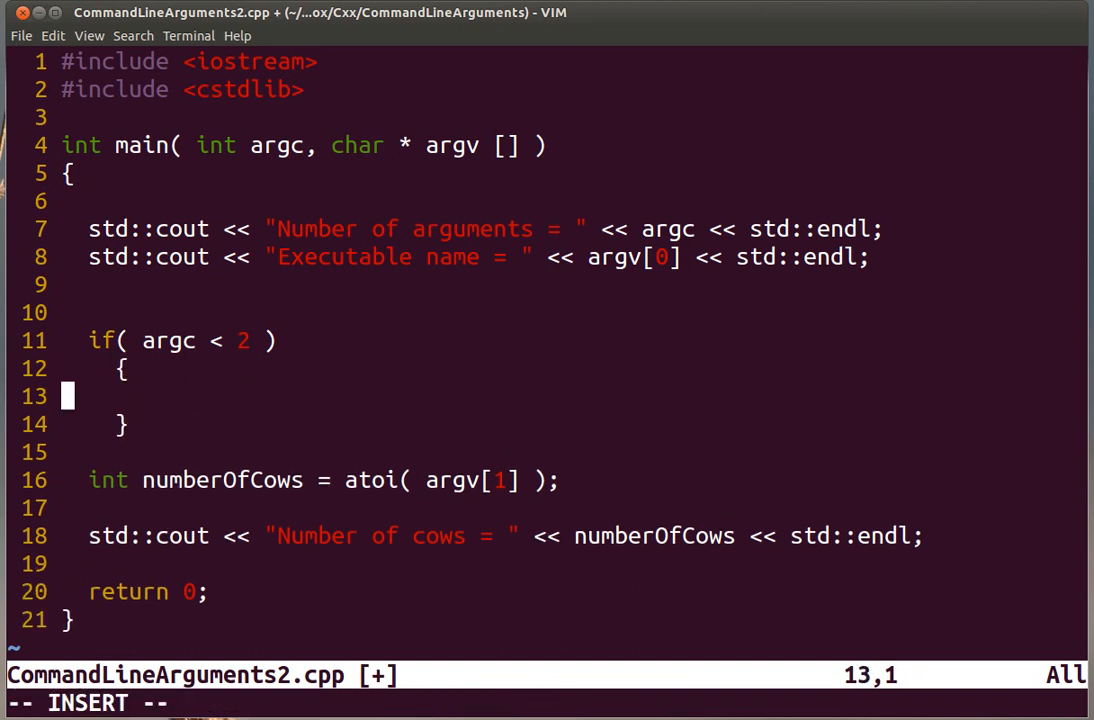
type("std::")
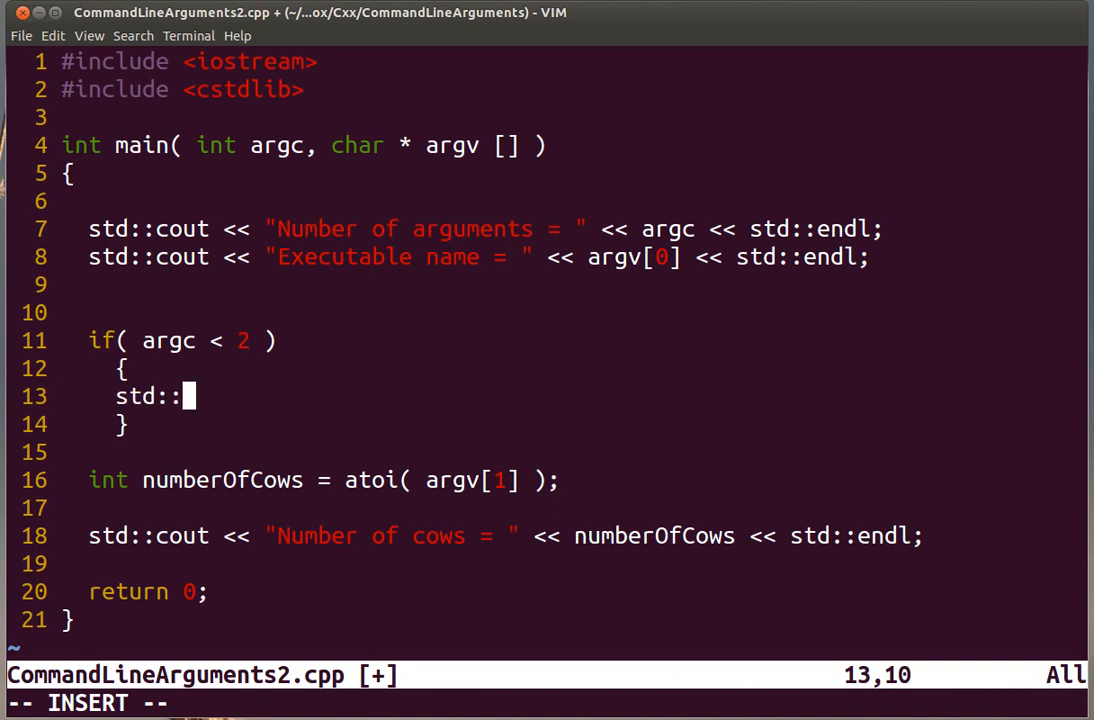
type("cerr")
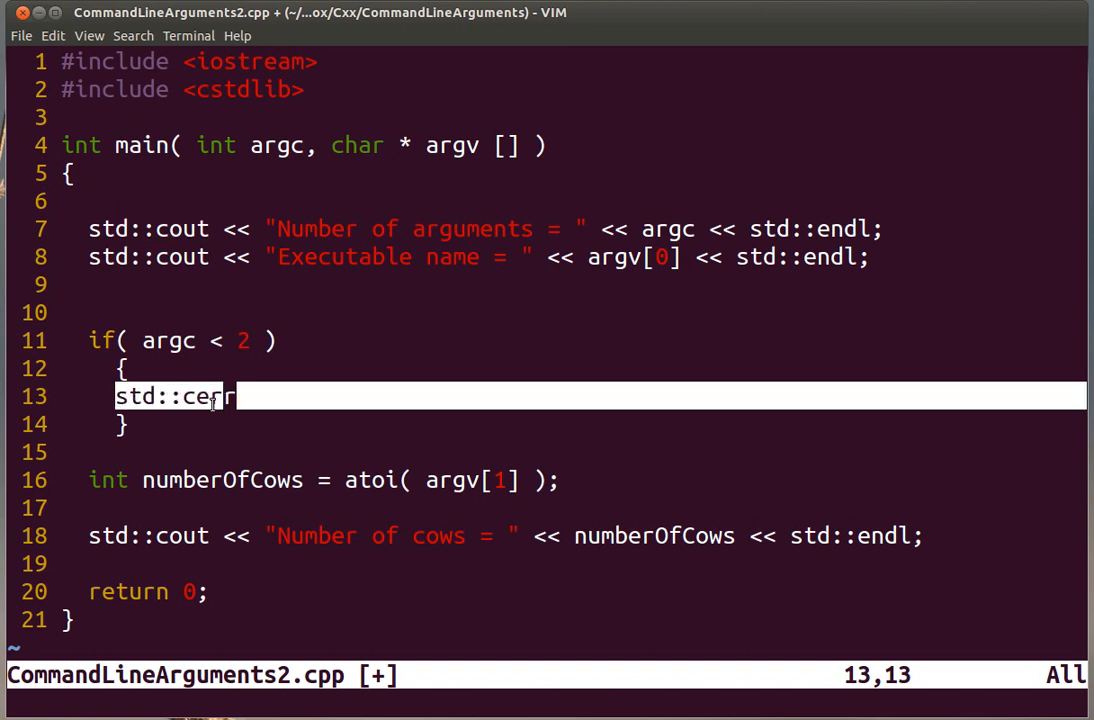
type("r")
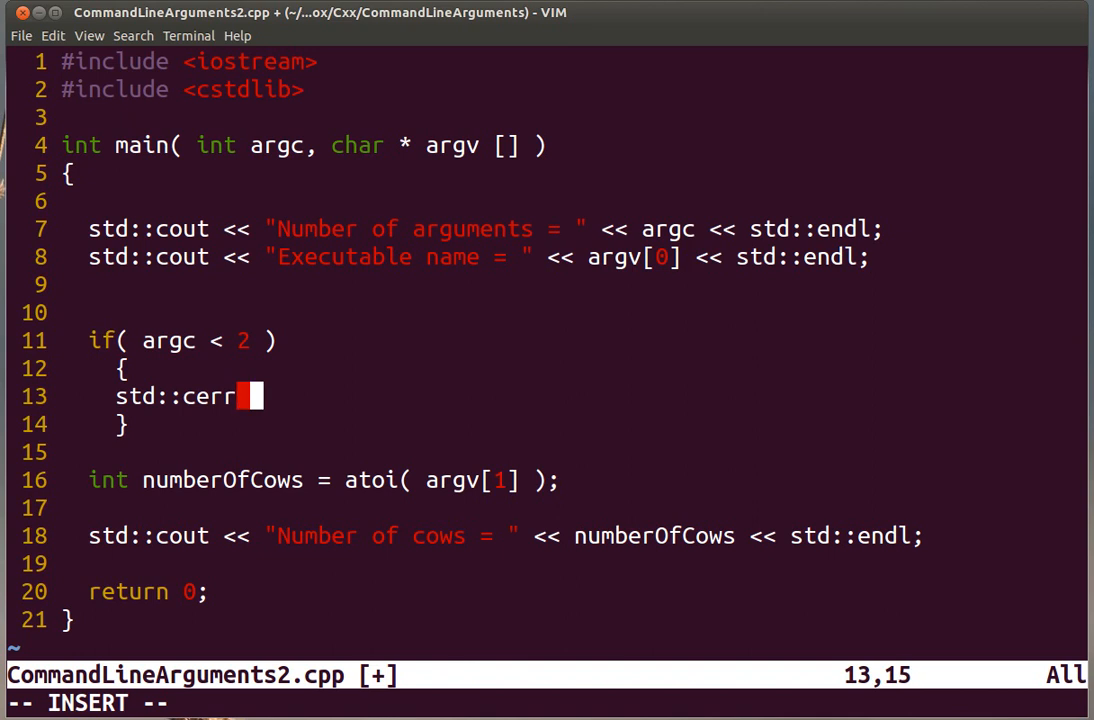
type("<< \"Missi")
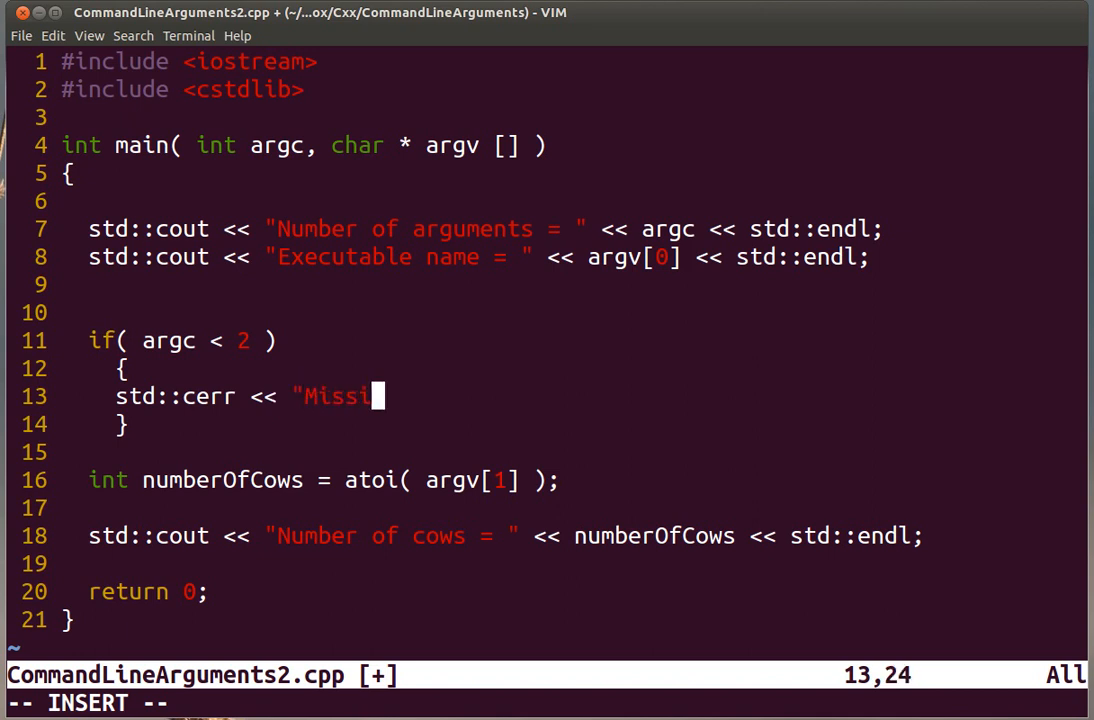
type("ng Argume")
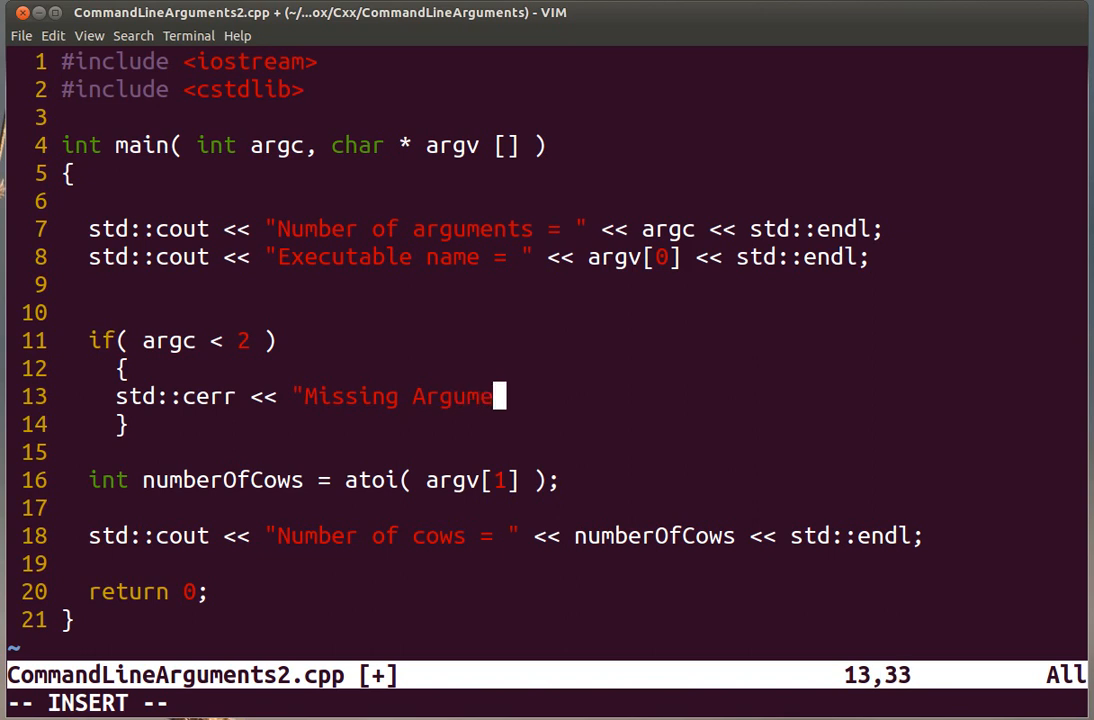
type("ts\" << zst")
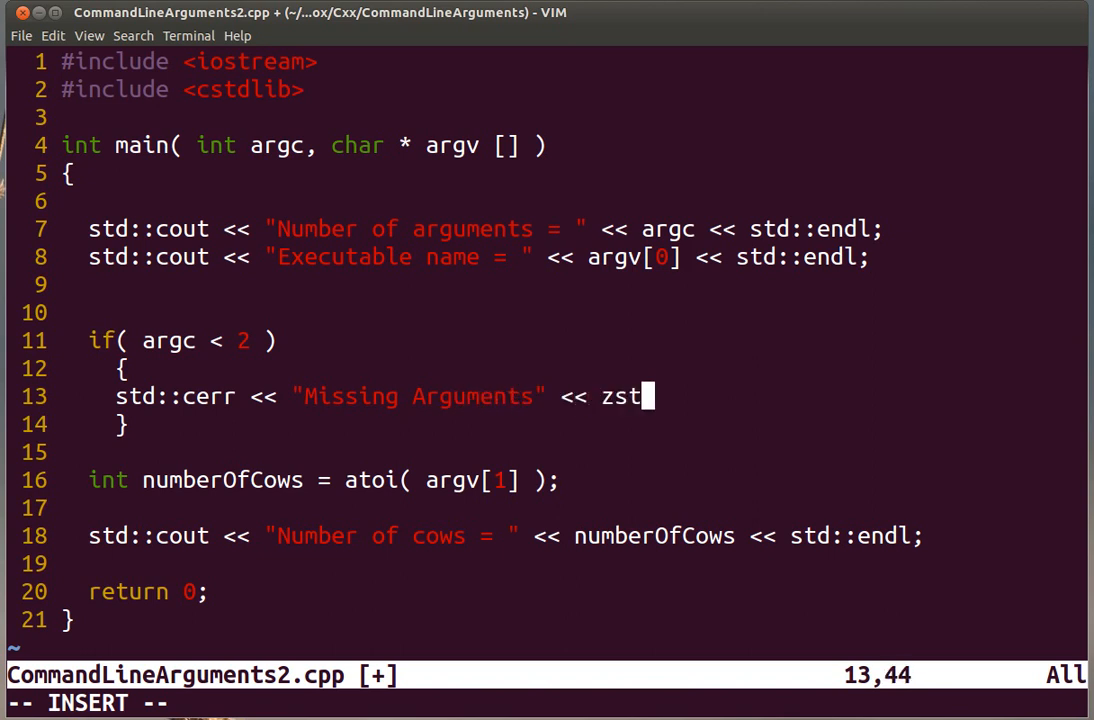
type("td::endl;")
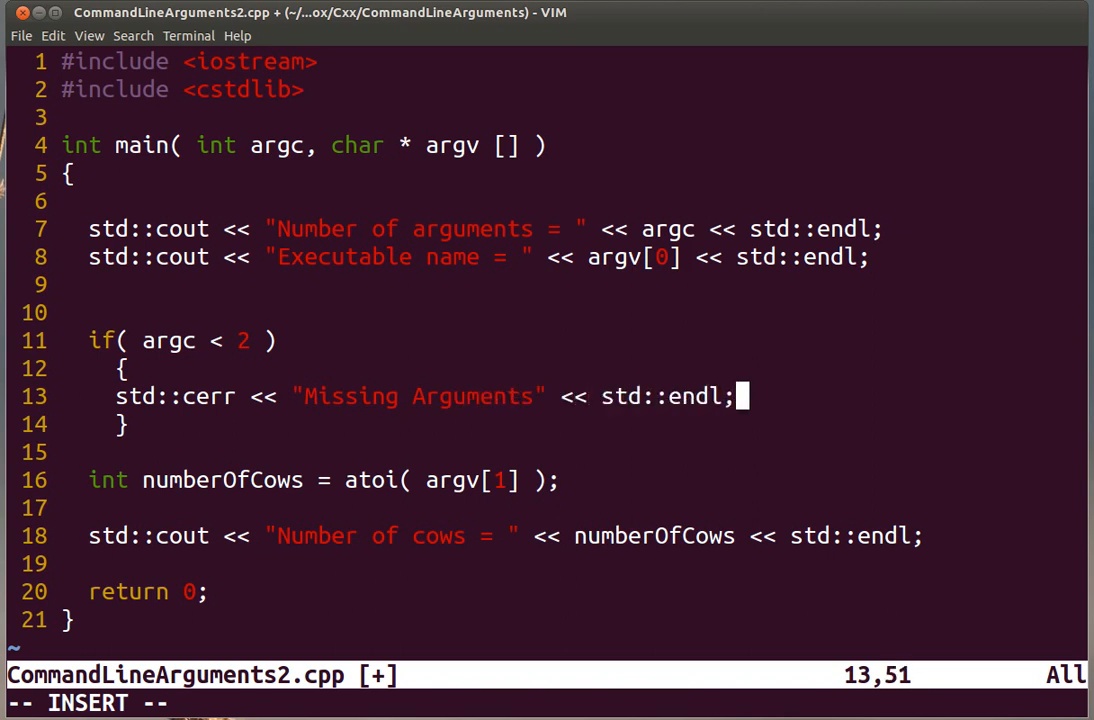
Add a return 1; statement on a new line below the Missing Arguments error line.
key("Return")
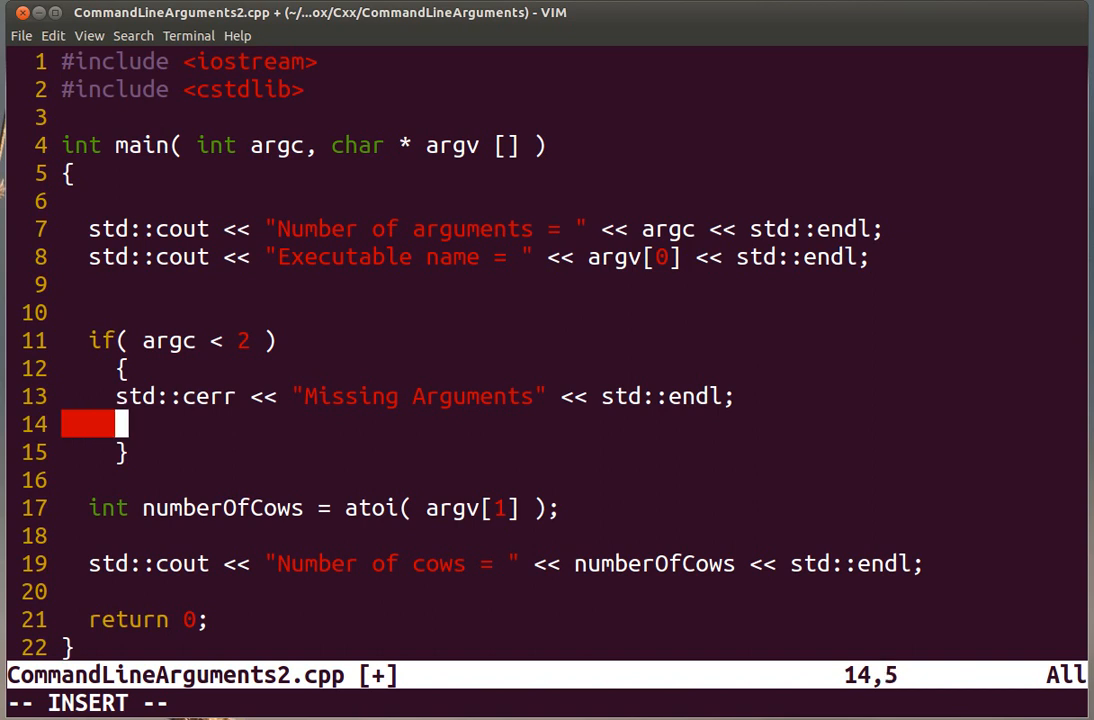
type("return")
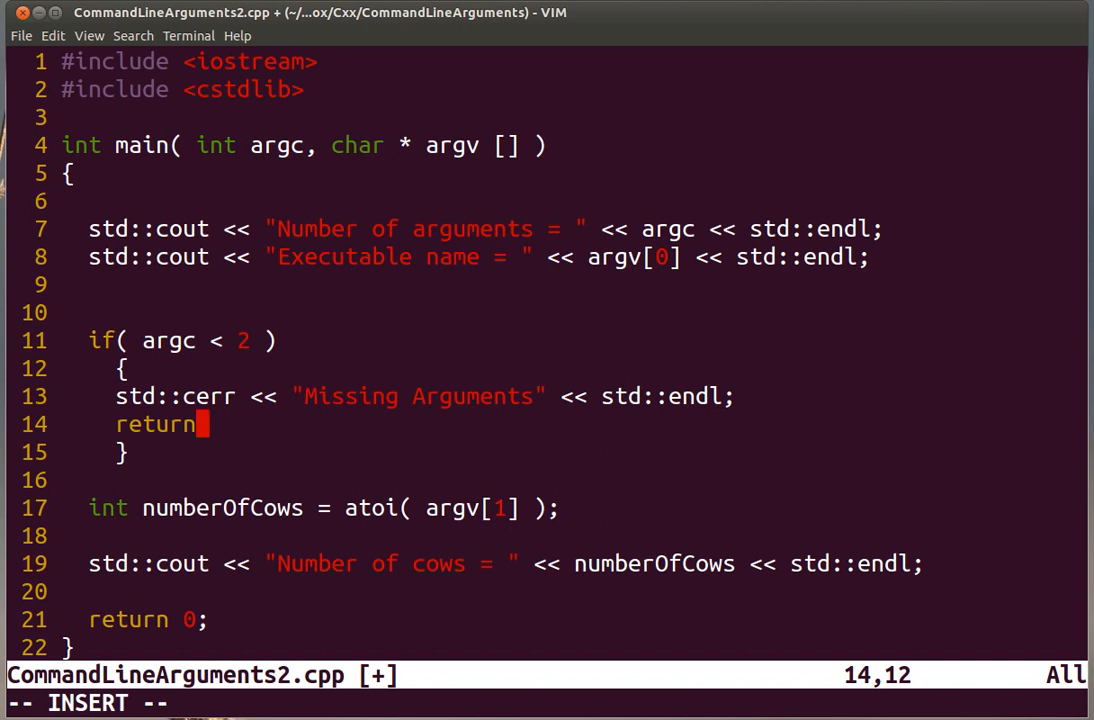
type("1;")
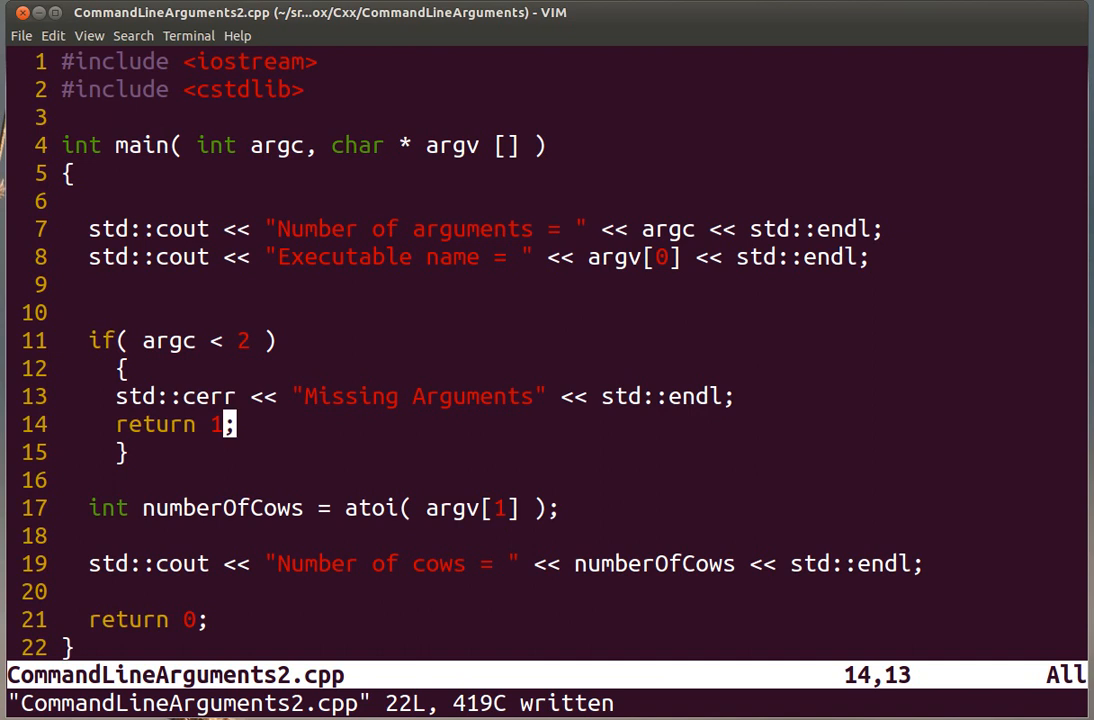
Duplicate the cerr line to print "Usage: " and argv[0] followed by "numberOfCows(int)" to the error stream.
key("Up")
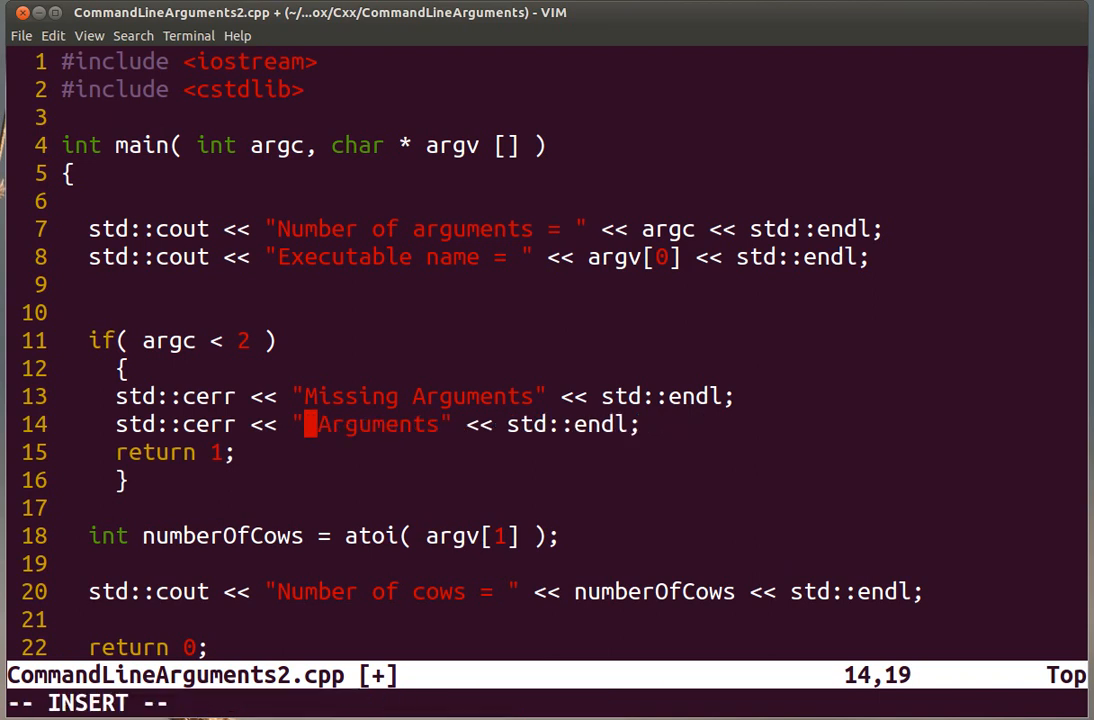
type("Usage:")
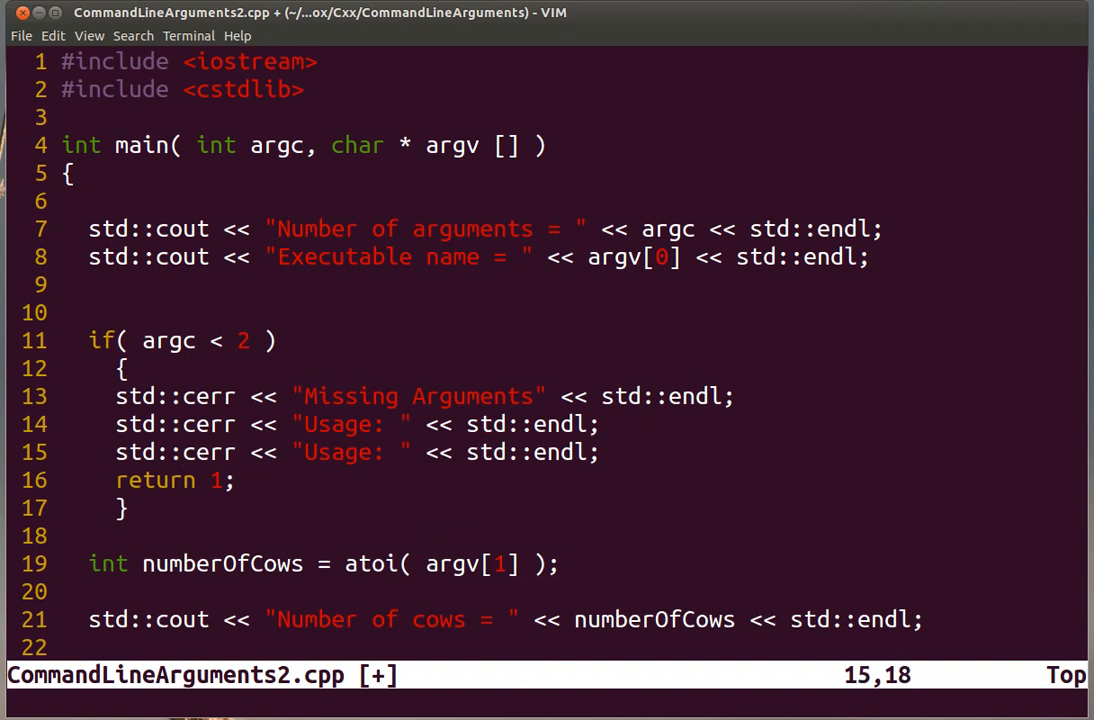
type("a")
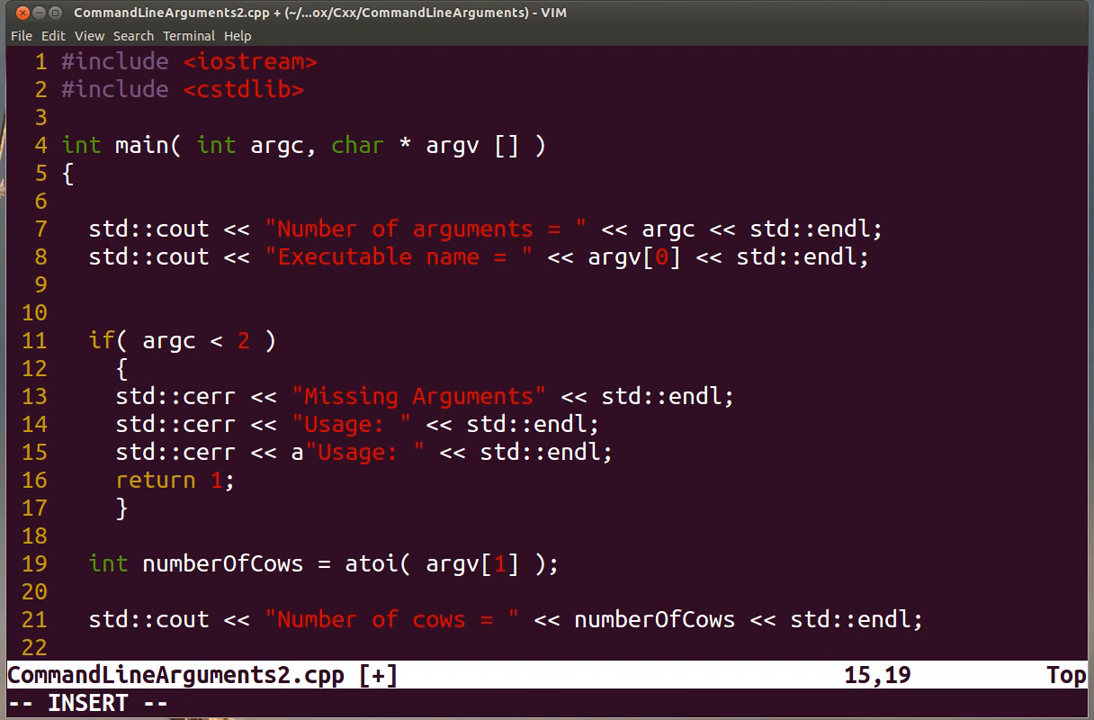
type("rgv")
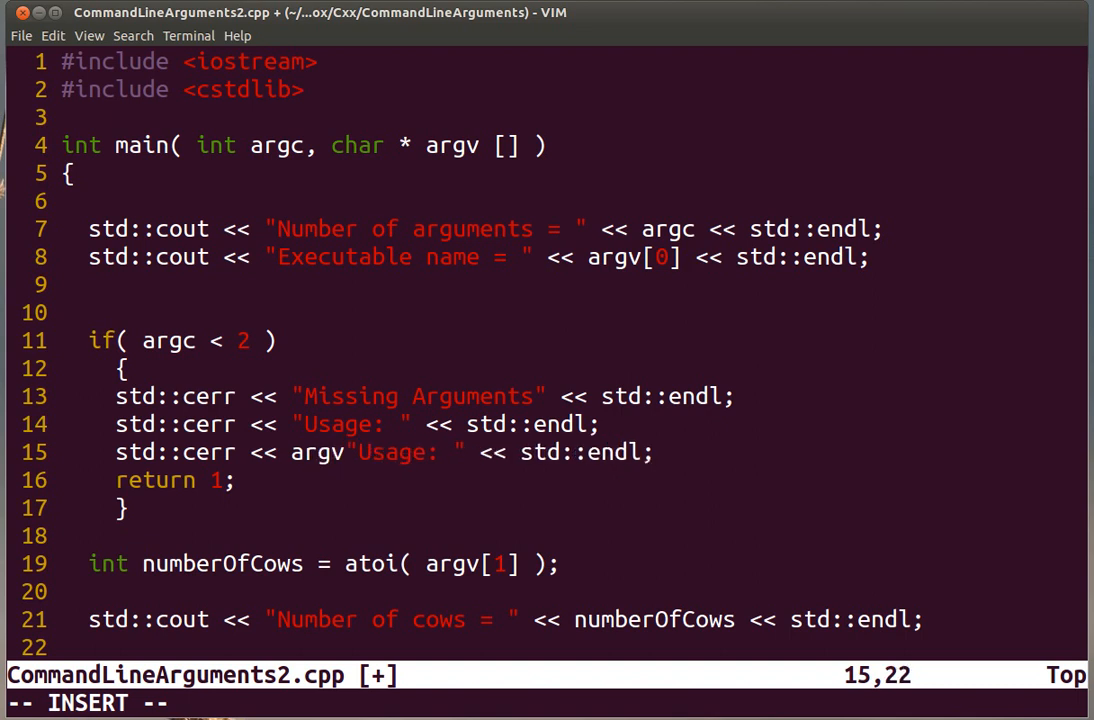
type("[0]")
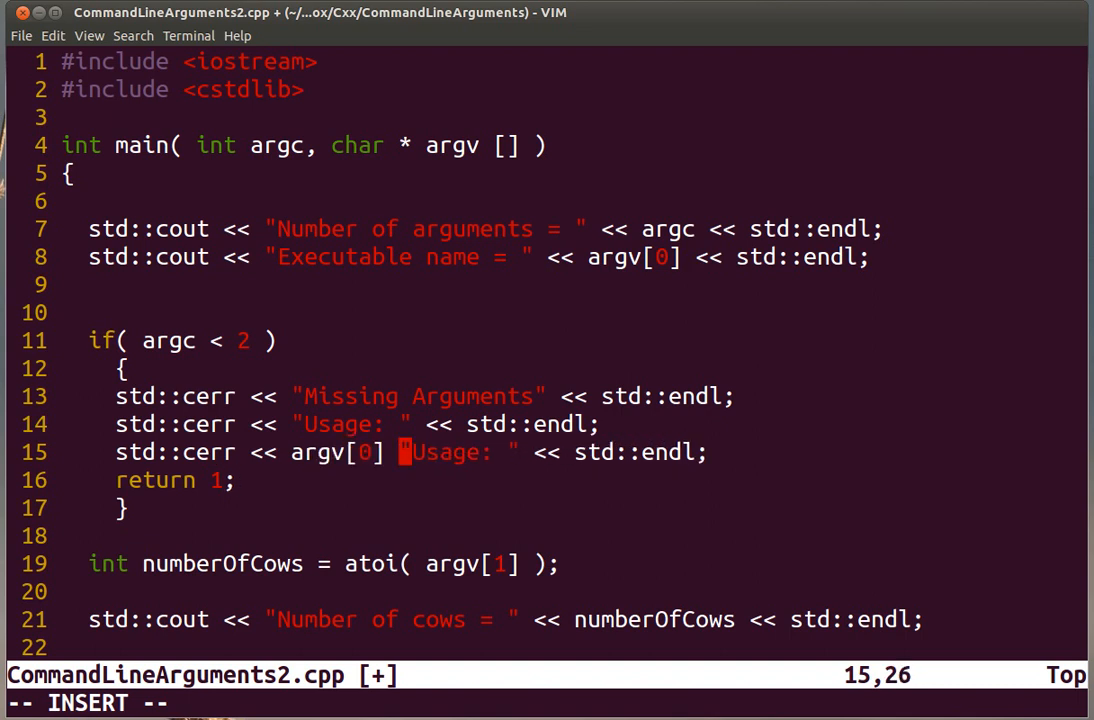
type("<<")
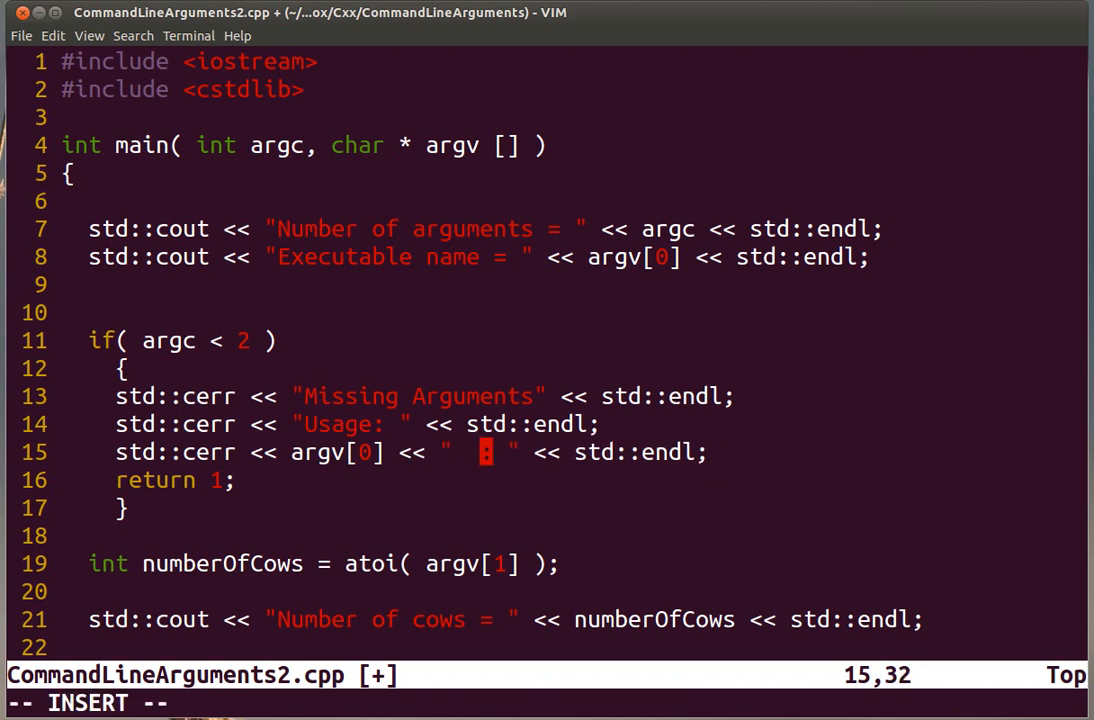
type("numberOfCow")
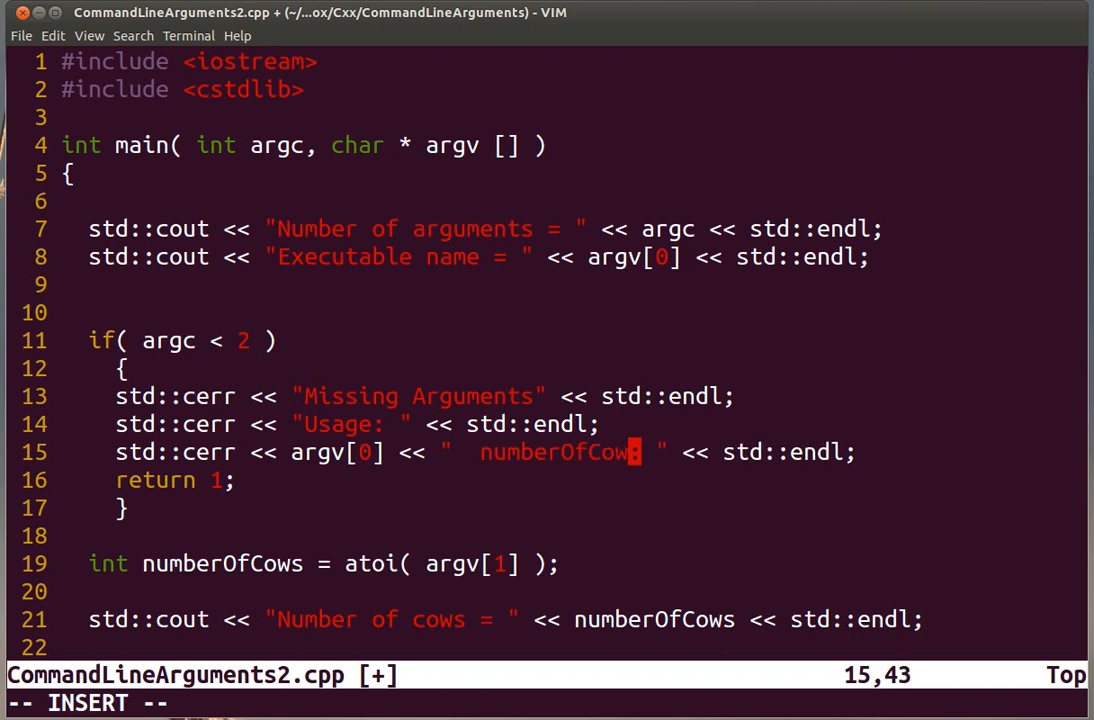
type("(int):")
left_click(100, 704)
type(":wq")
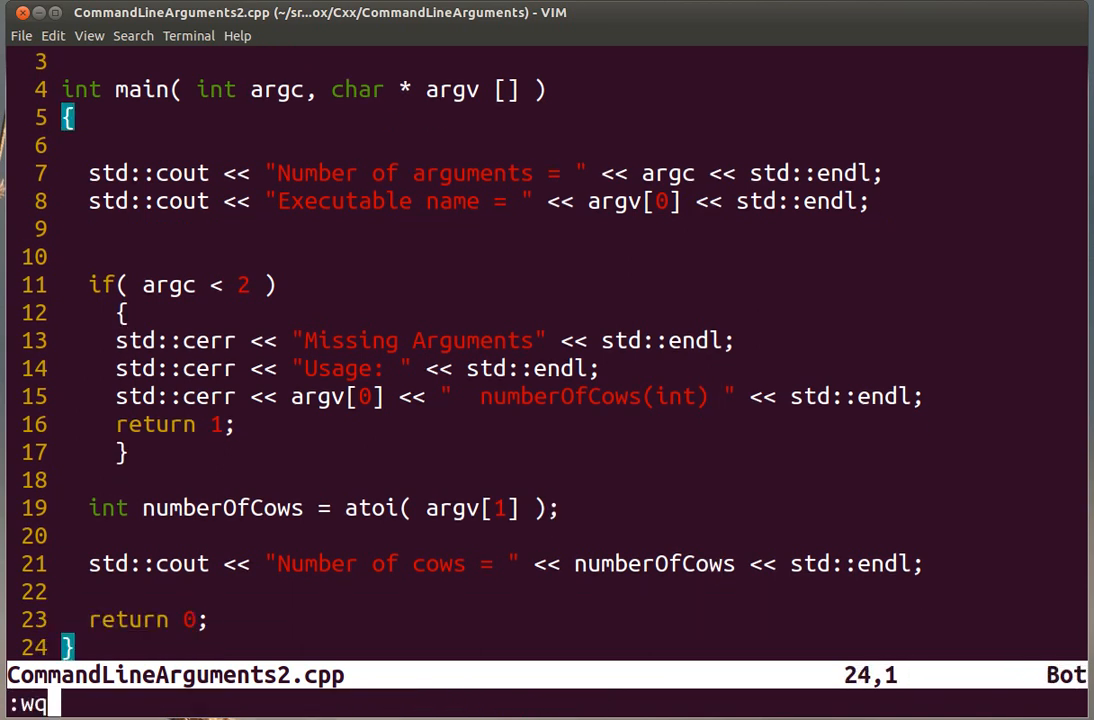
Save and quit Vim, recompile with g++ -g, and run ./cla2 to check the cow count and missing-argument output.
key("Return")
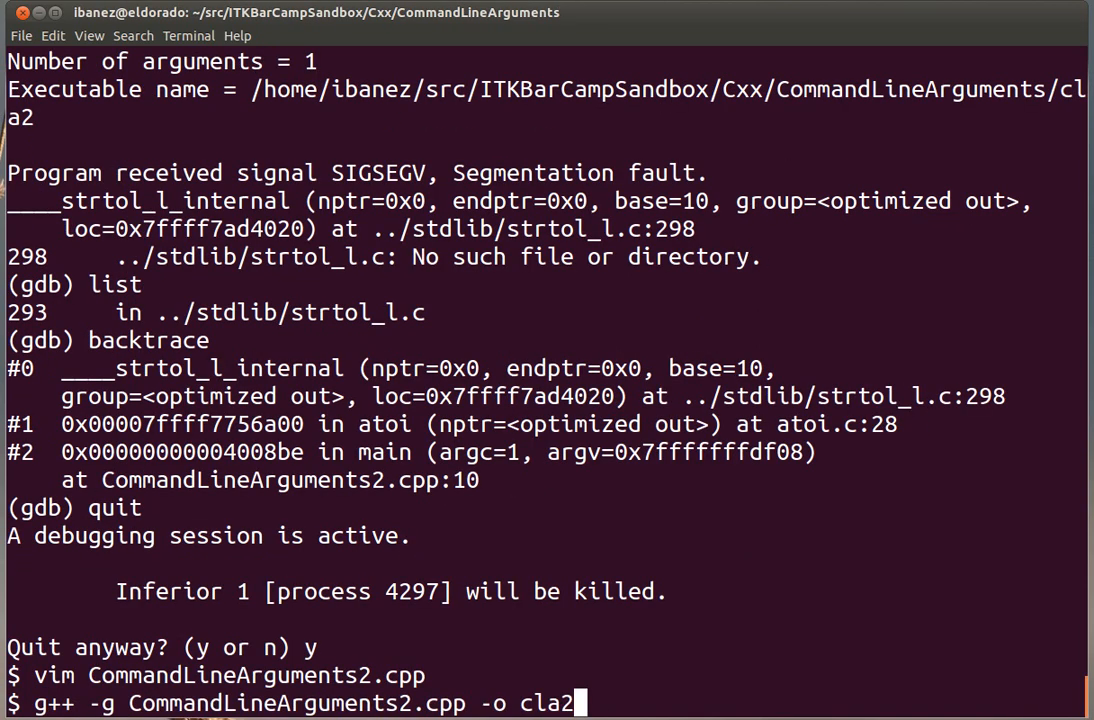
key("Return")
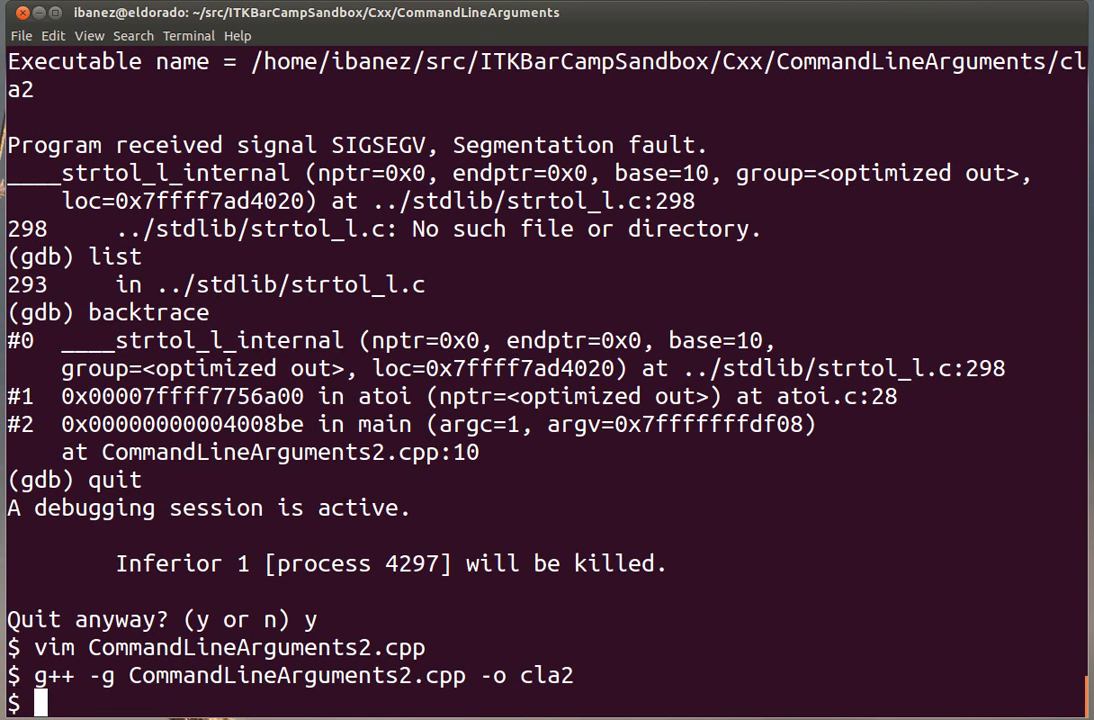
type("./cla2 42")
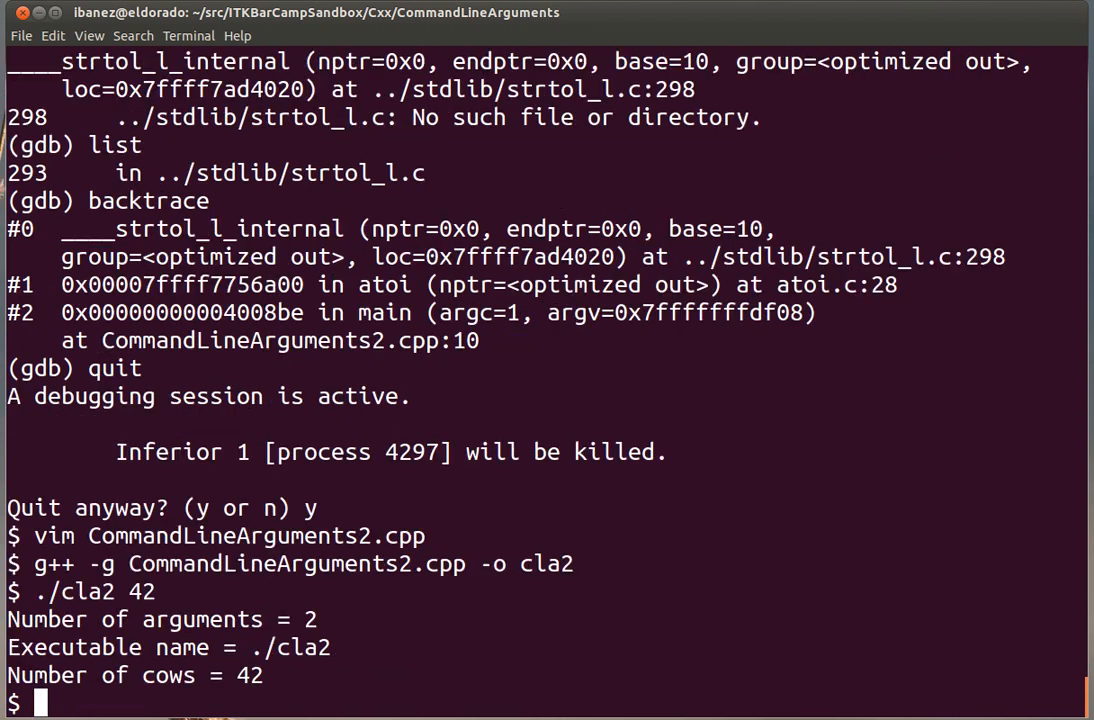
mouse_move(204, 452)
type("./cla2")
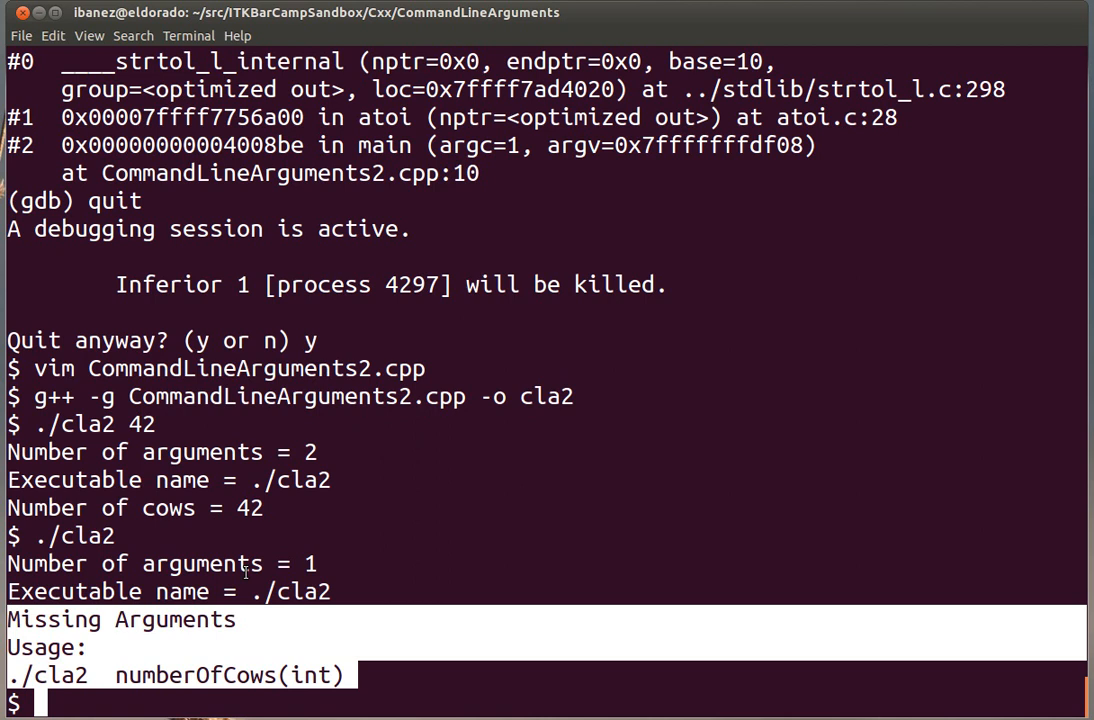
type("g++ -g CommandLineArguments2.cpp -o cla2")
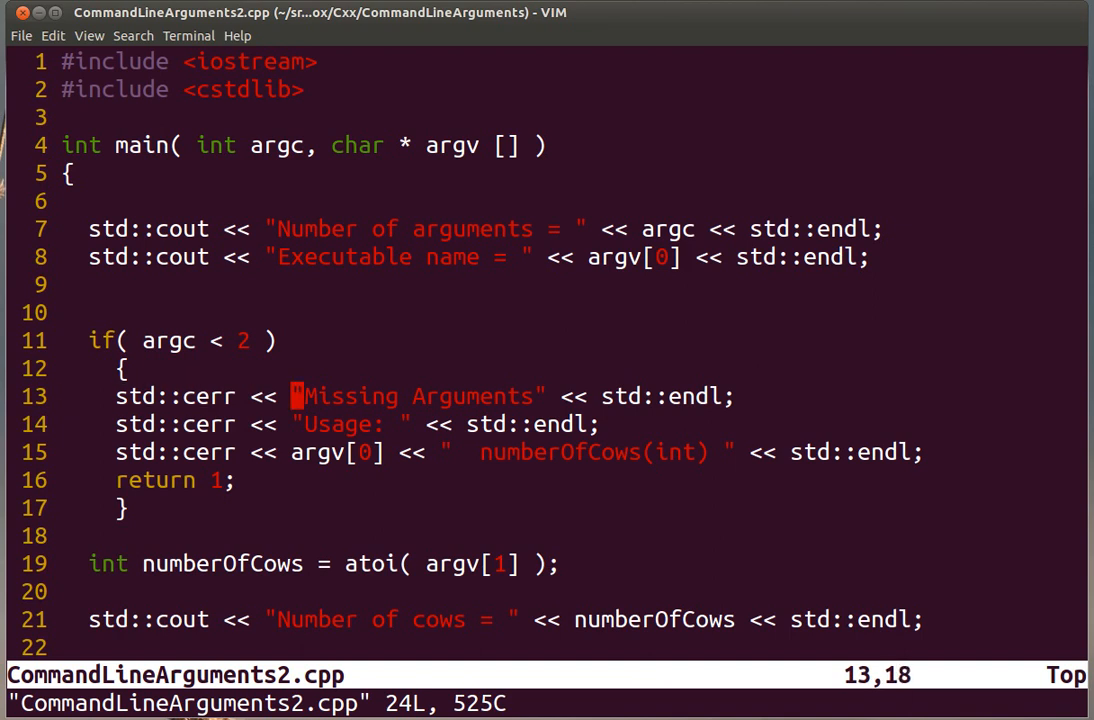
Insert "Error" before Missing in the Missing Arguments message string.
type("E")
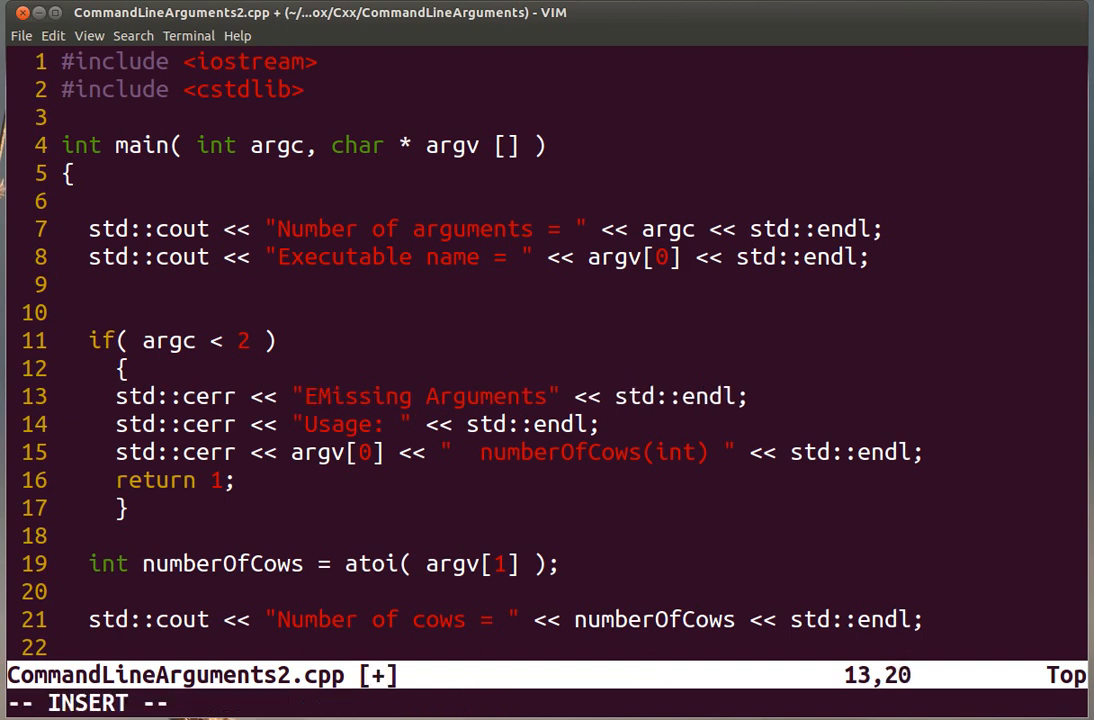
type("rror")
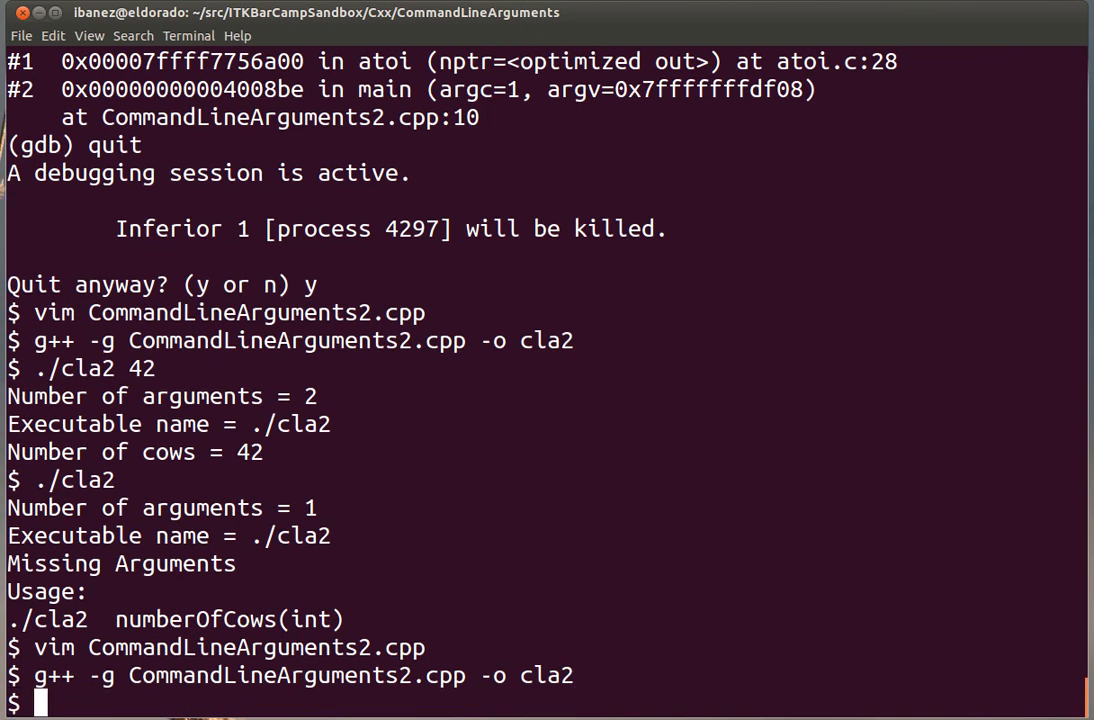
Run ./cla2 42 counting 42 cows, then ./cla2 alone printing Error: Missing Arguments with usage.
type("./cla2 42")
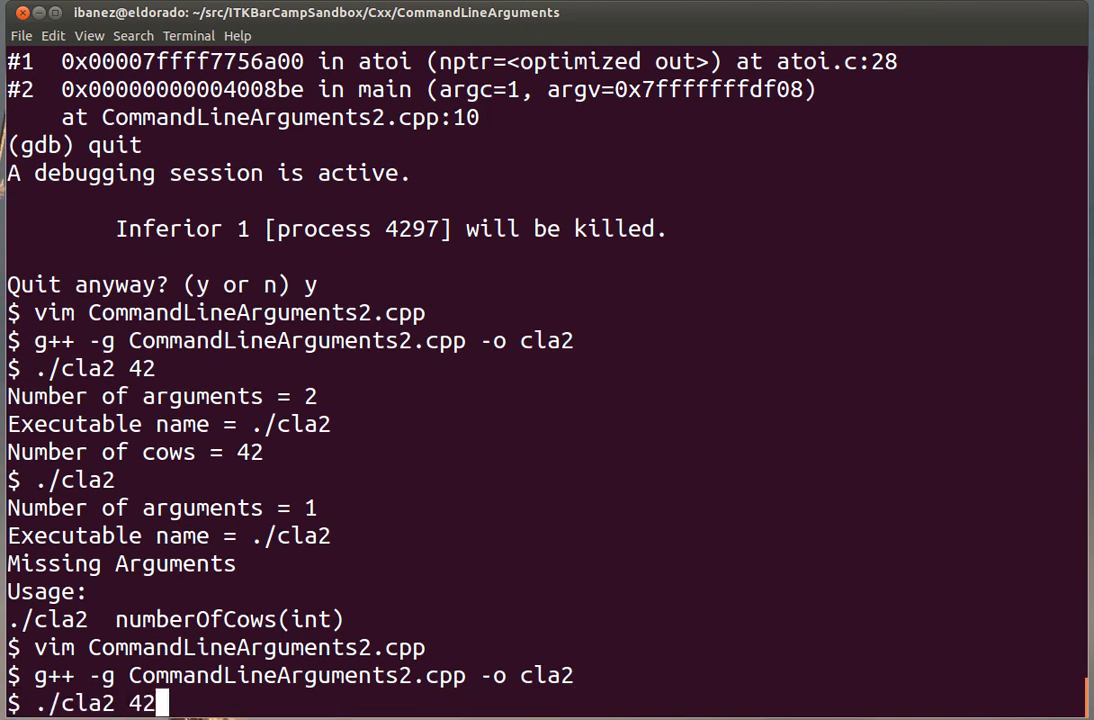
key("Return")
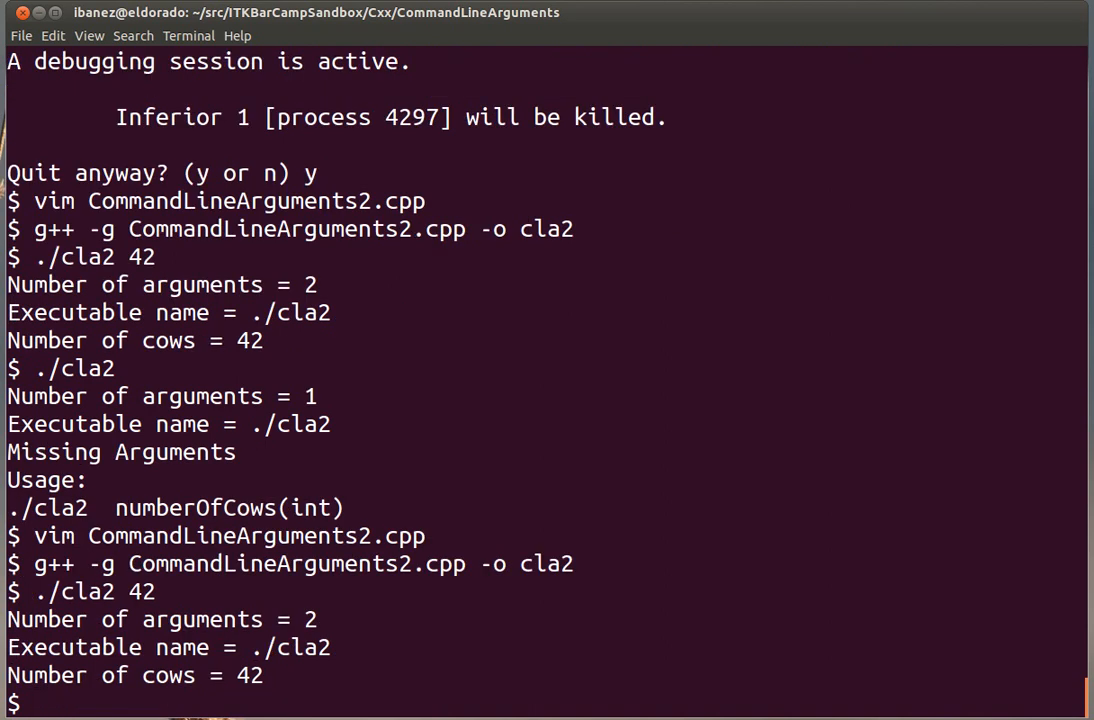
type("./cla2")
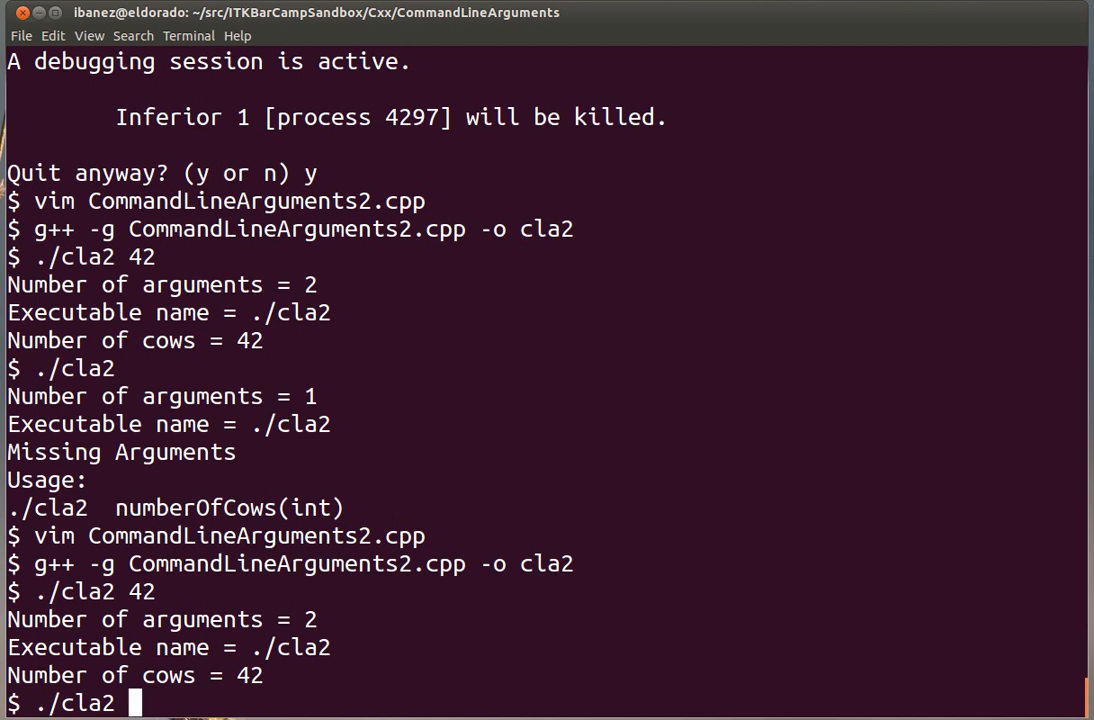
key("Return")
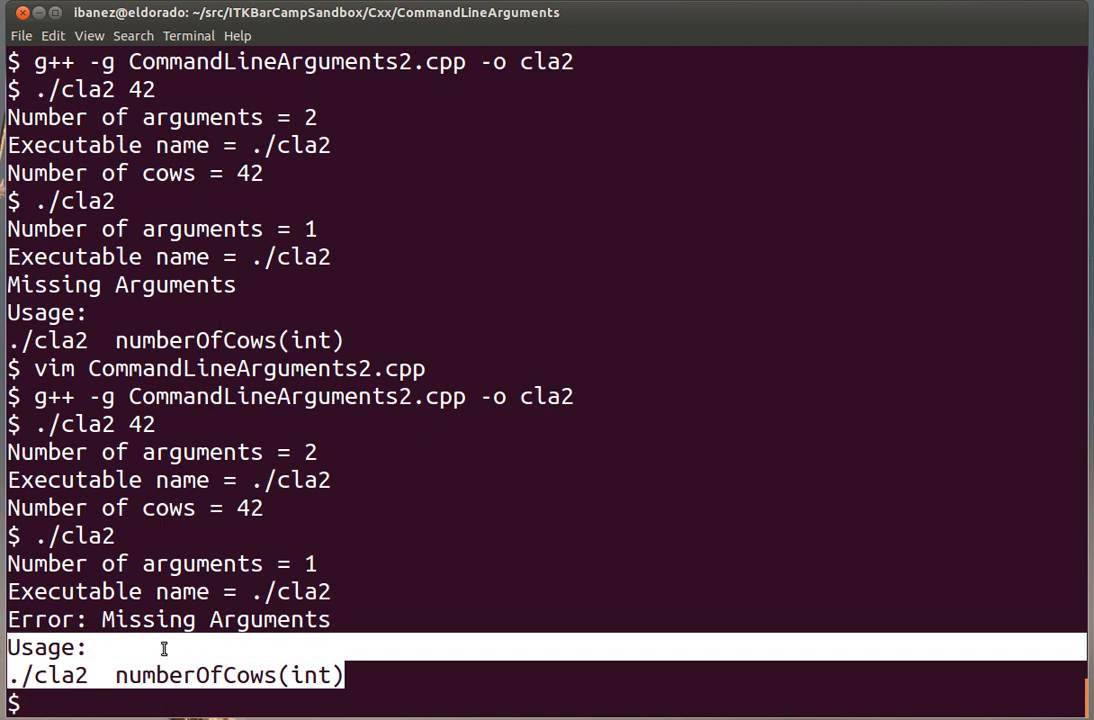
Reopen CommandLineArguments2.cpp in Vim.
type("vim CommandLineArguments")
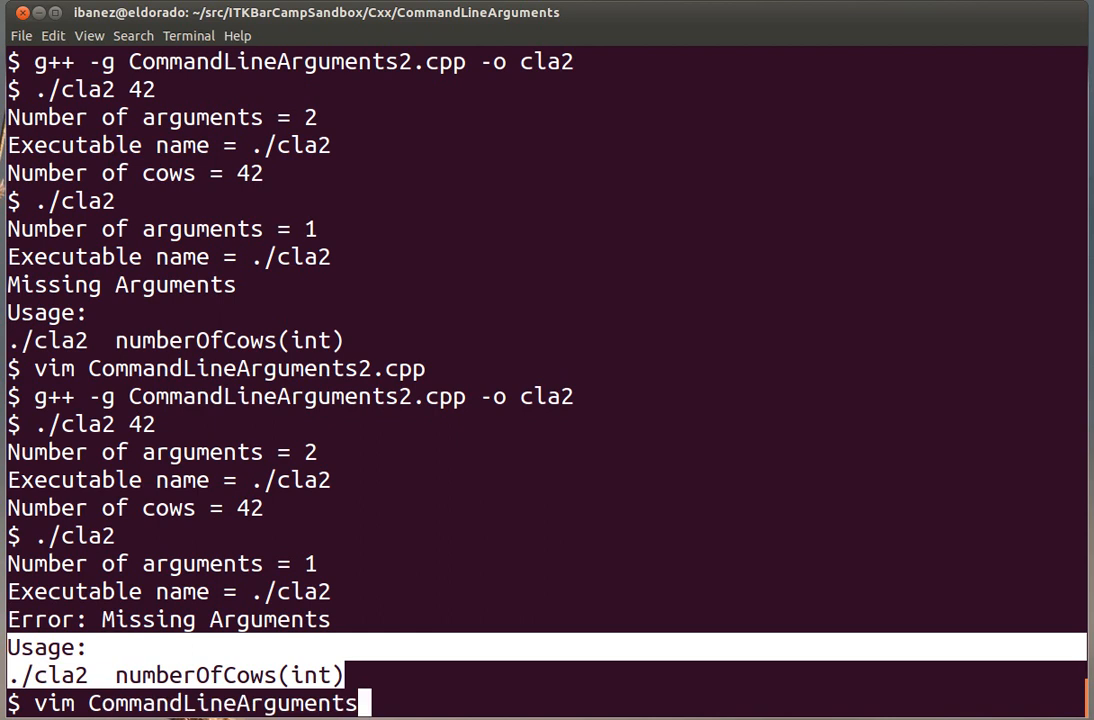
key("Return")
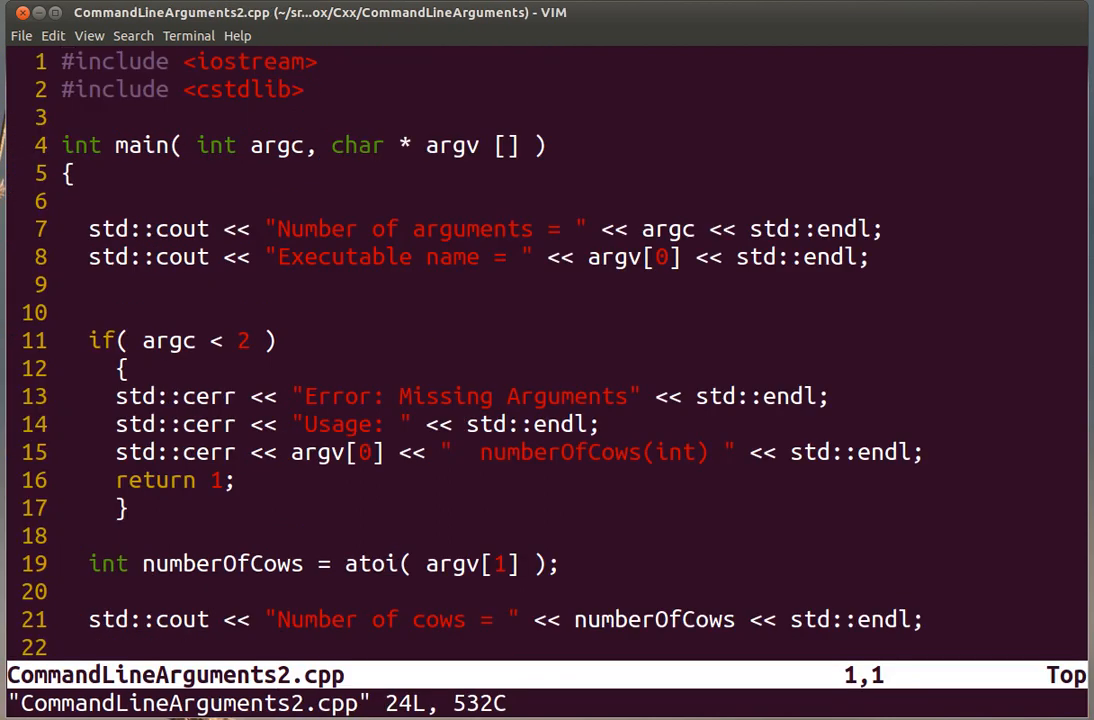